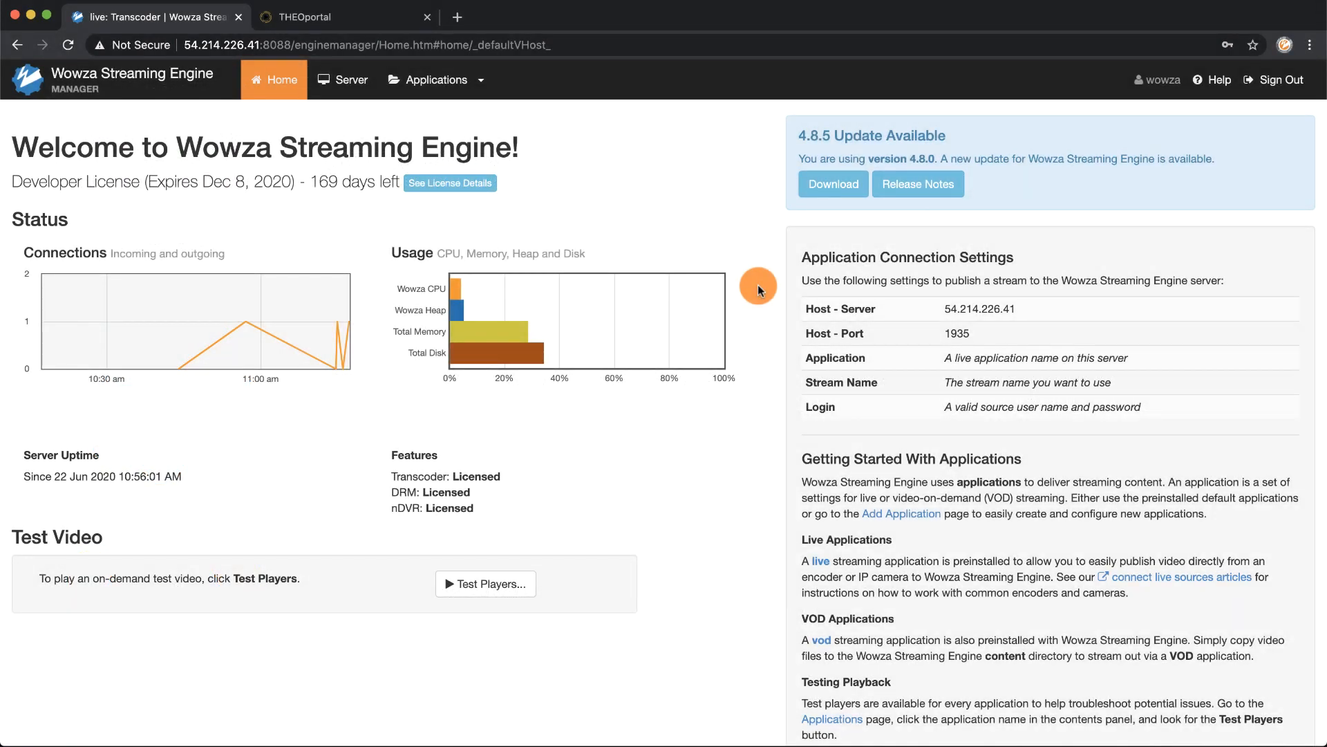
pyautogui.moveTo(490, 355)
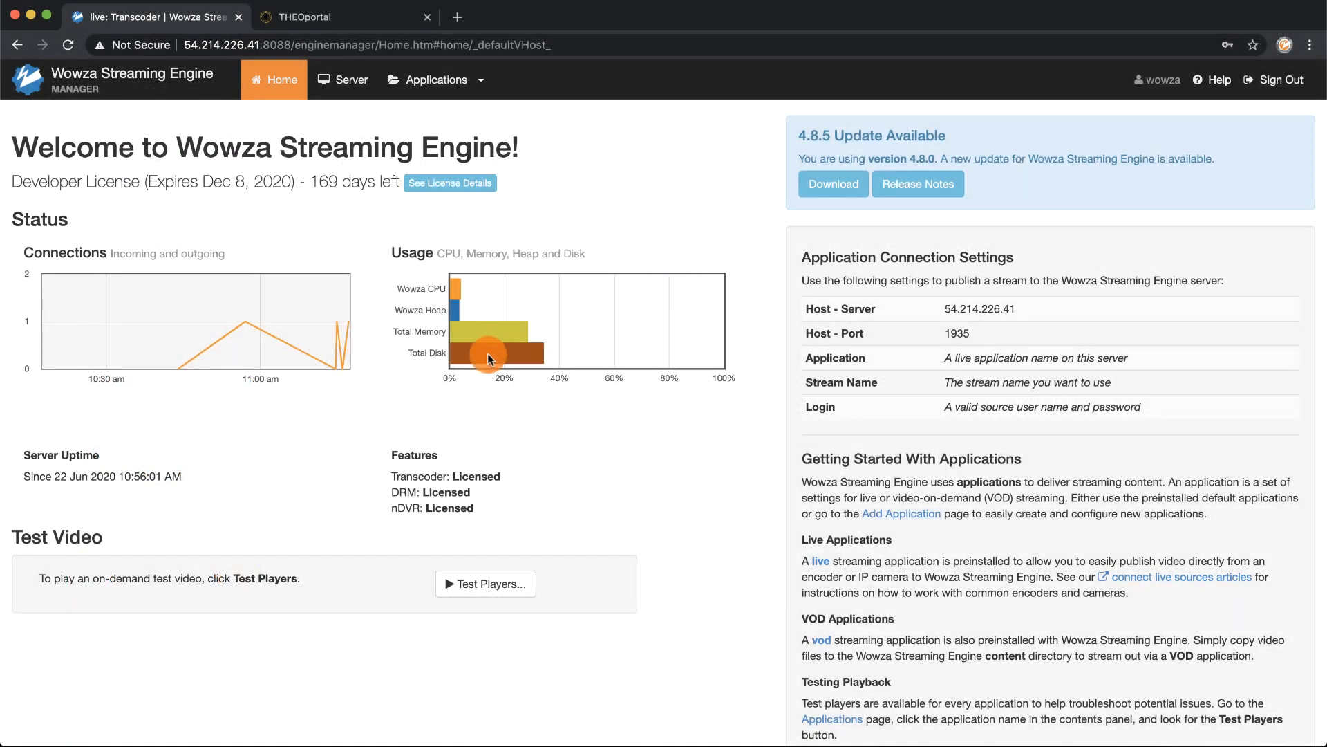
pyautogui.moveTo(429, 490)
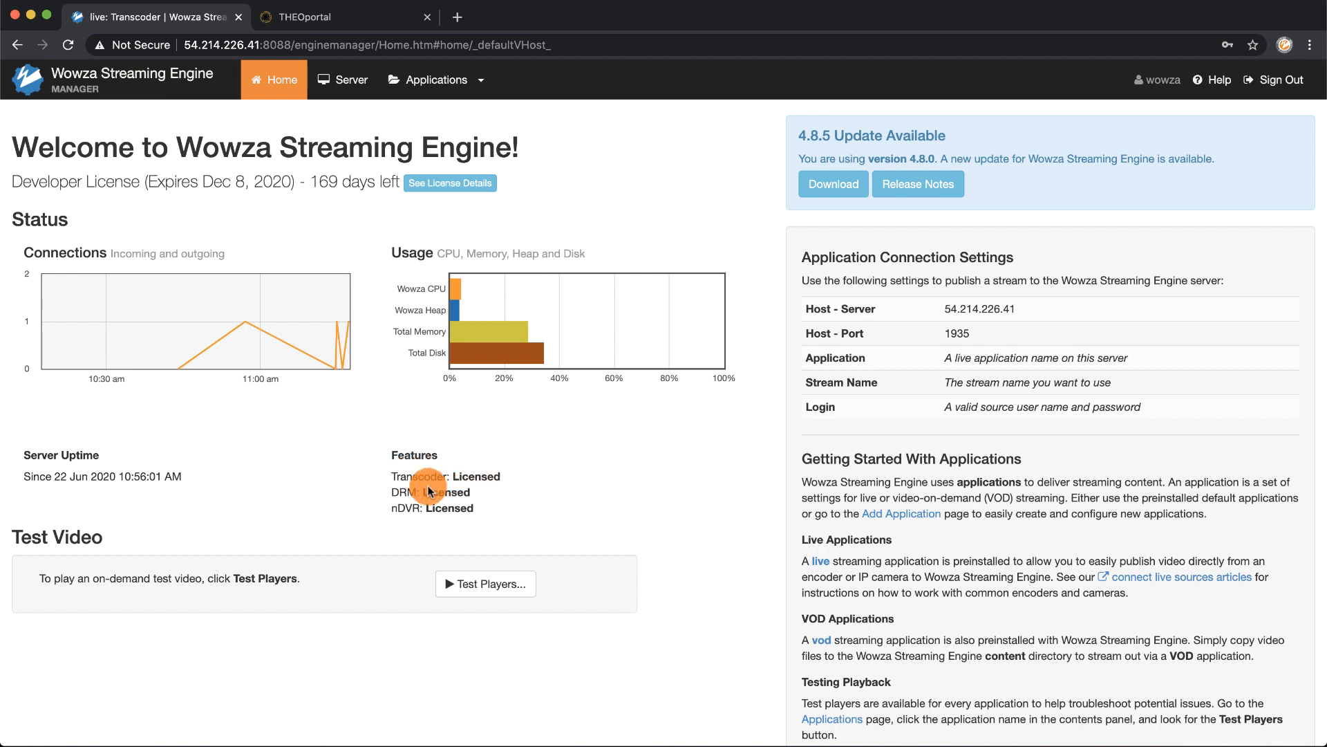
pyautogui.moveTo(388, 490)
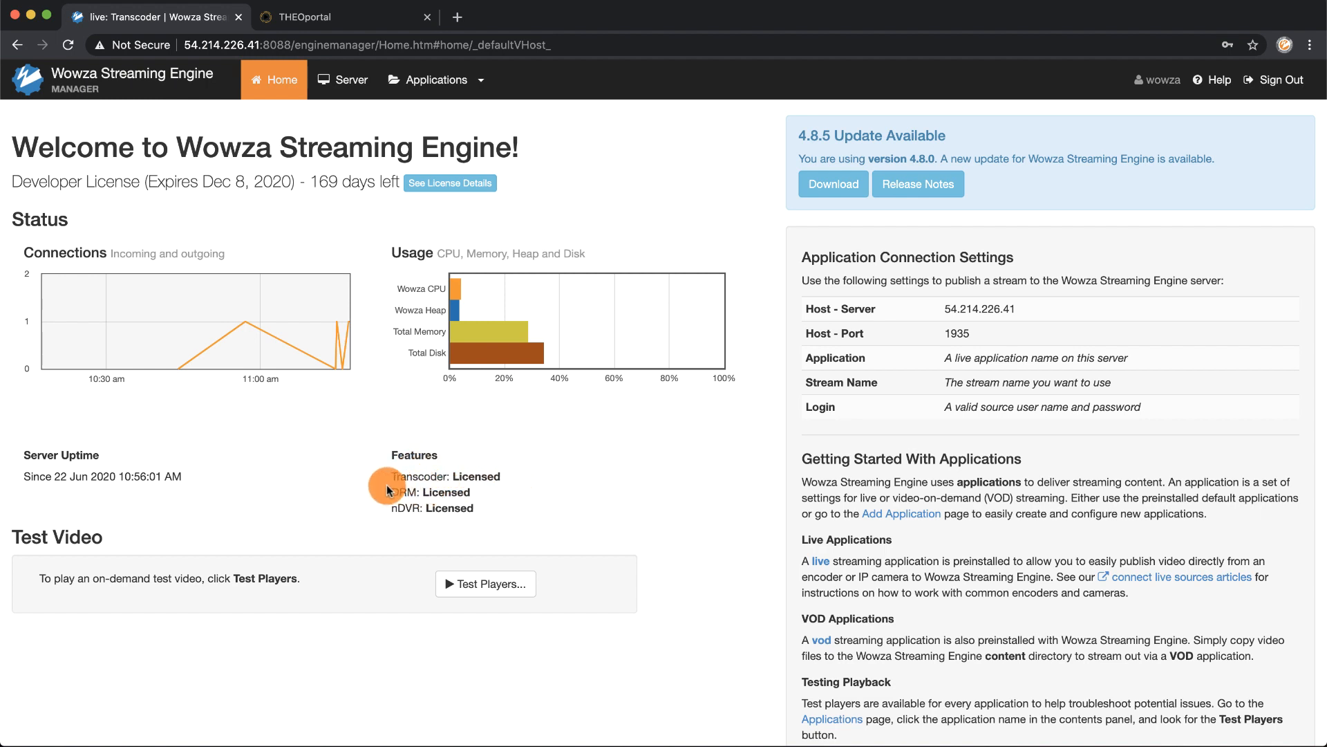
# Open the 'live' application's settings page from the Applications dropdown
pyautogui.click(478, 87)
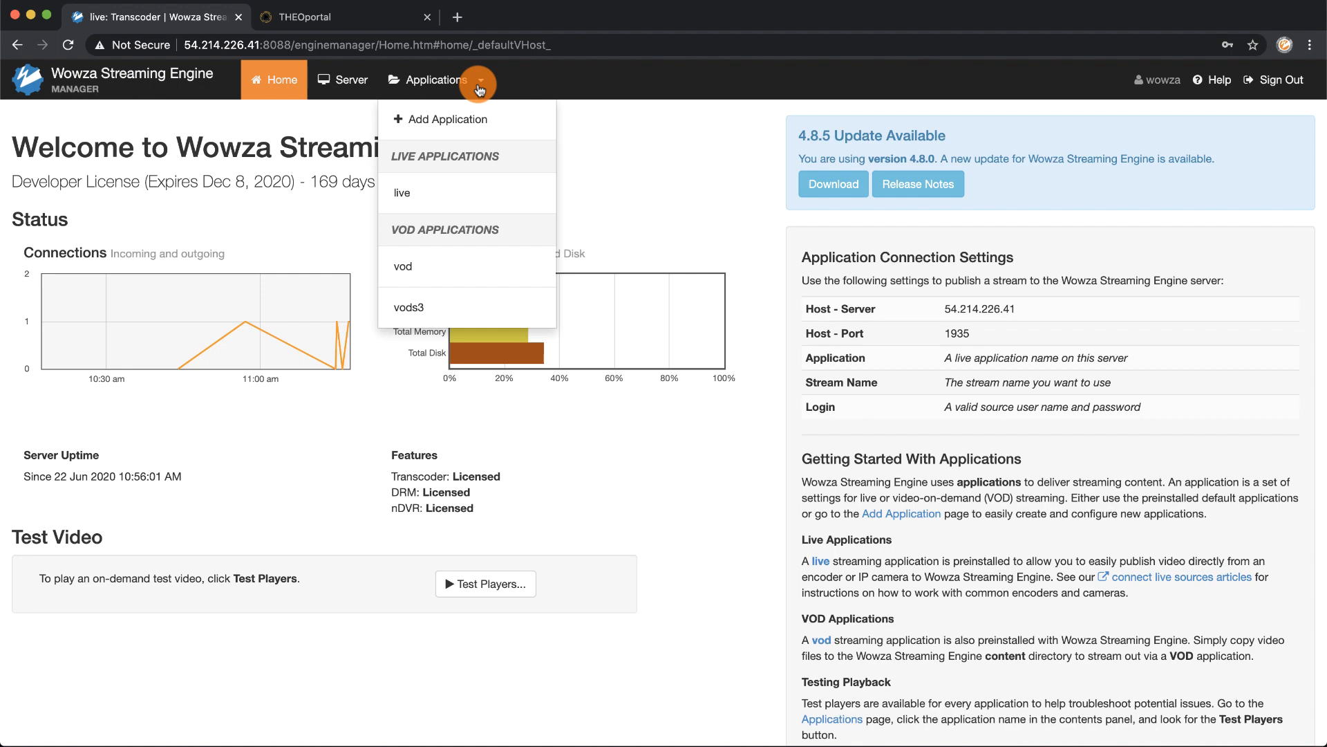
pyautogui.click(401, 193)
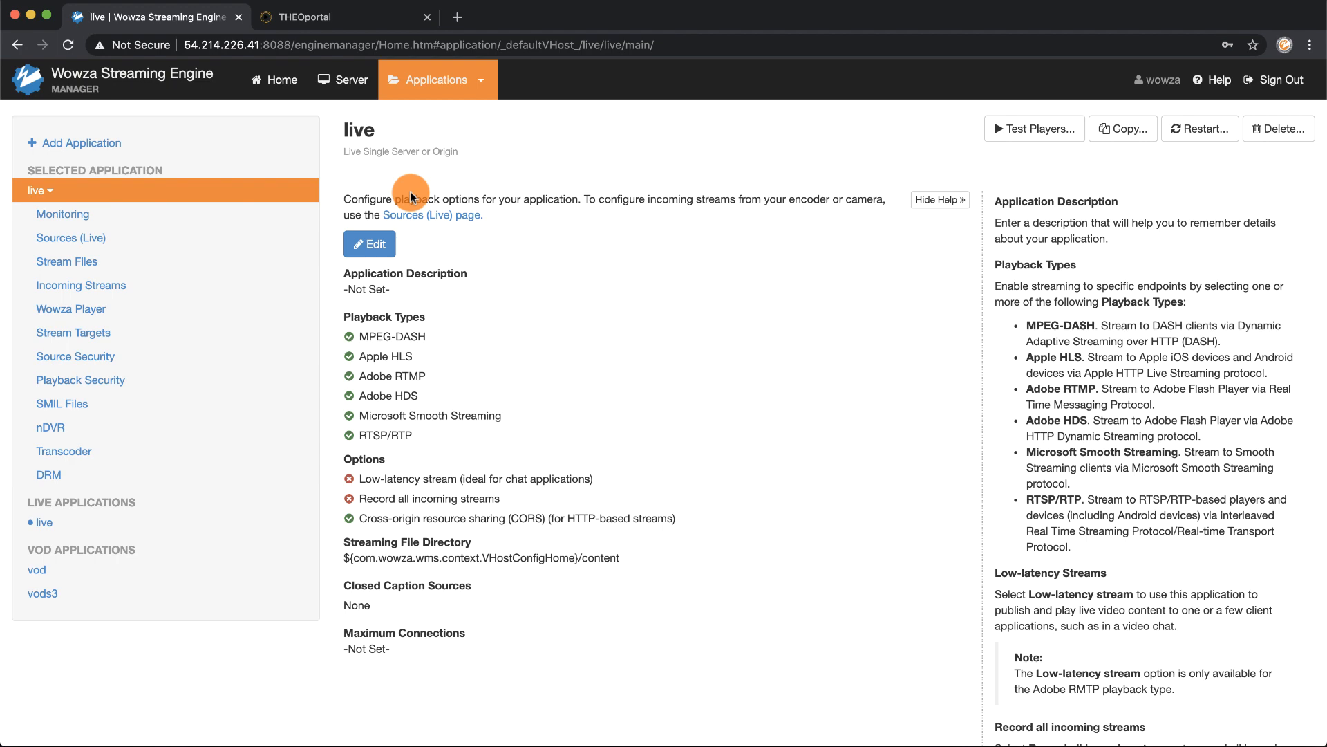
pyautogui.moveTo(409, 214)
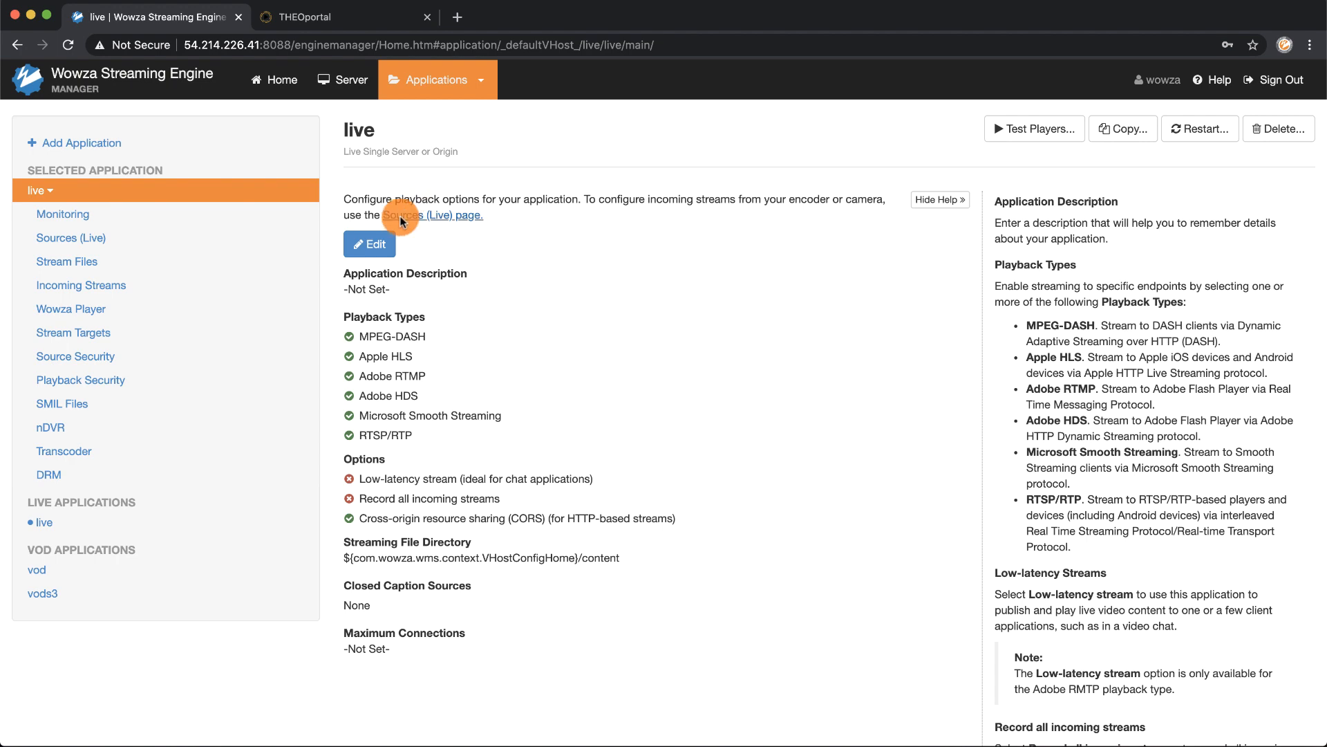
# Open the frontrange stream's detail page from the live application's Incoming Streams
pyautogui.click(81, 284)
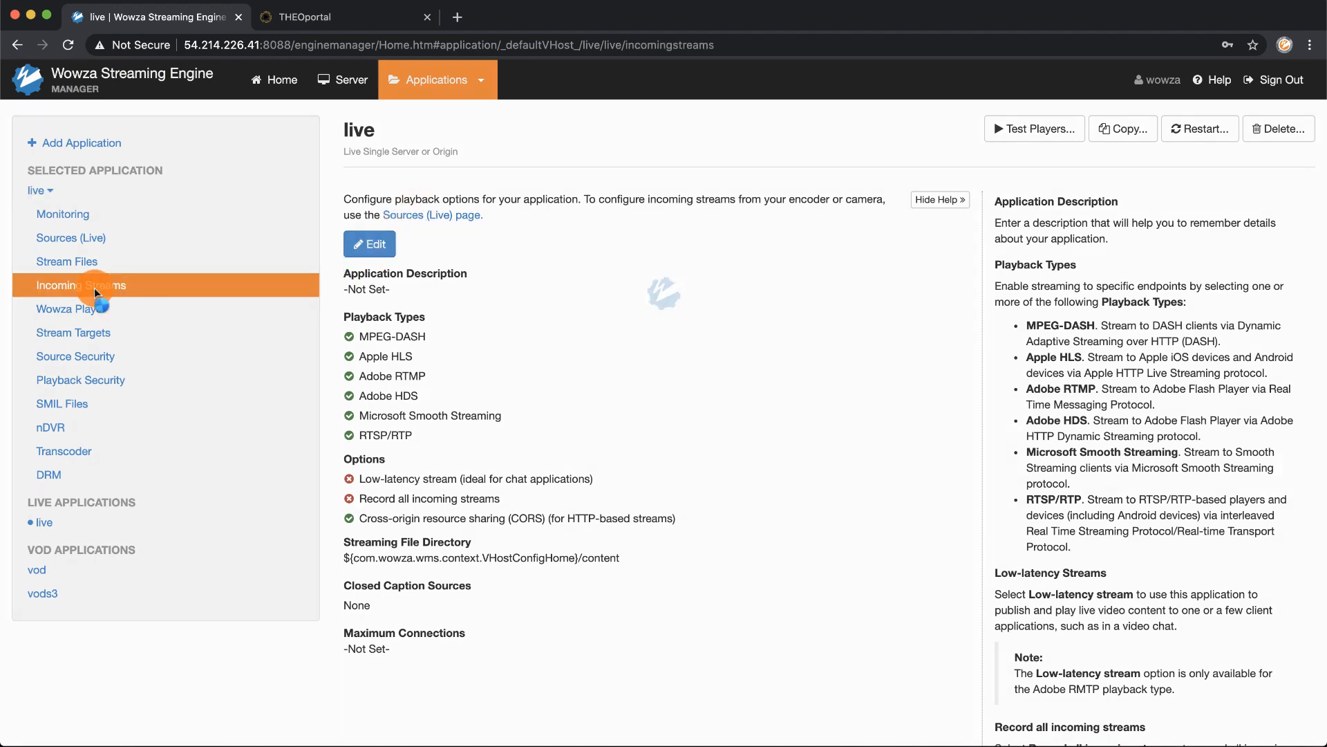
pyautogui.click(81, 286)
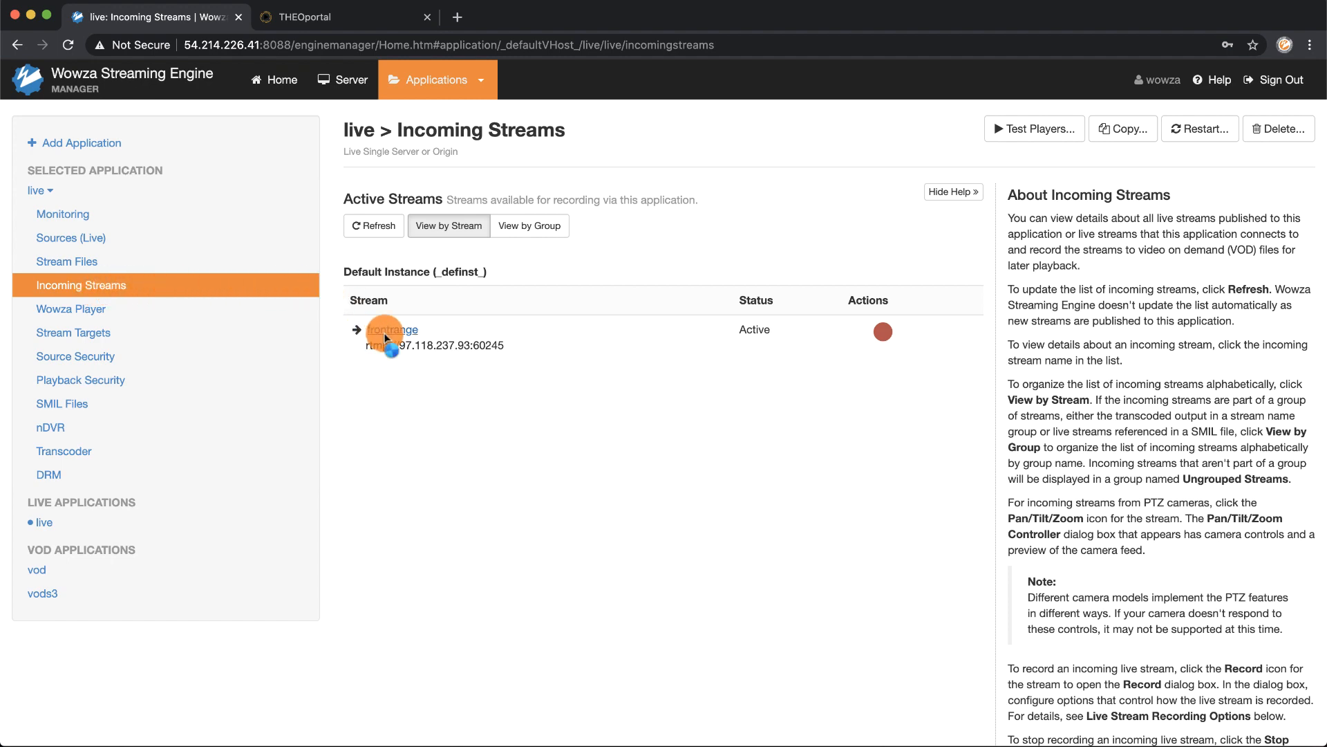
pyautogui.click(391, 329)
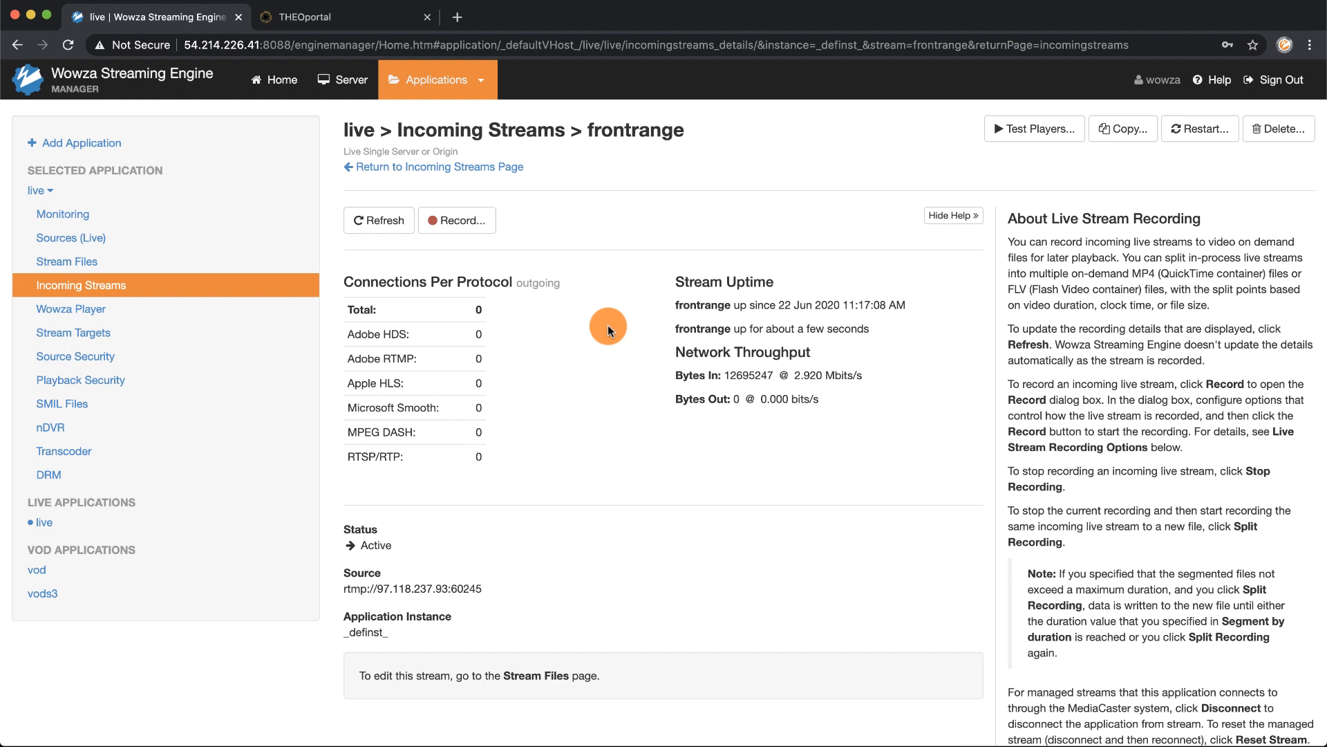
pyautogui.moveTo(803, 388)
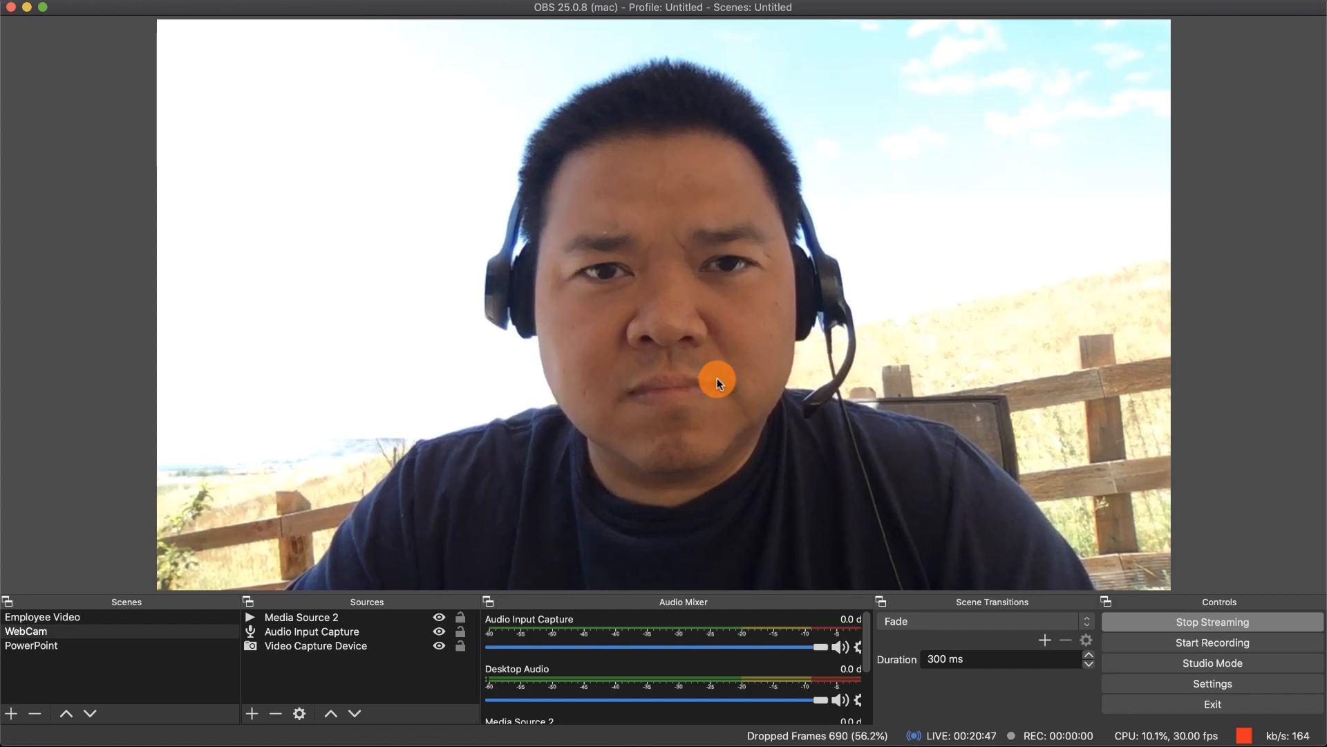
pyautogui.moveTo(1127, 558)
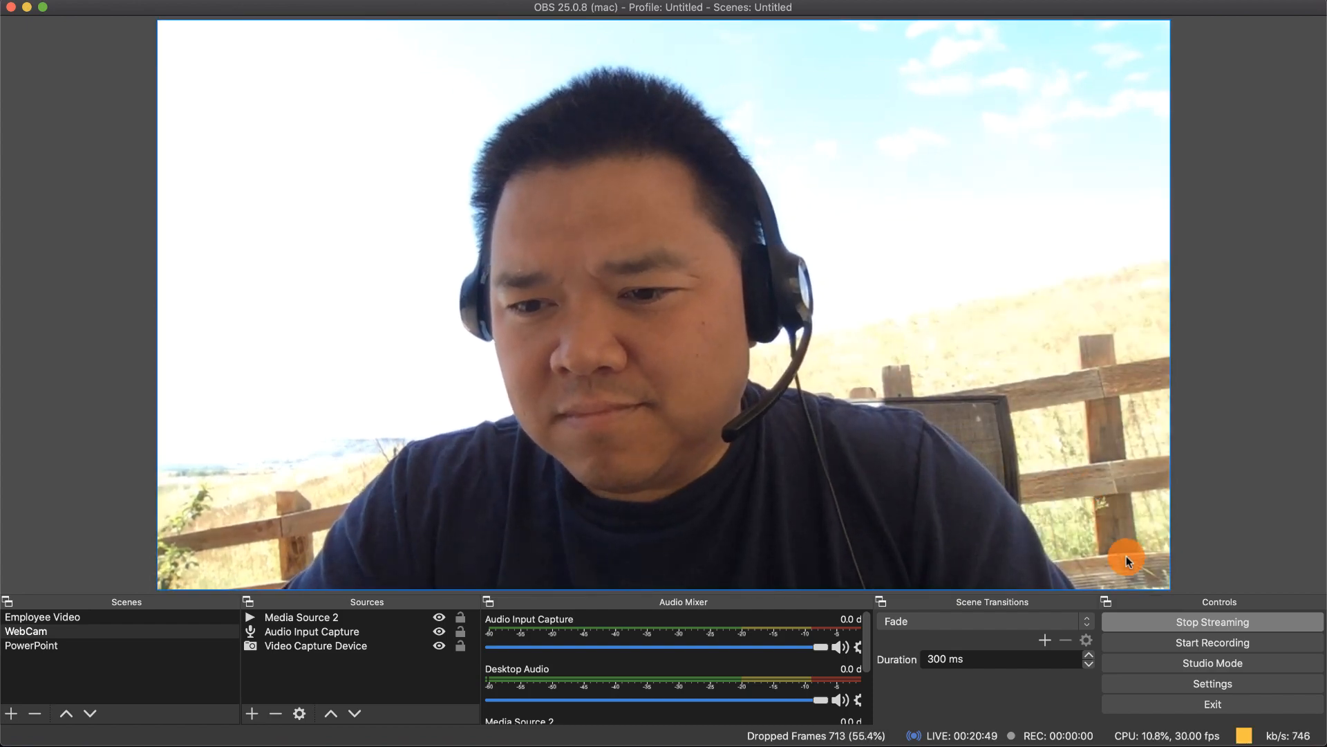
pyautogui.click(1211, 683)
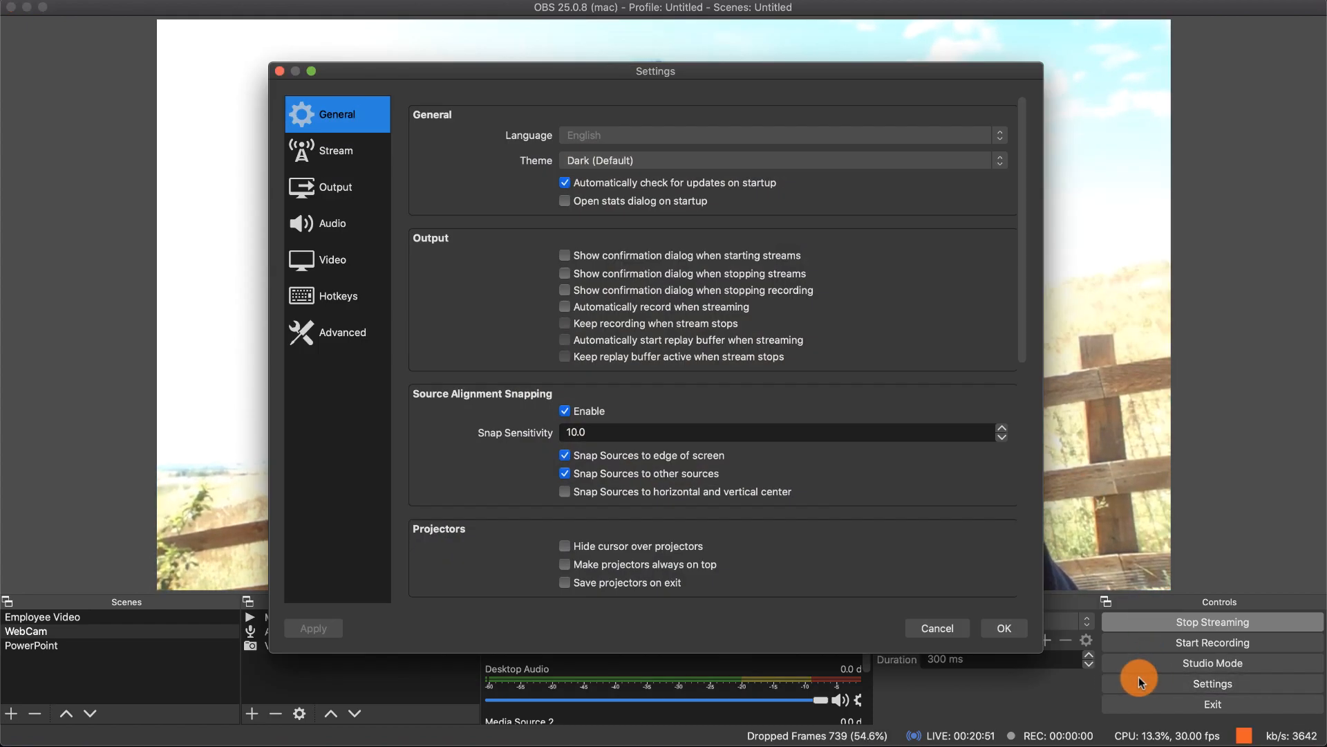
pyautogui.click(336, 187)
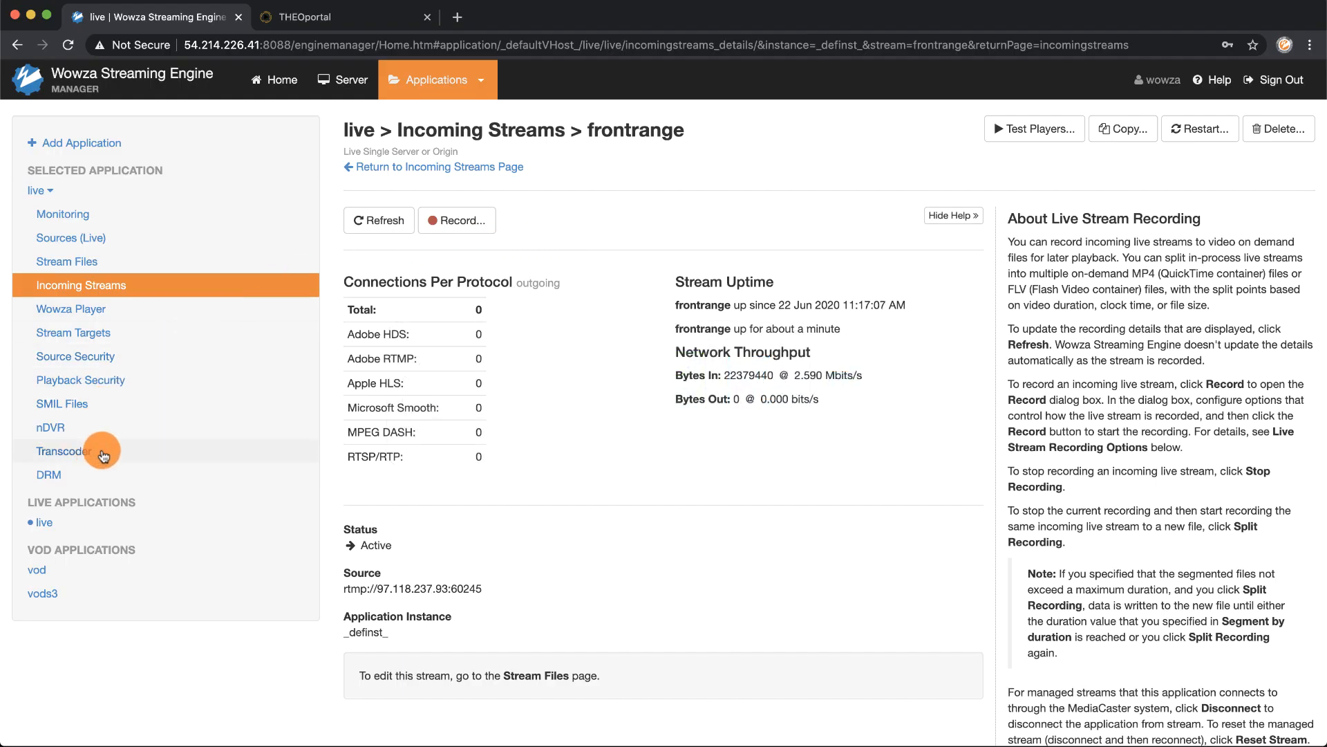
# Enable the Transcoder for the live application and confirm the application restart
pyautogui.click(61, 450)
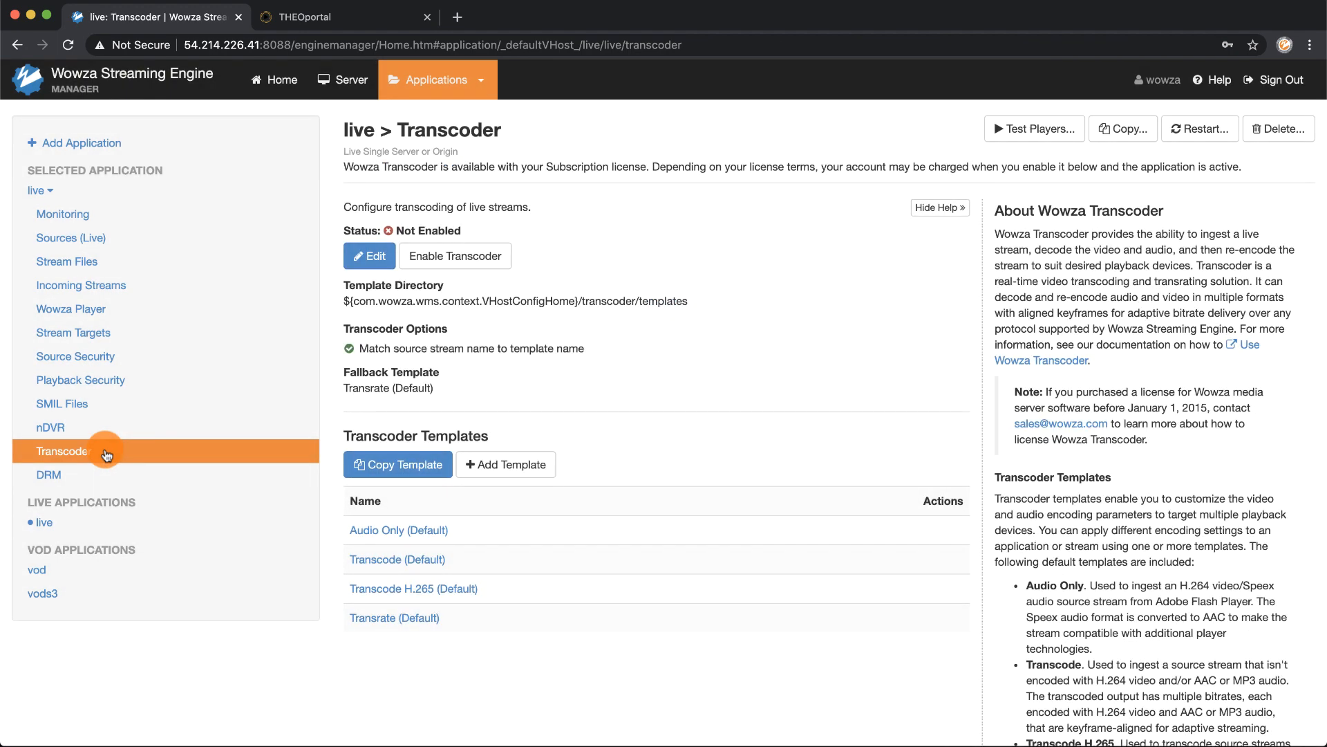
pyautogui.moveTo(455, 256)
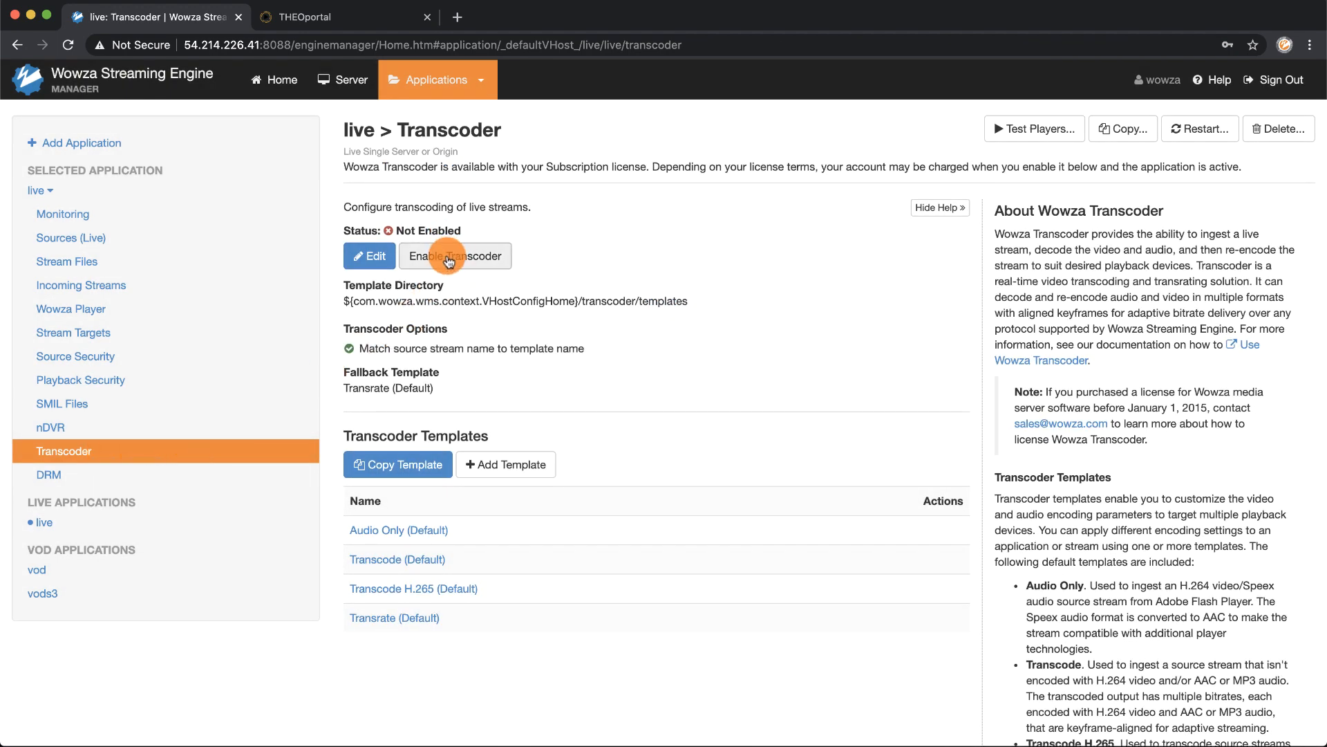
pyautogui.click(455, 256)
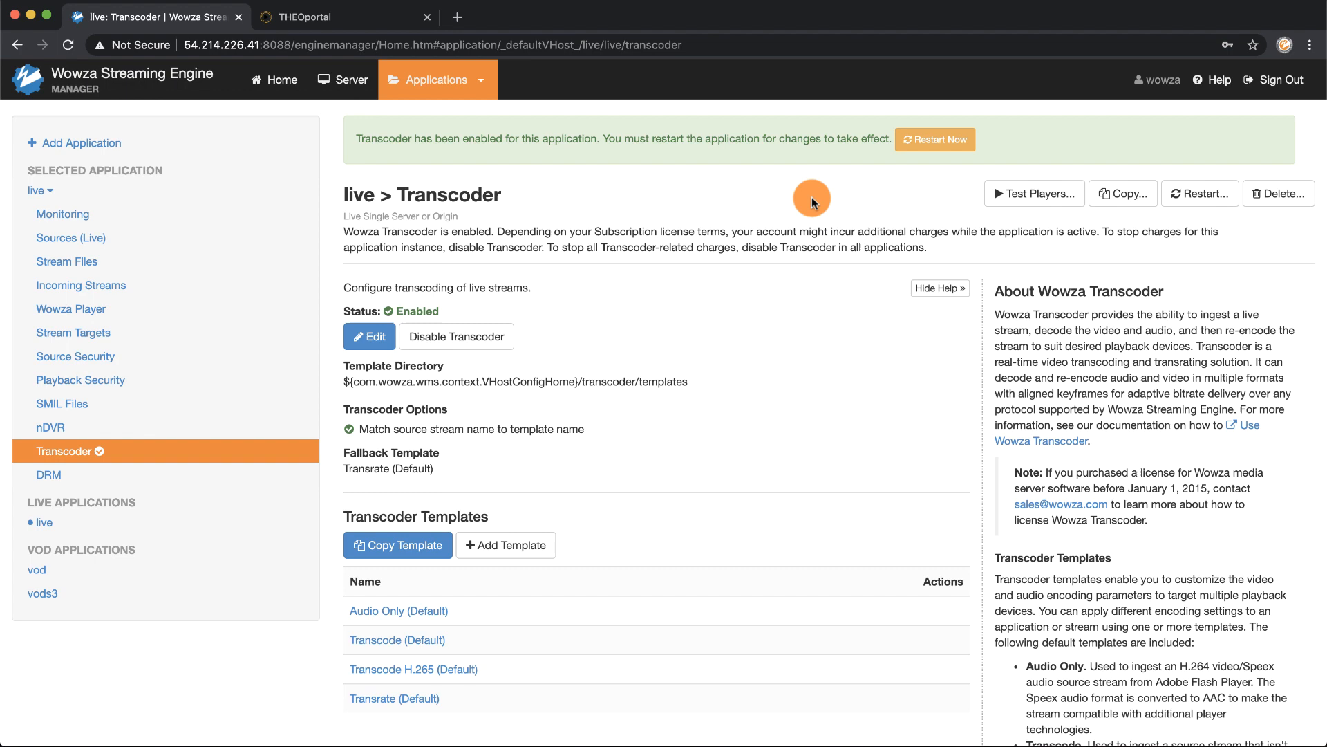
pyautogui.click(935, 139)
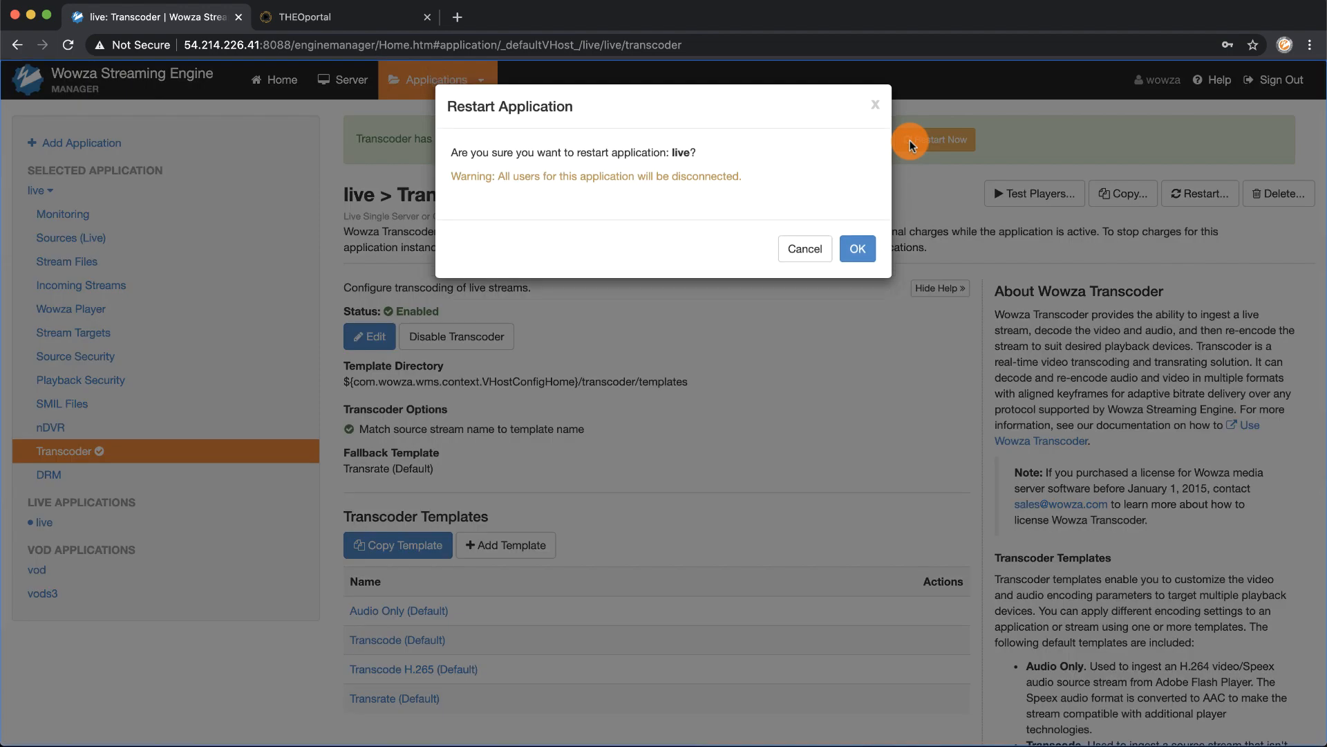
pyautogui.click(856, 248)
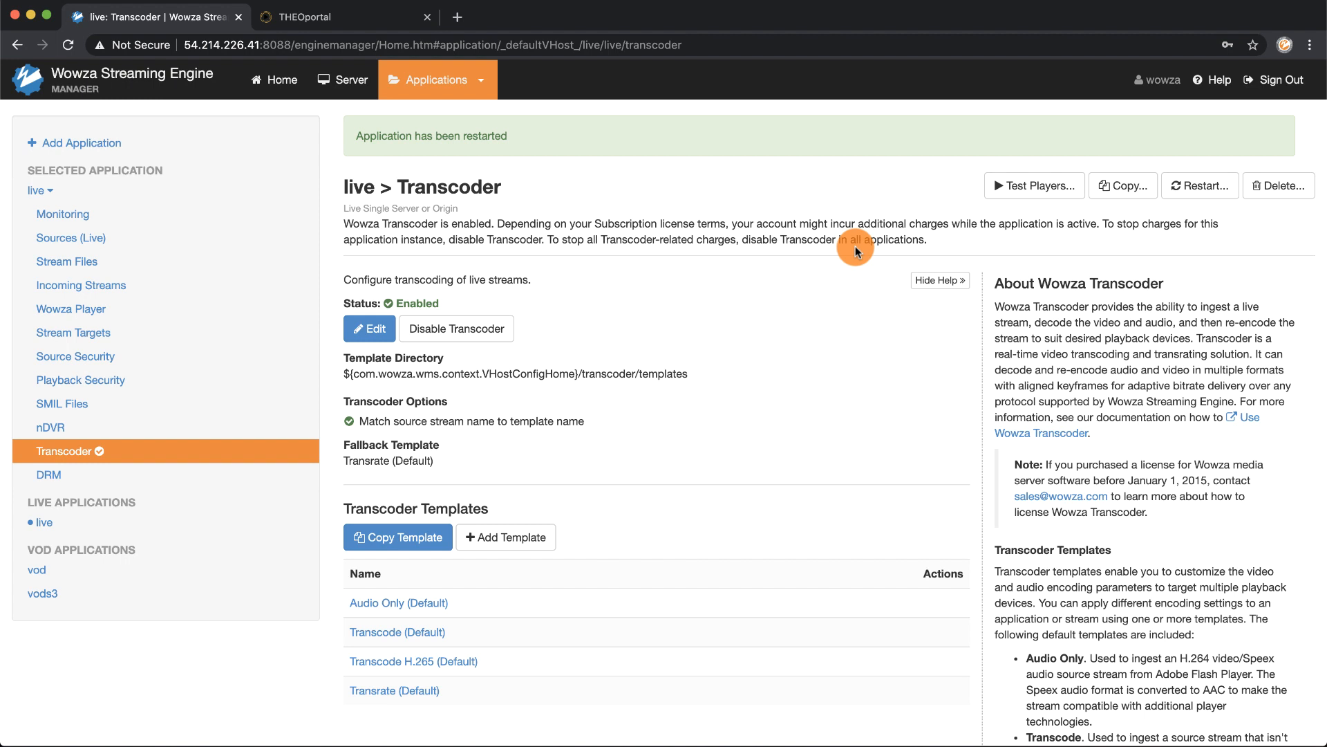
pyautogui.moveTo(399, 474)
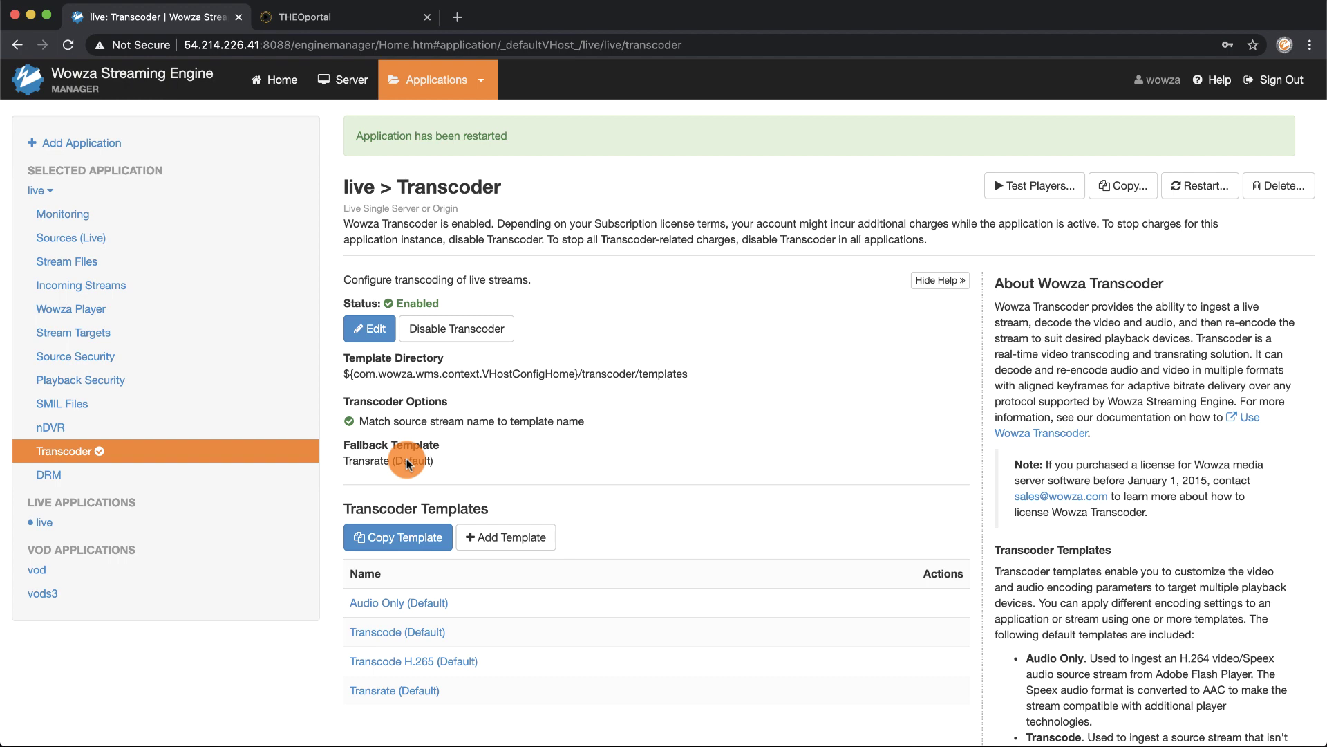
pyautogui.click(80, 284)
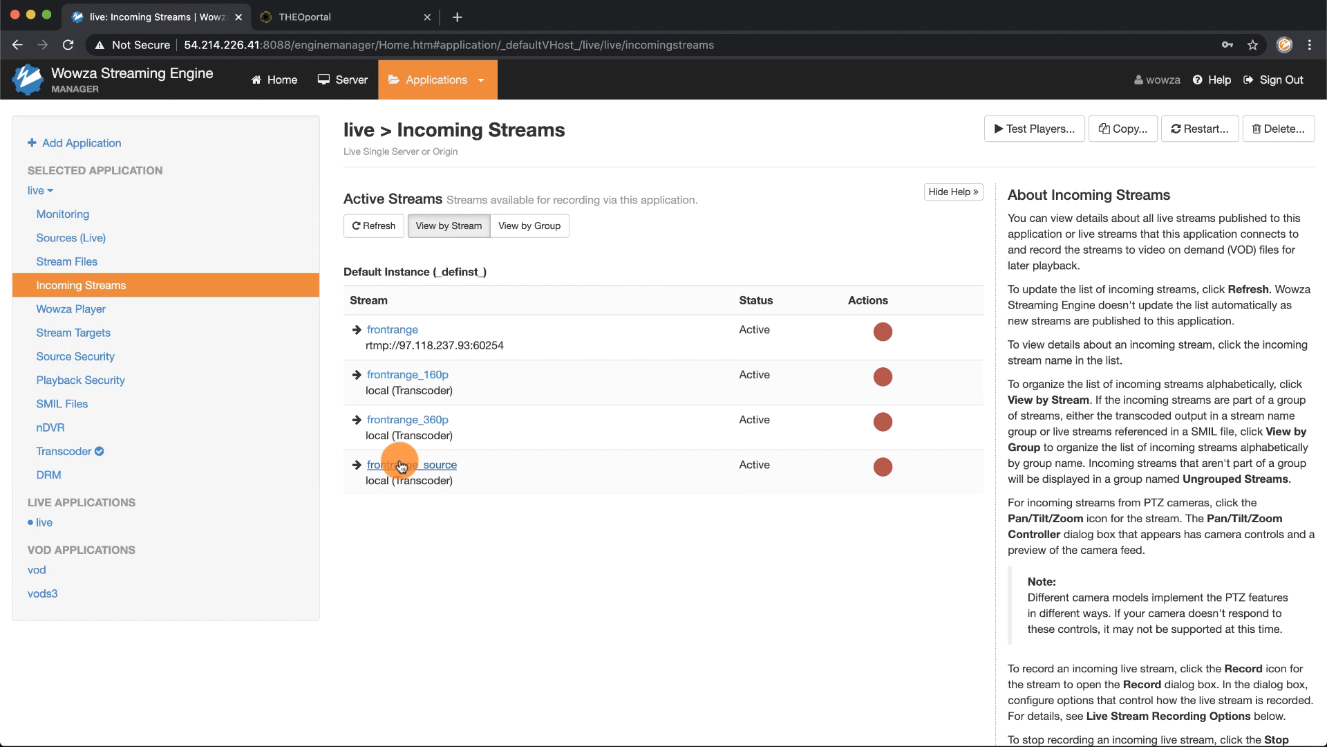
pyautogui.moveTo(404, 472)
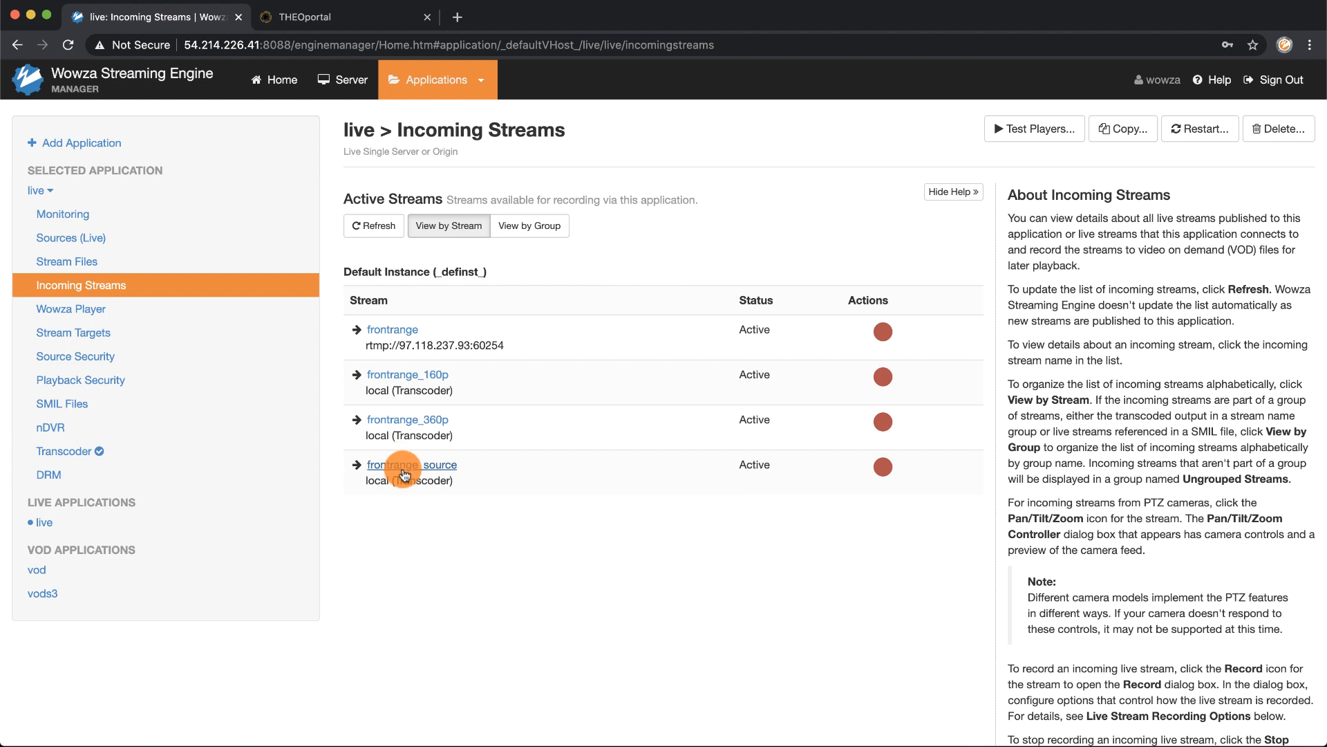
pyautogui.moveTo(426, 415)
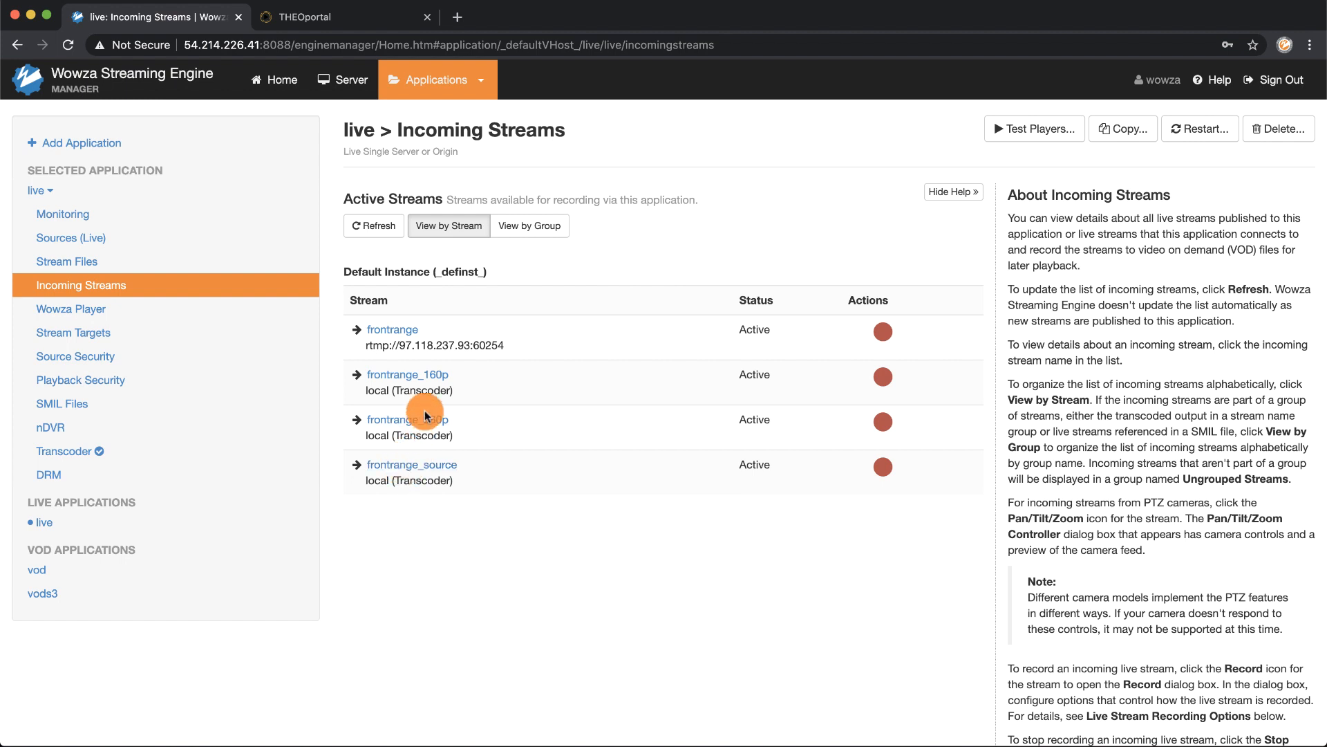
pyautogui.moveTo(430, 376)
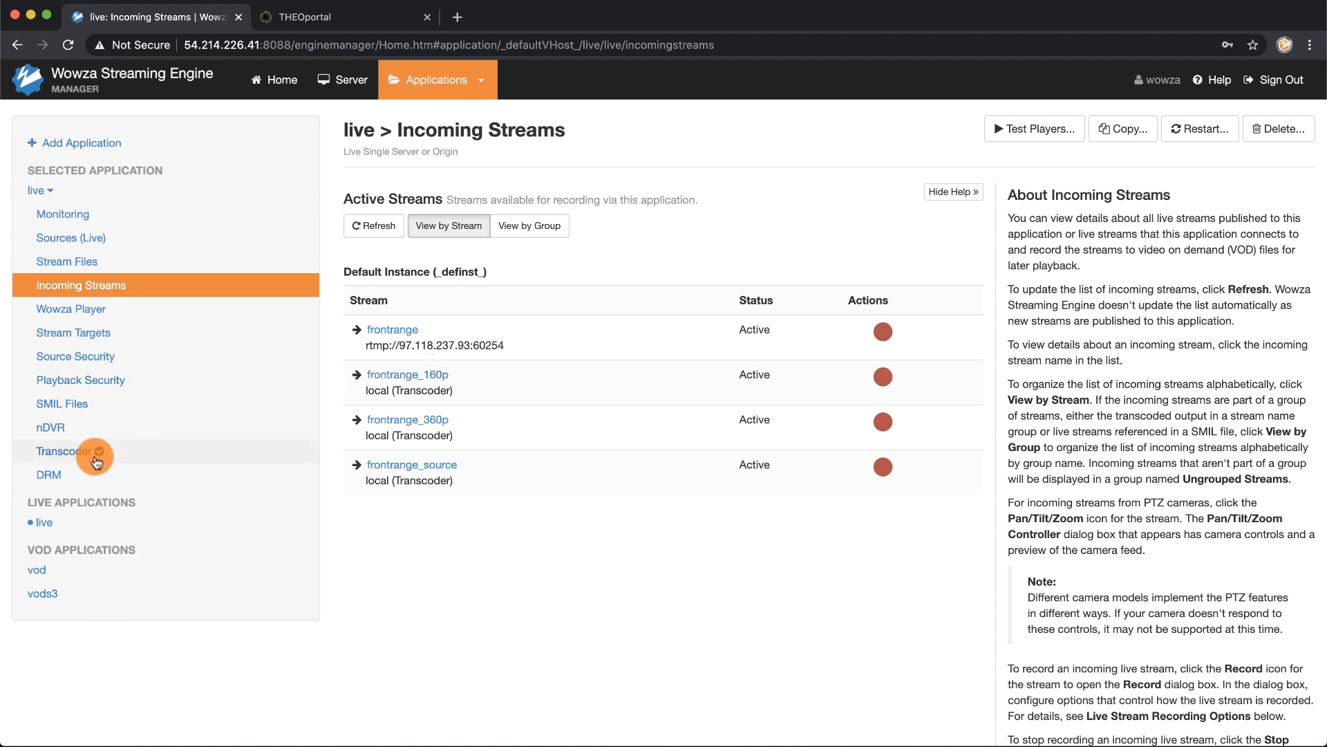
pyautogui.click(63, 450)
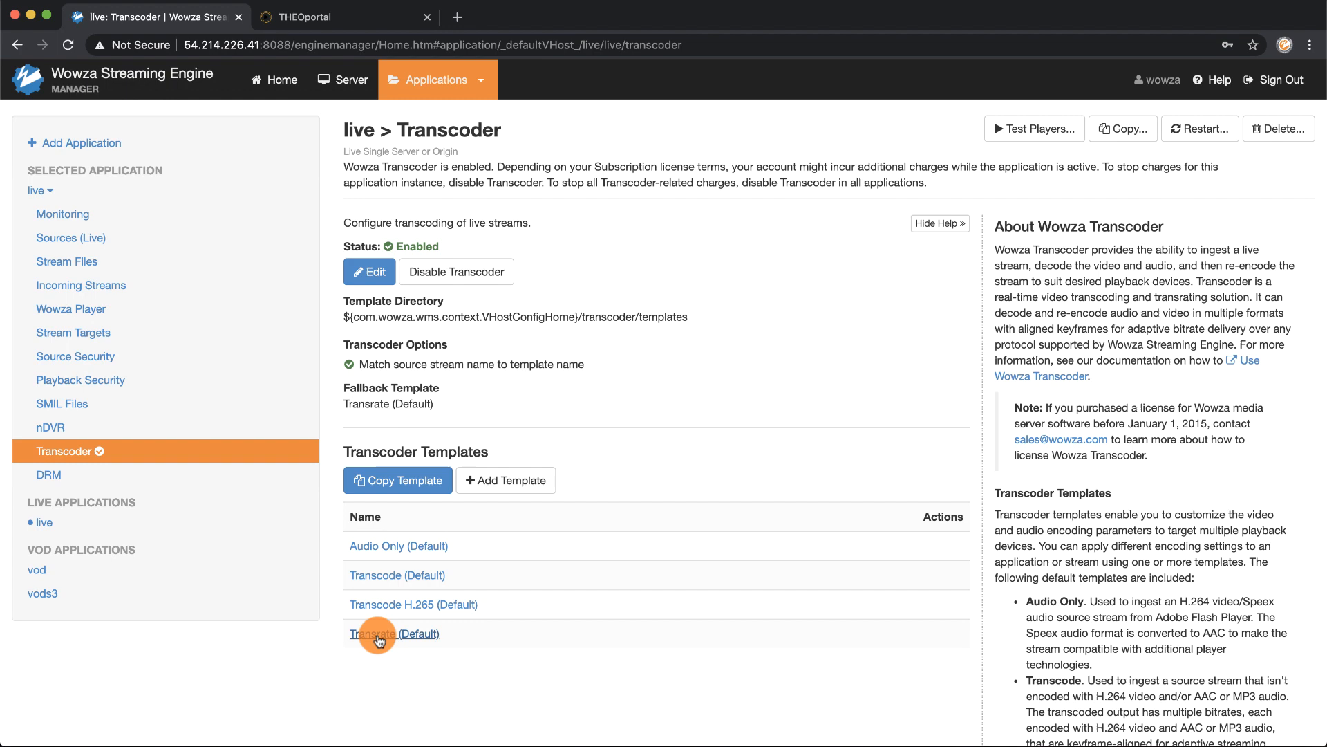
# Enable the Transrate (Default) template's 240p preset and restart the live application
pyautogui.click(394, 633)
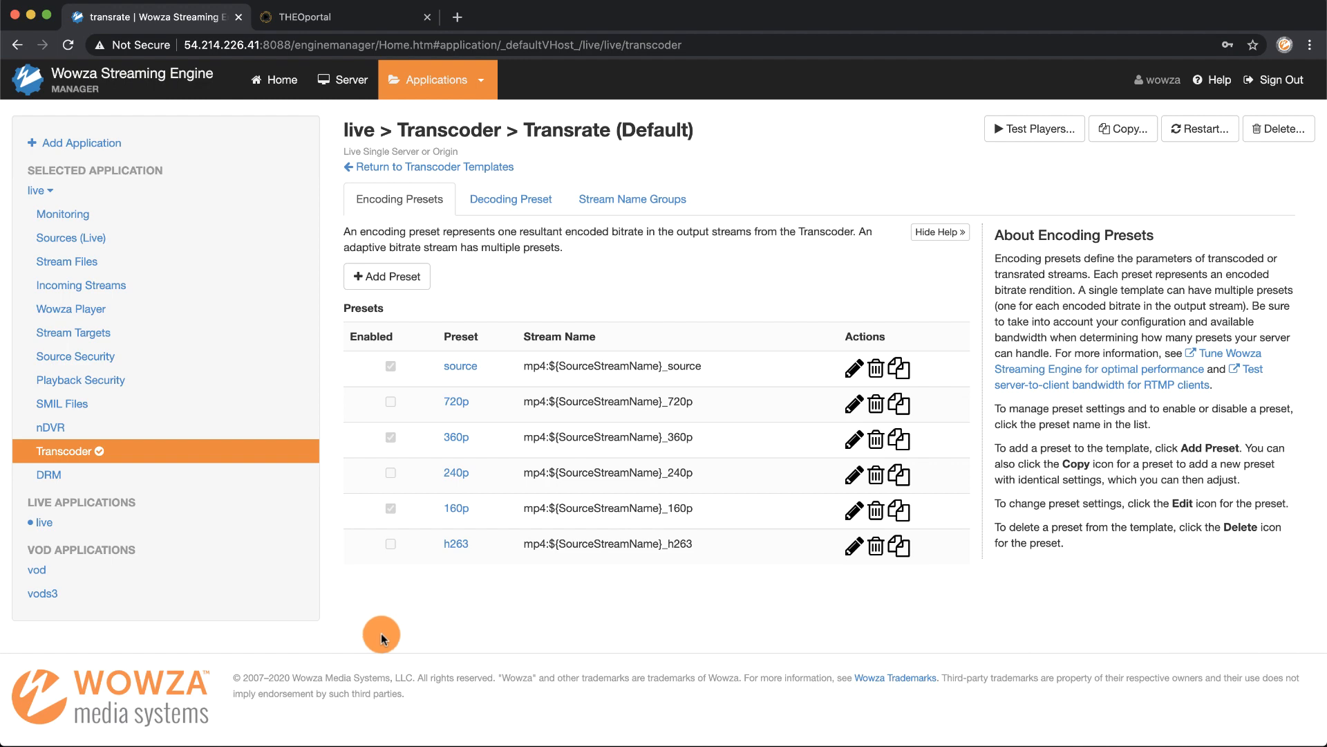
pyautogui.moveTo(460, 473)
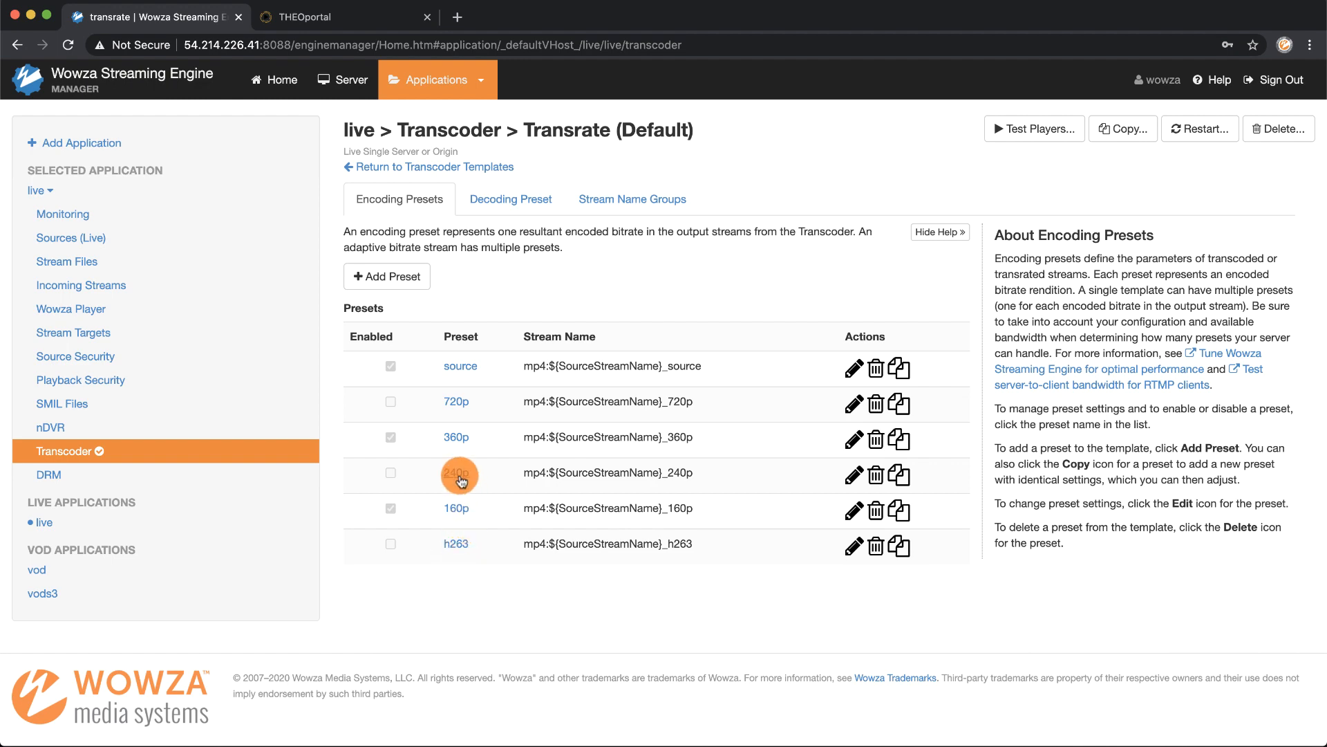
pyautogui.click(457, 472)
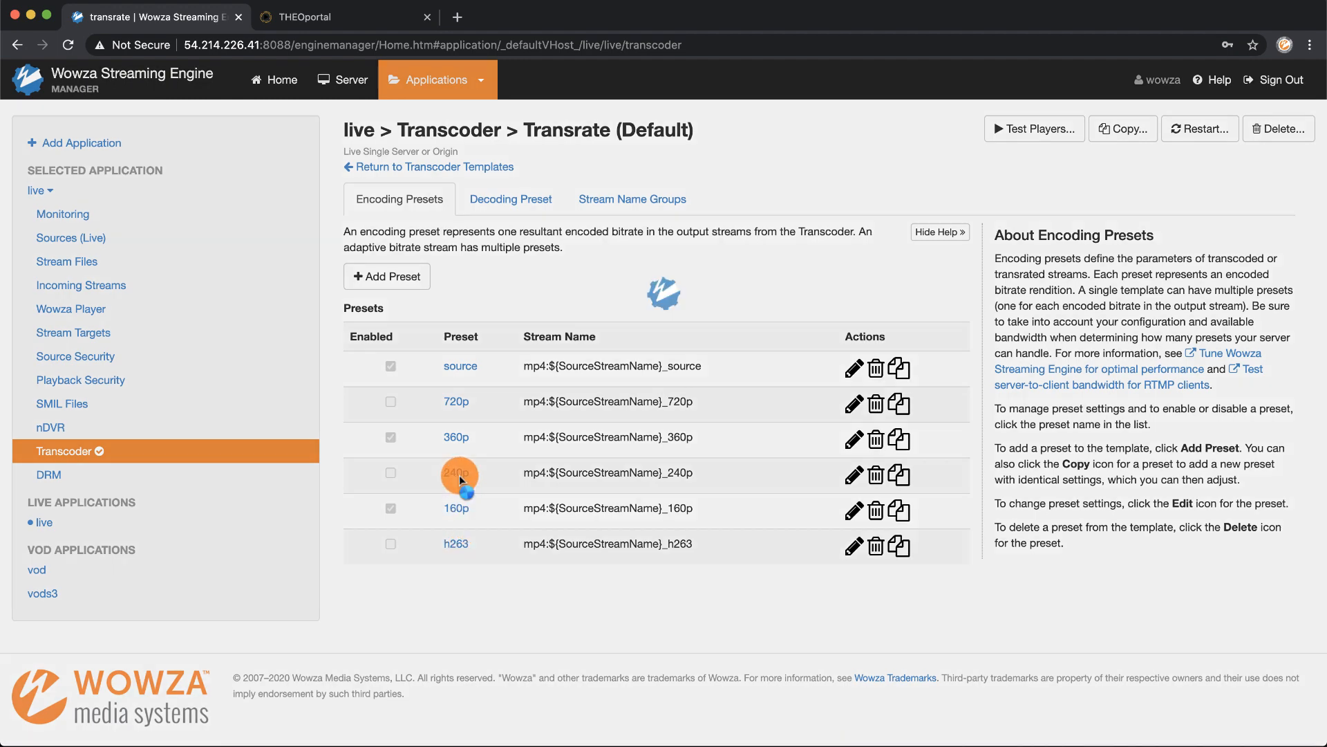
pyautogui.click(460, 473)
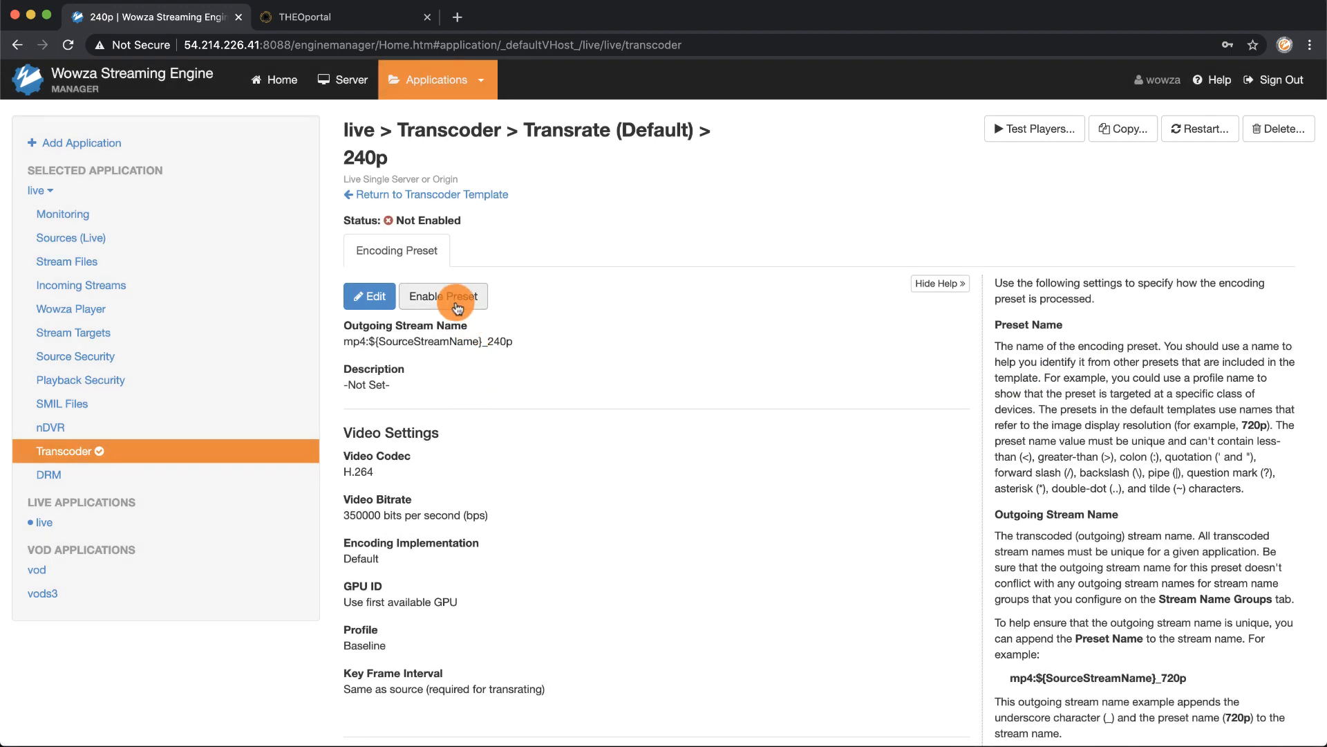
pyautogui.click(442, 296)
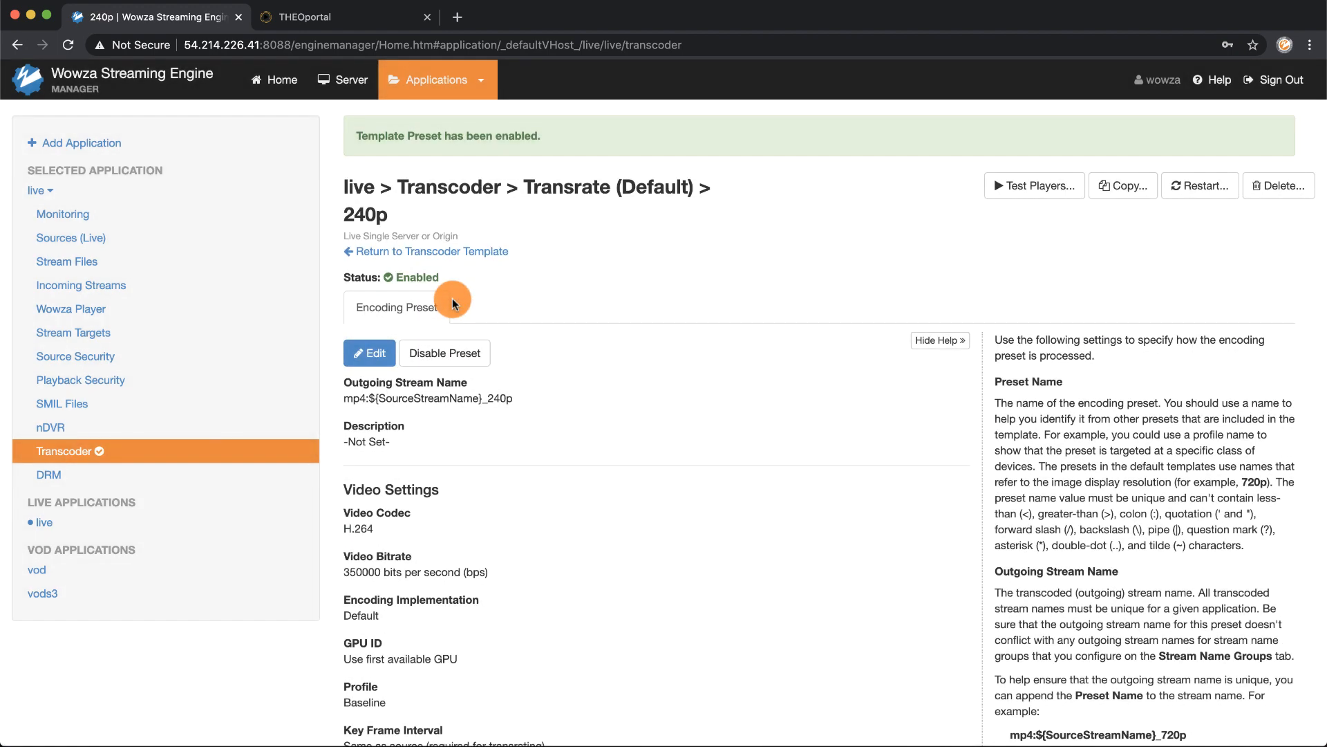
pyautogui.moveTo(1198, 185)
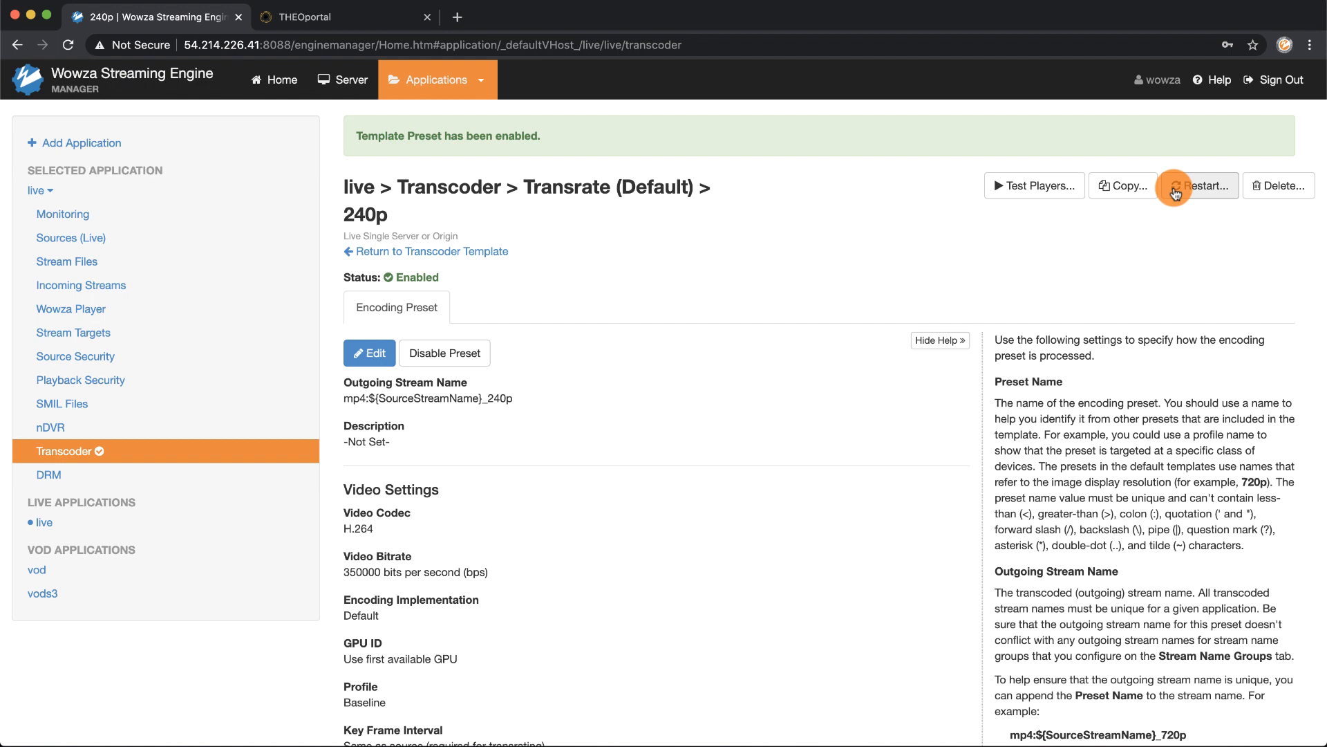
pyautogui.click(1199, 186)
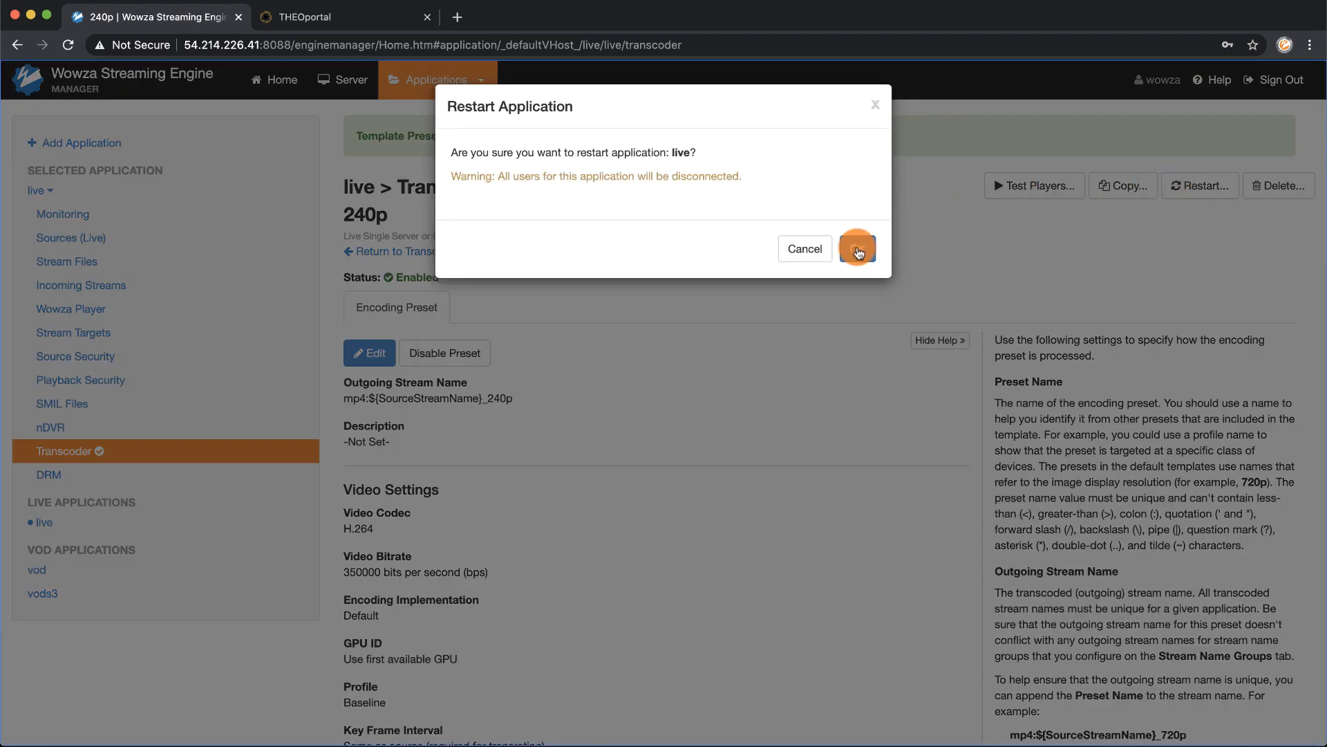
pyautogui.click(856, 248)
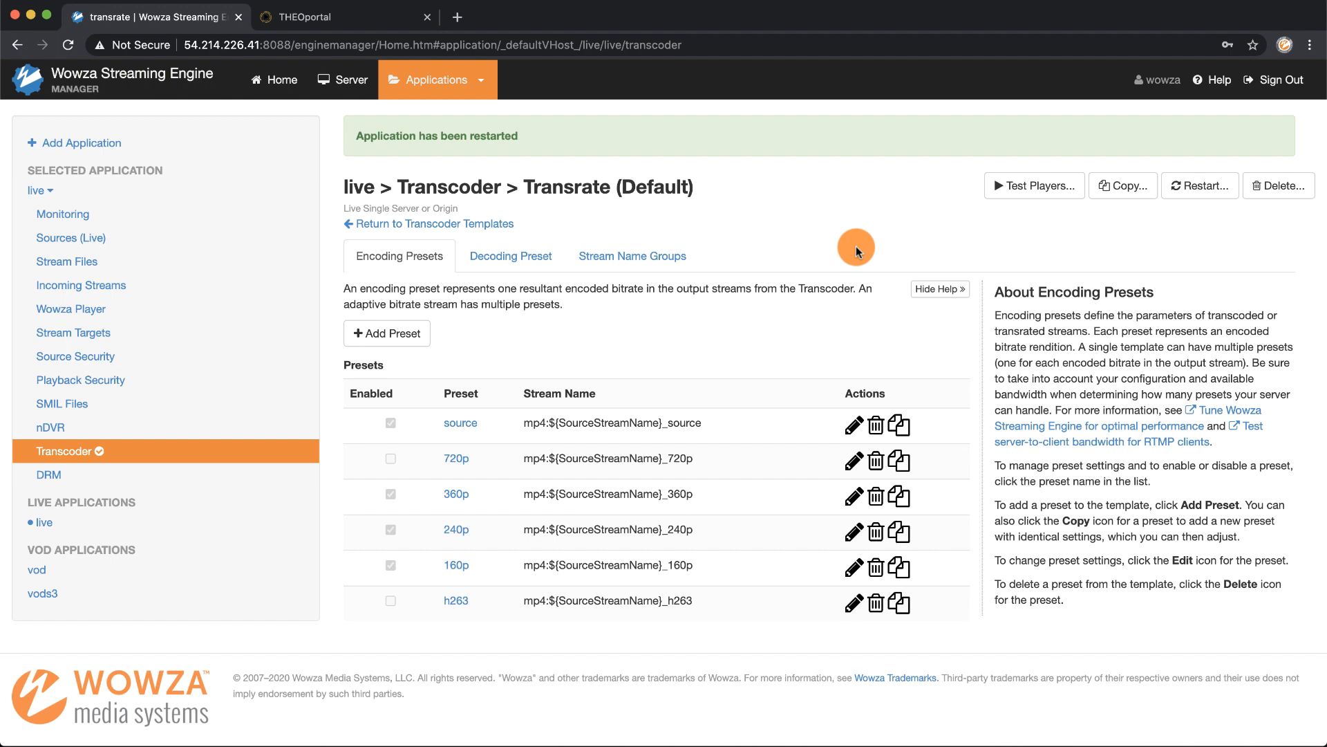
pyautogui.moveTo(235, 276)
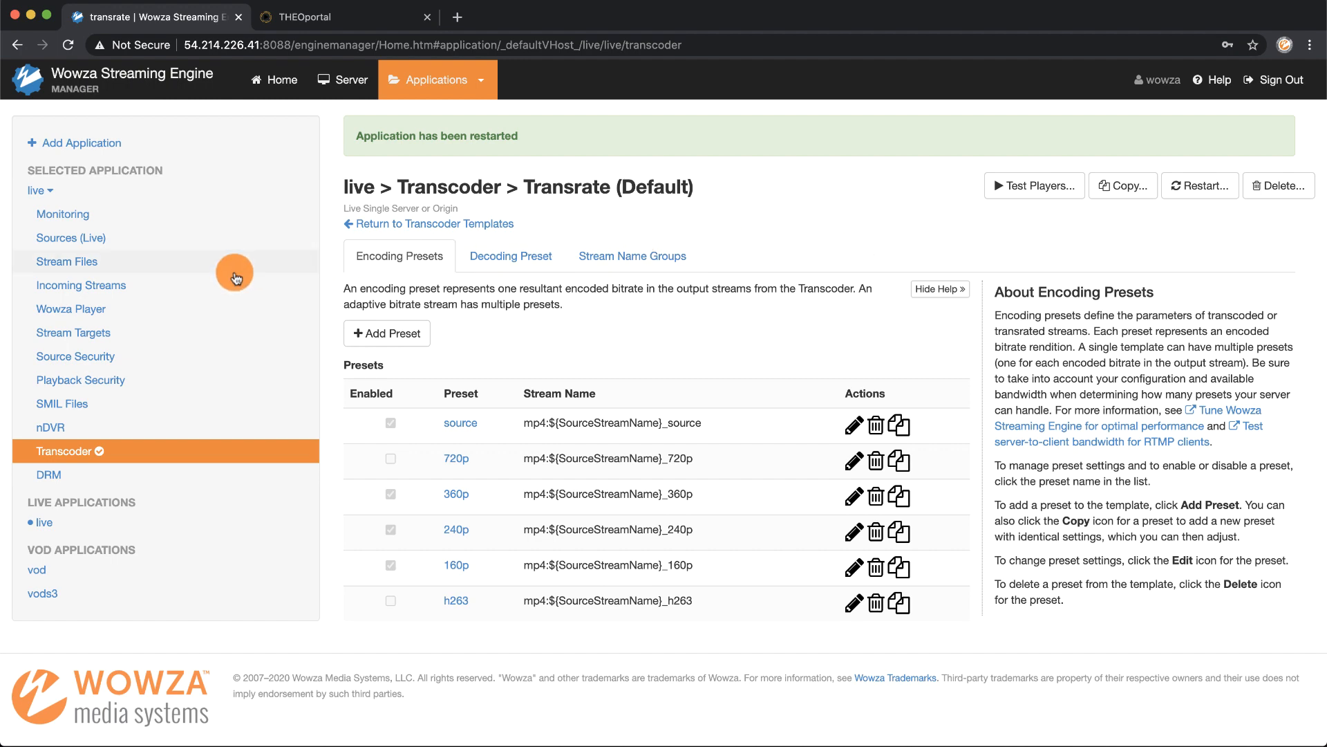
# List incoming streams to confirm frontrange source, 360p, 240p and 160p are Active
pyautogui.click(80, 284)
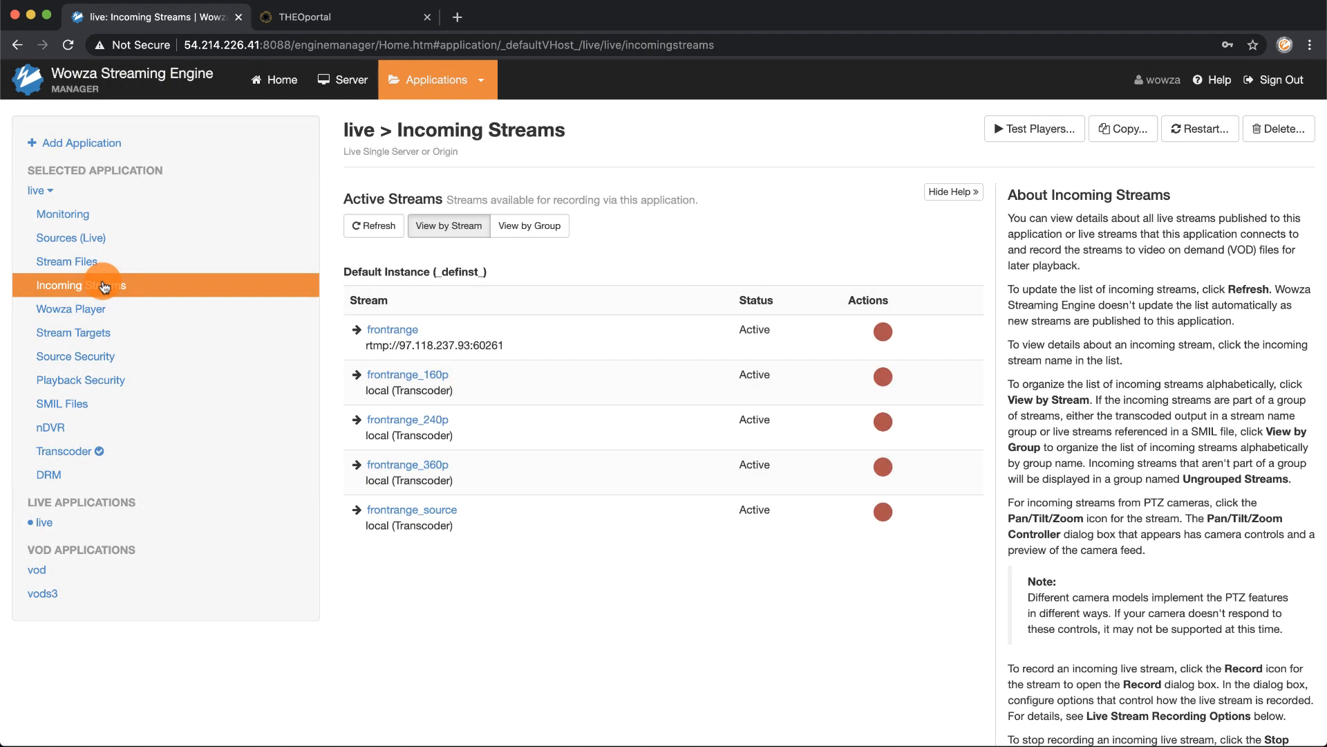
pyautogui.moveTo(412, 421)
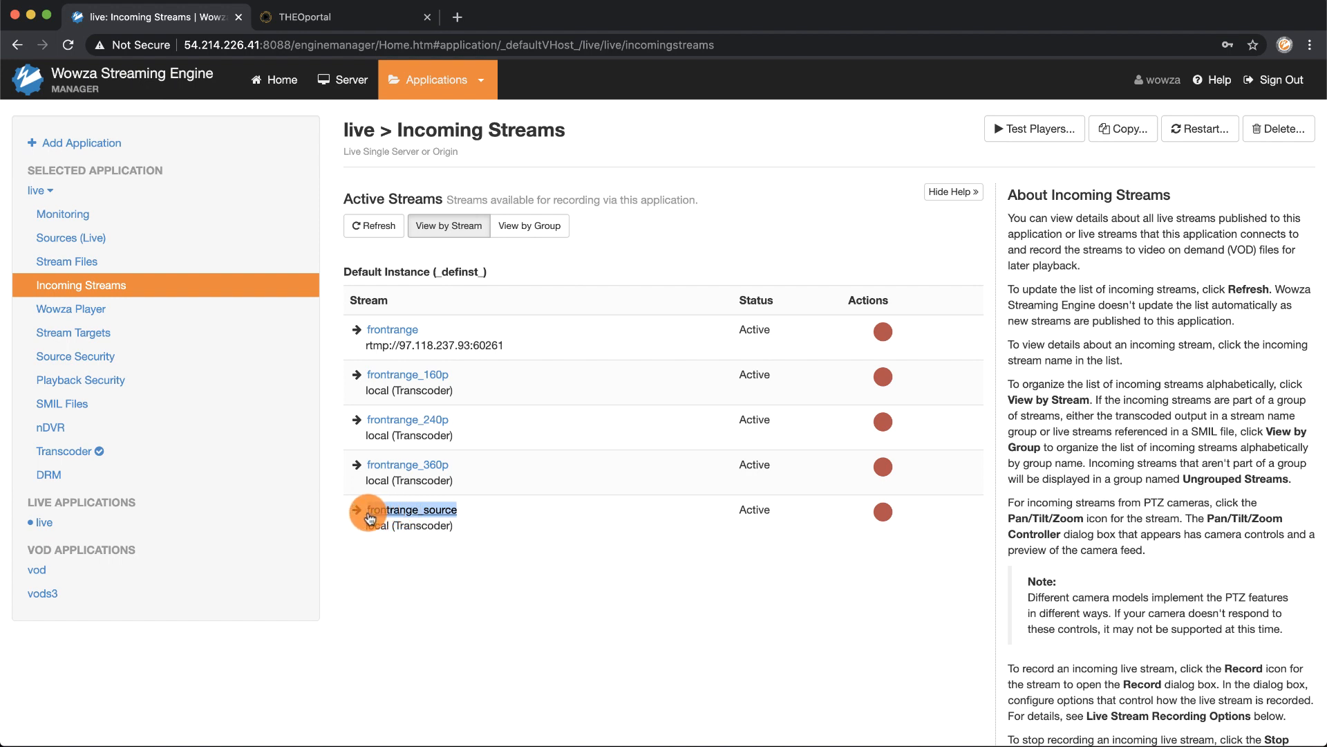
pyautogui.moveTo(355, 526)
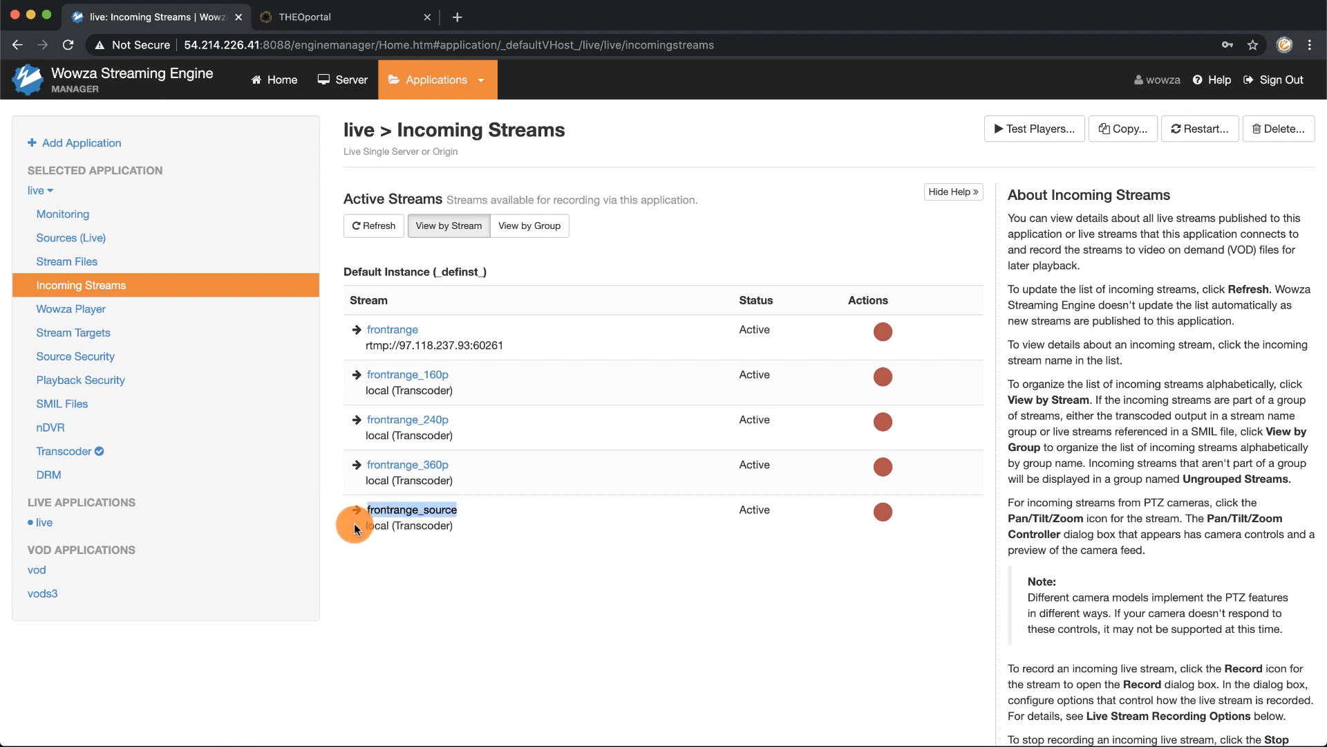
pyautogui.moveTo(80, 422)
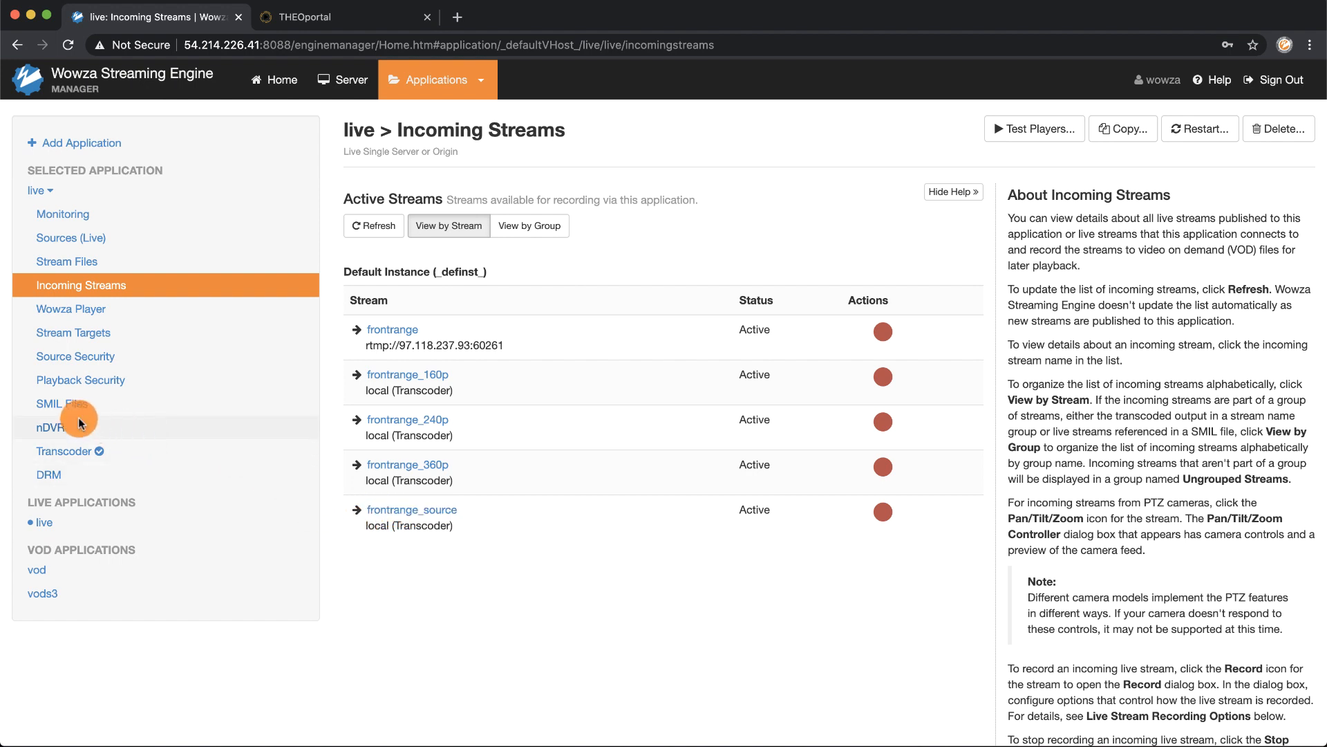
# Add a SMIL file named 'frontrange' with the title 'The Front Range'
pyautogui.click(67, 403)
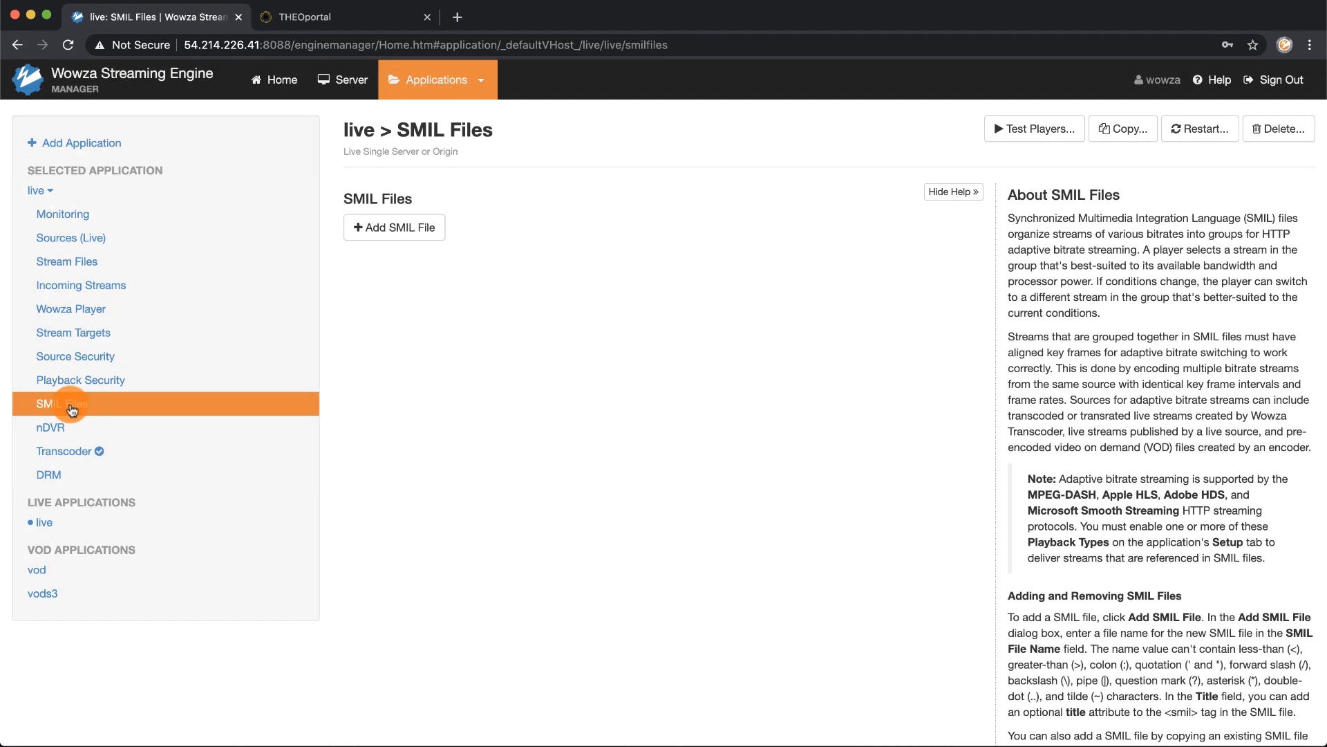
pyautogui.click(393, 227)
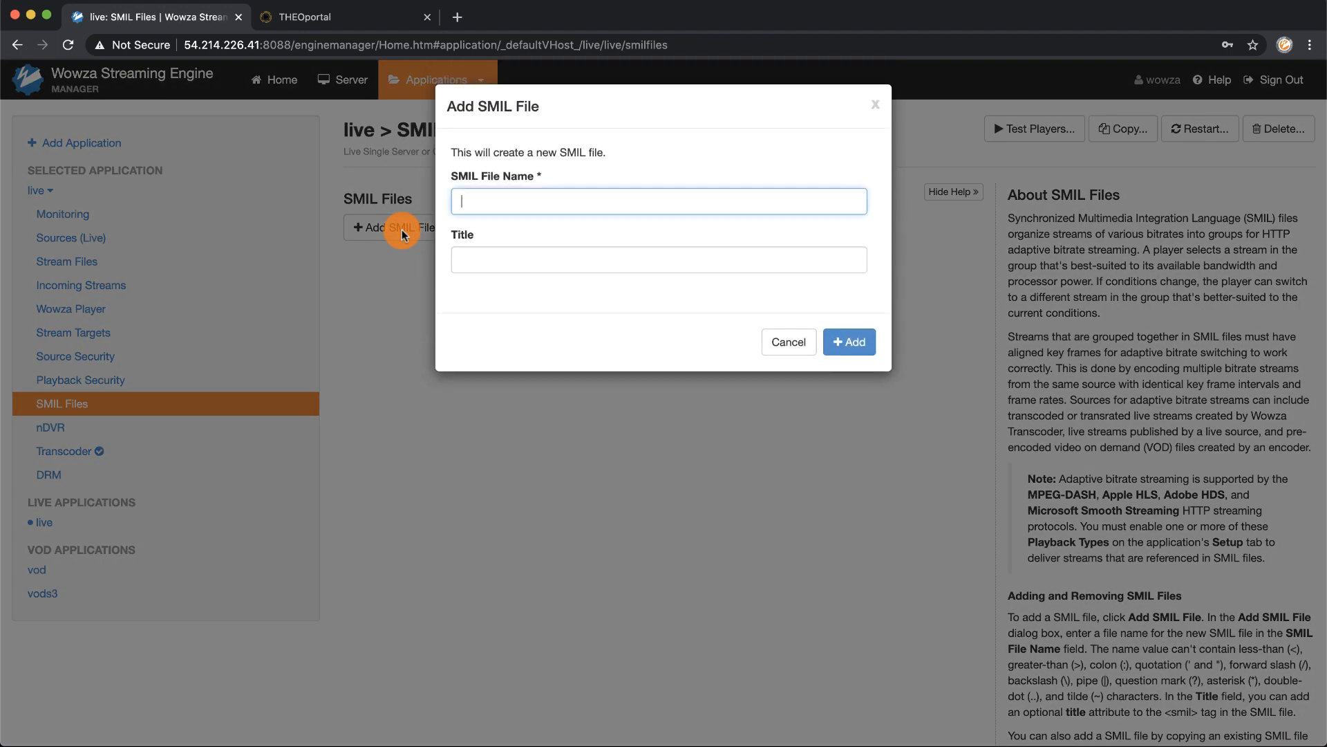
pyautogui.write('frontr')
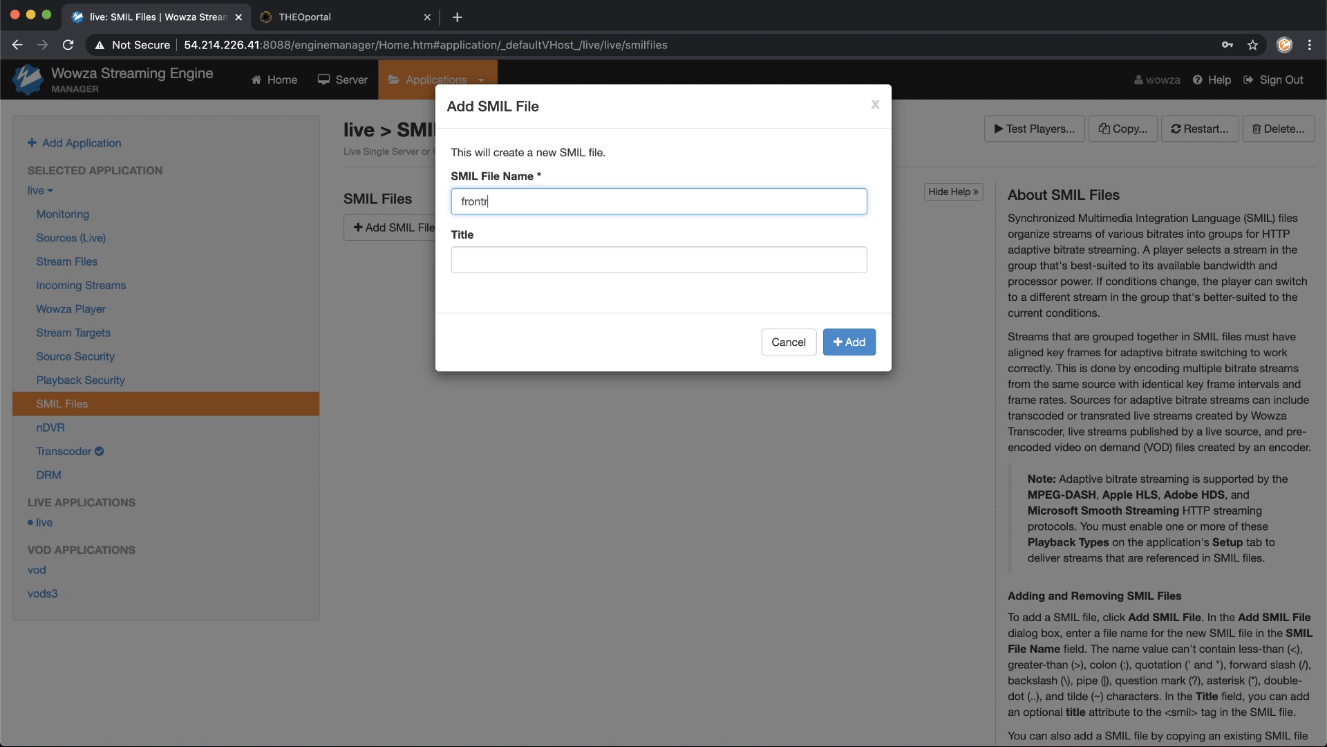
pyautogui.click(658, 260)
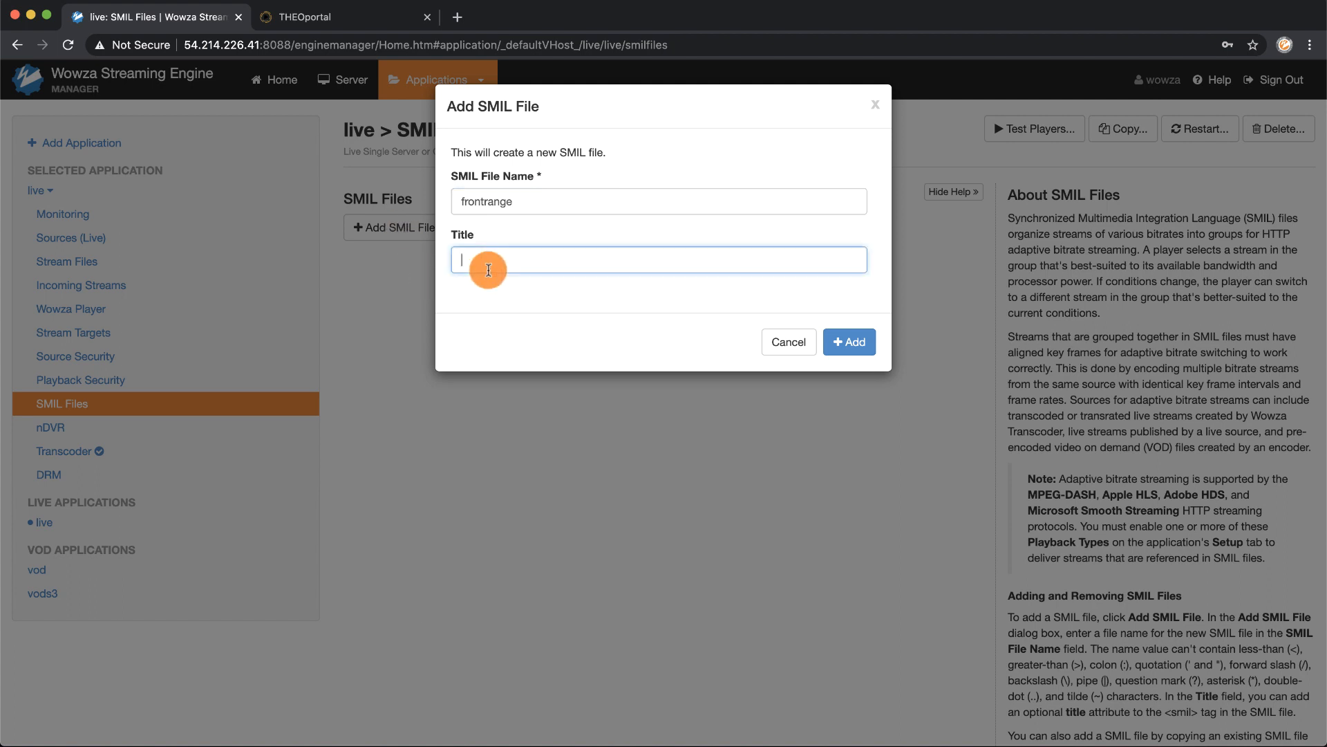
pyautogui.write('The Front Range')
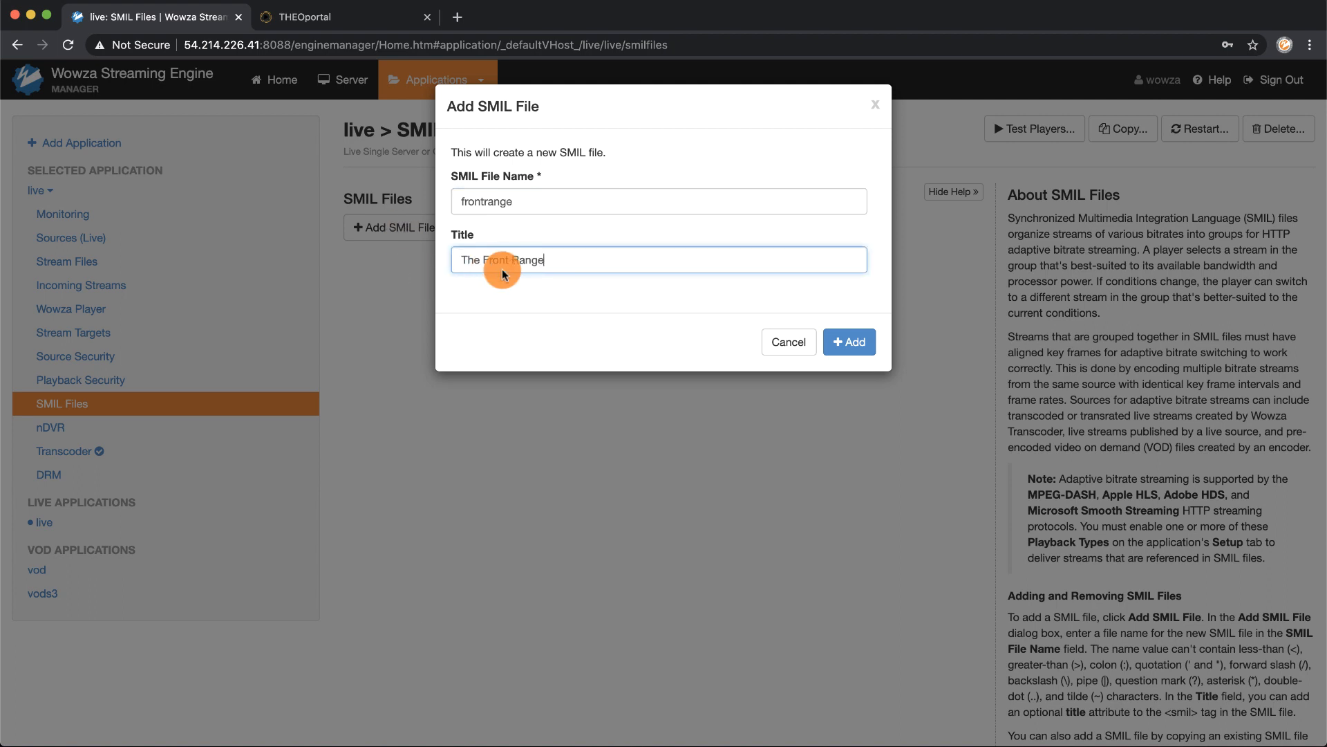
pyautogui.click(848, 342)
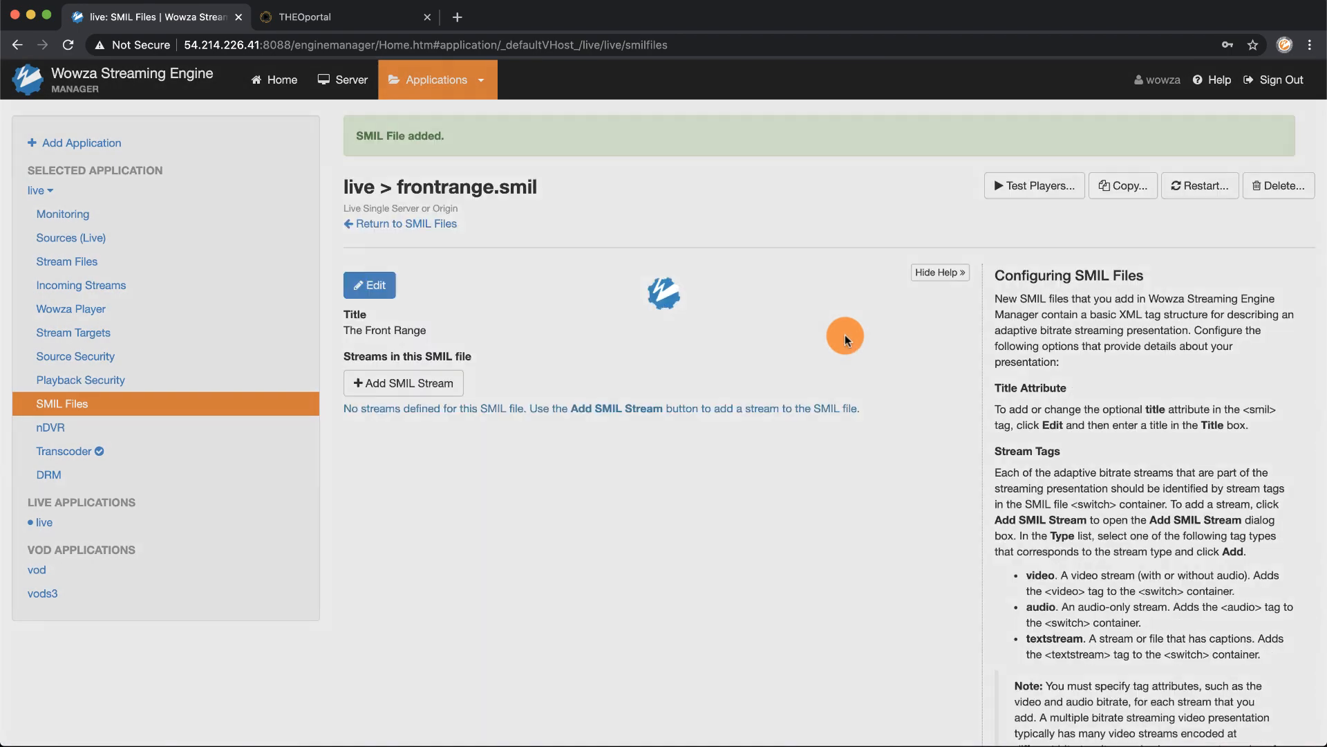
pyautogui.moveTo(459, 342)
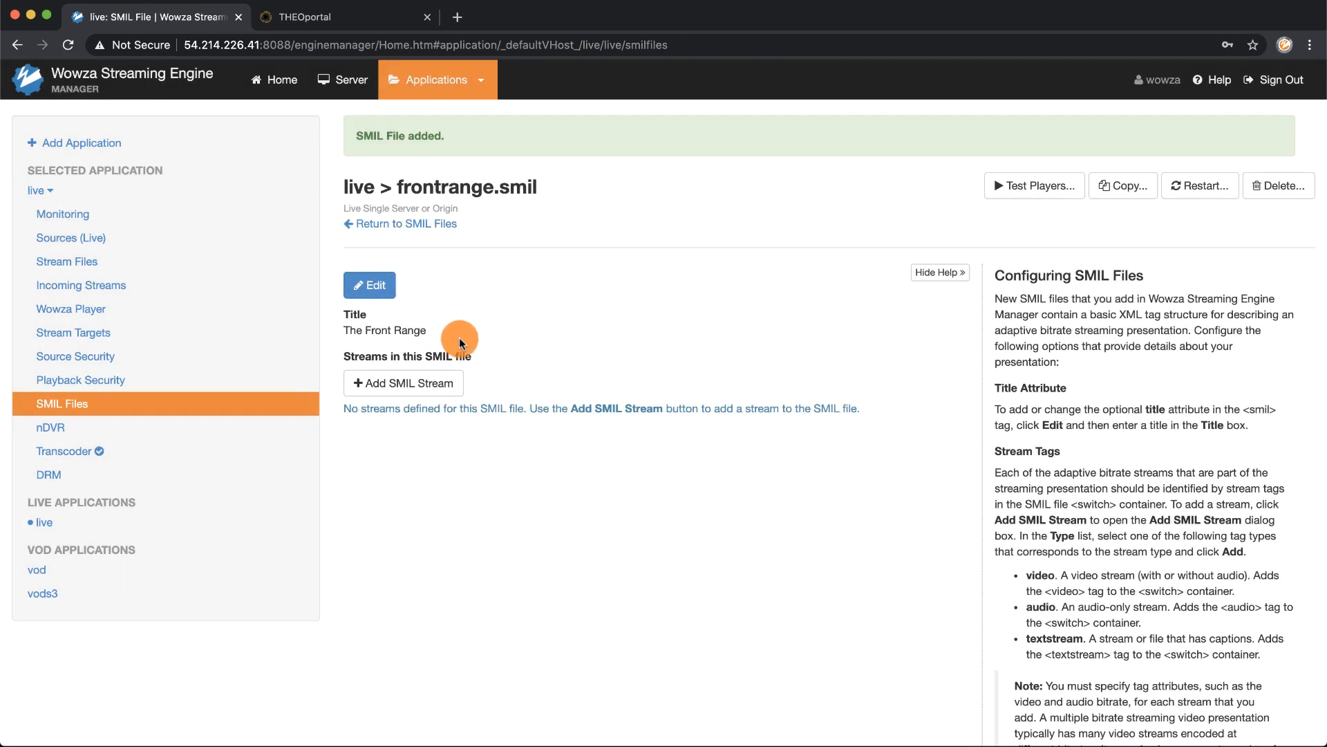
# Start a video stream entry with source frontrange_source and system language eng
pyautogui.click(403, 383)
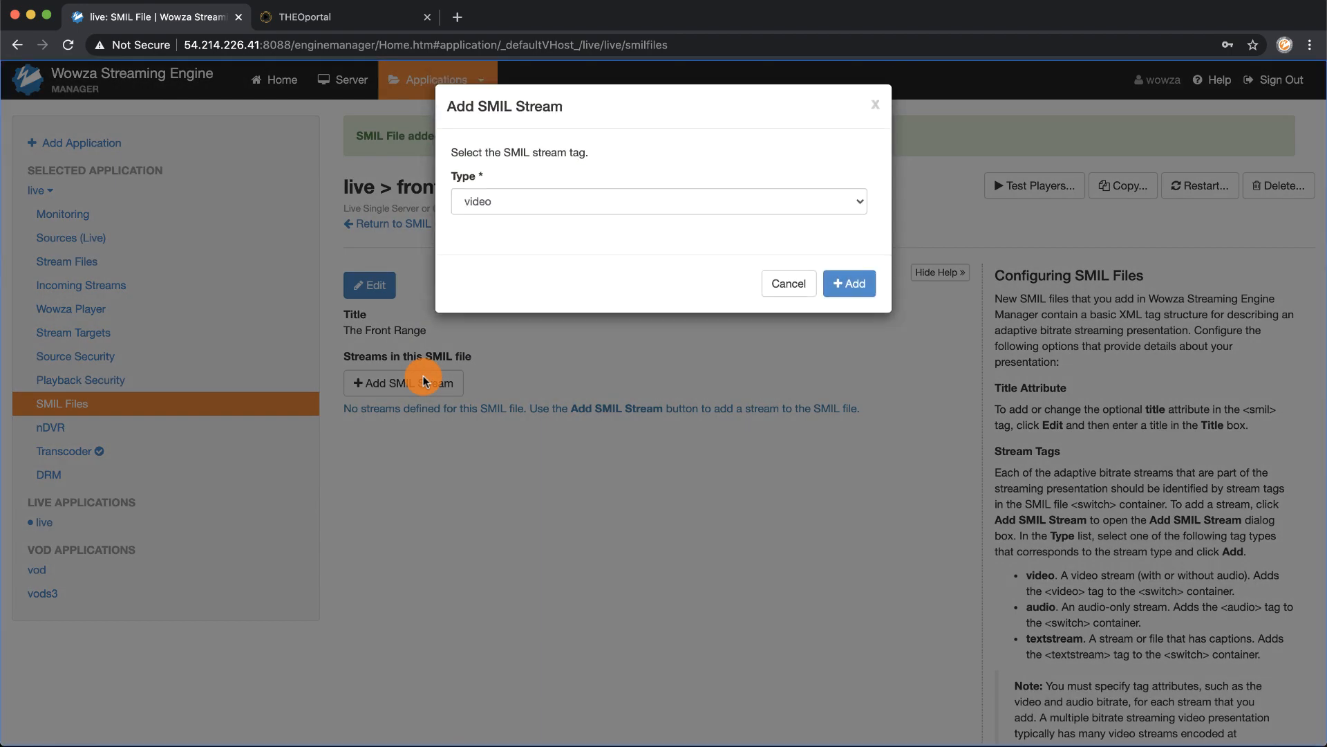
pyautogui.moveTo(725, 201)
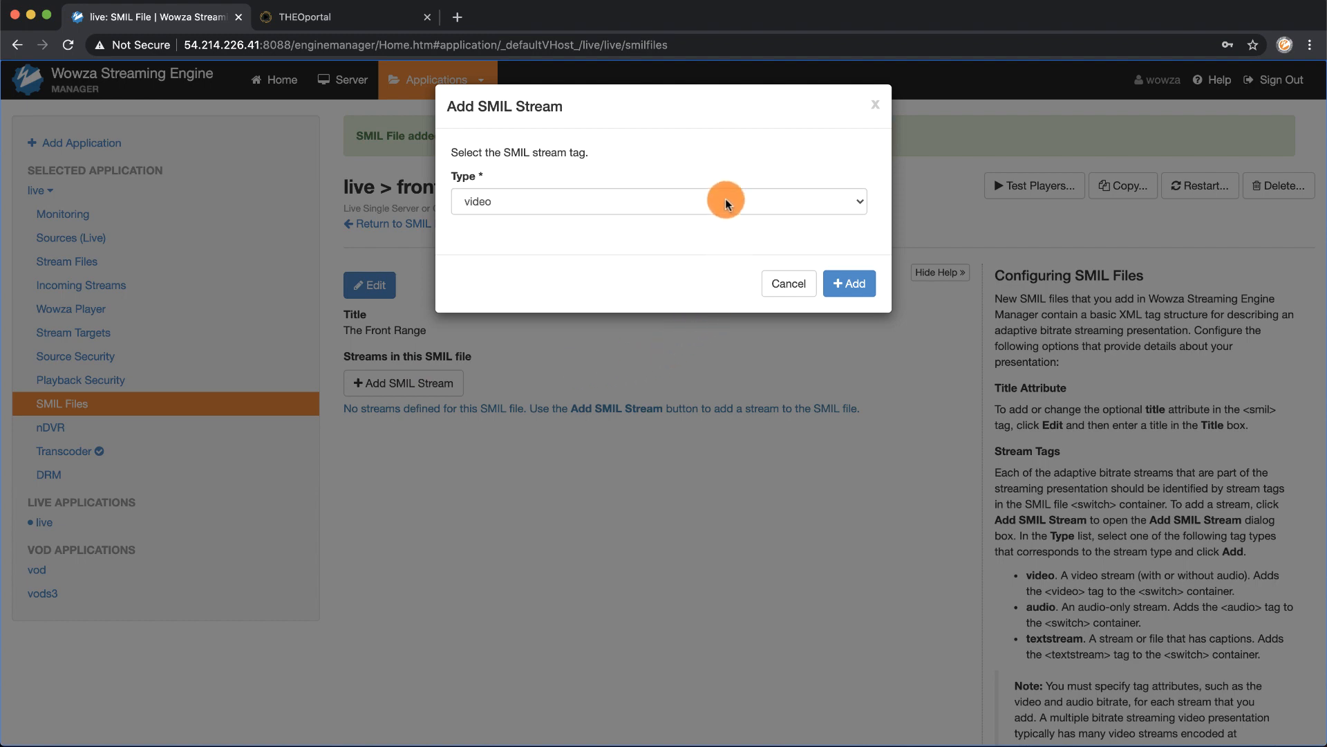
pyautogui.click(848, 283)
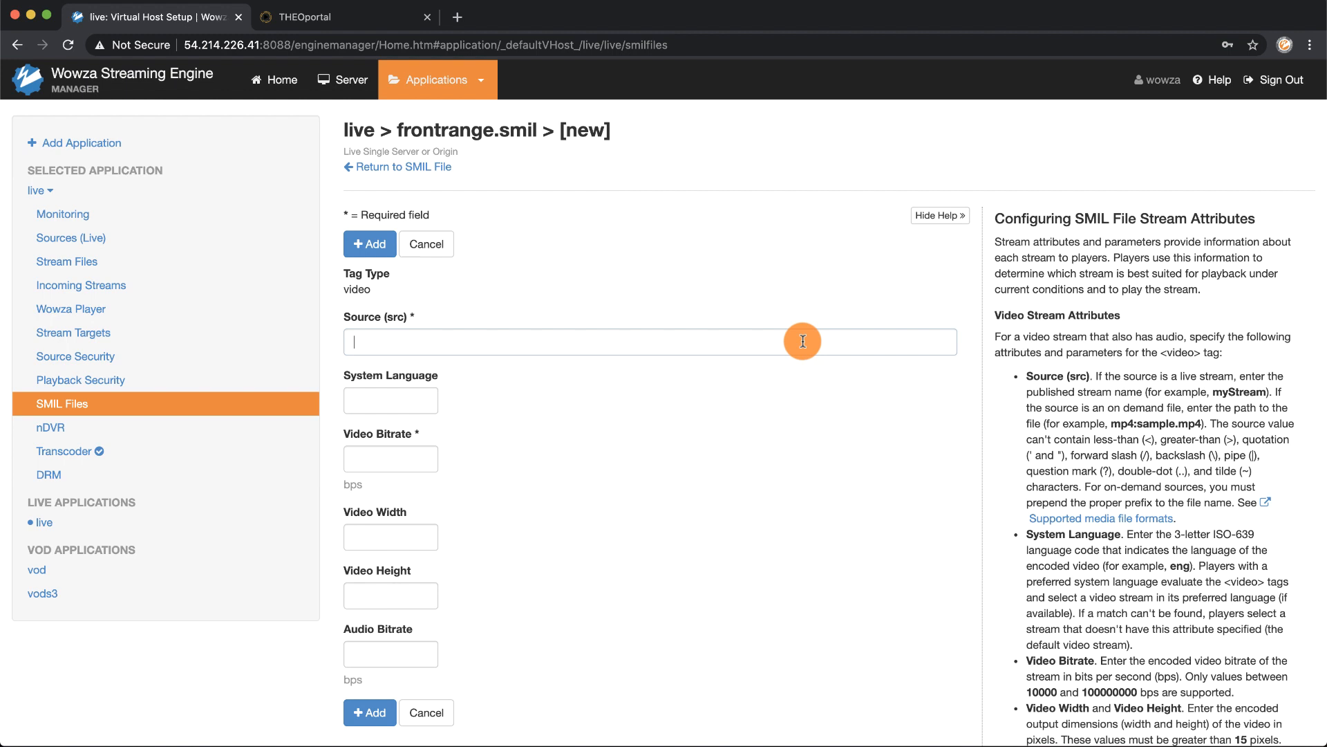
pyautogui.write('frontrange_source')
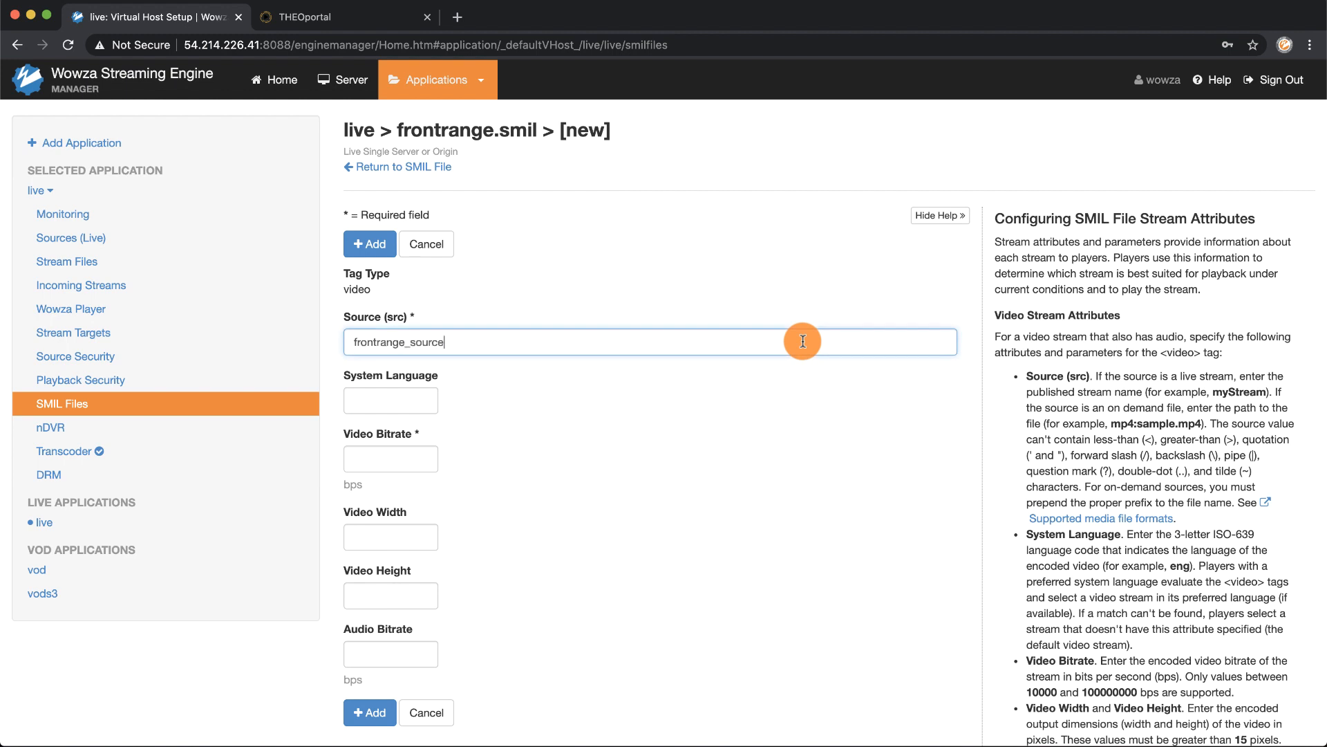
pyautogui.click(390, 398)
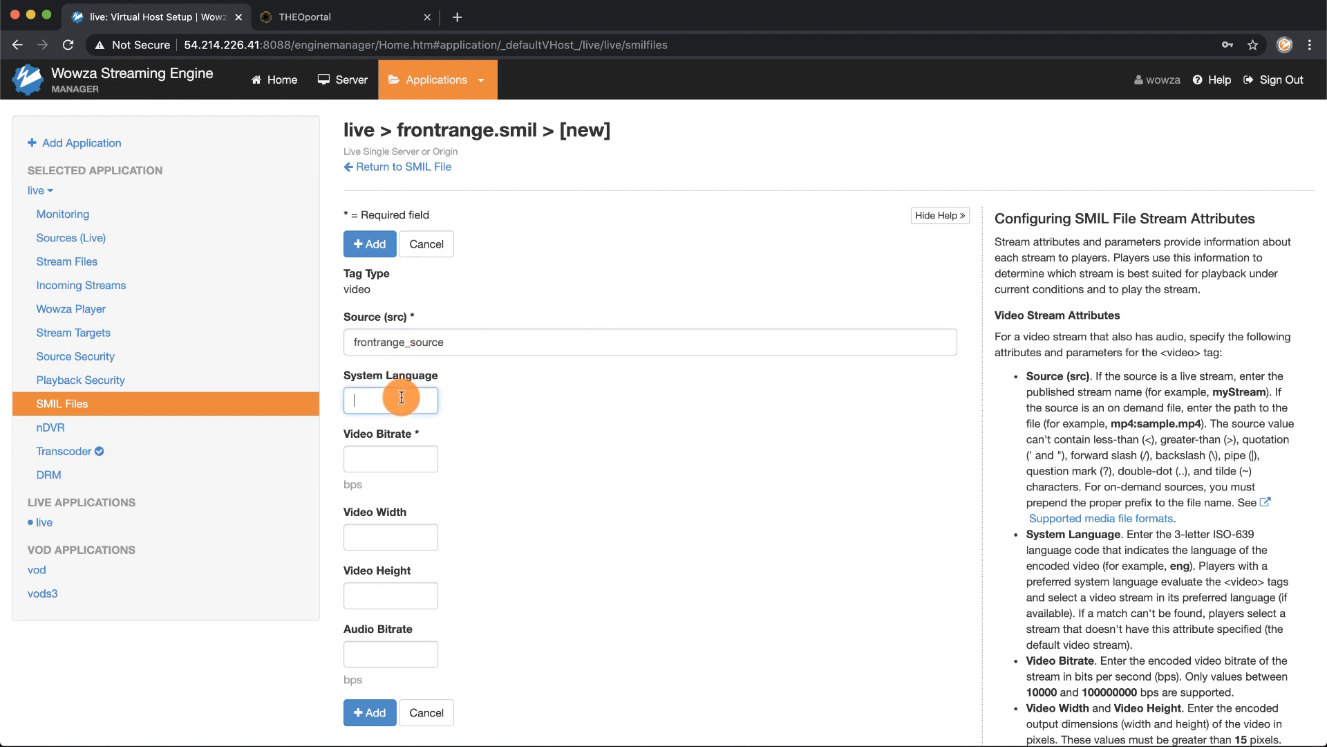
pyautogui.write('eng')
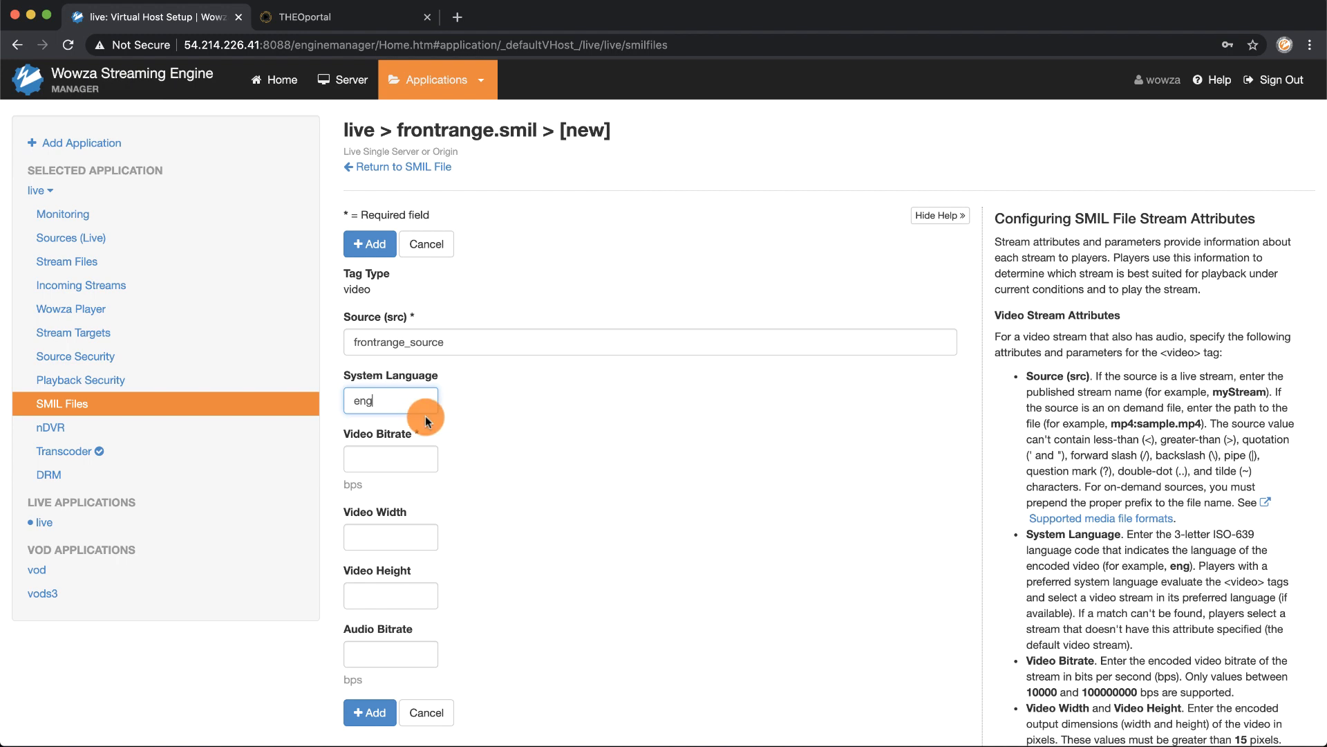
# Give frontrange_source 5000000 bps video, 1280x720 and an audio bitrate, then save it
pyautogui.click(390, 458)
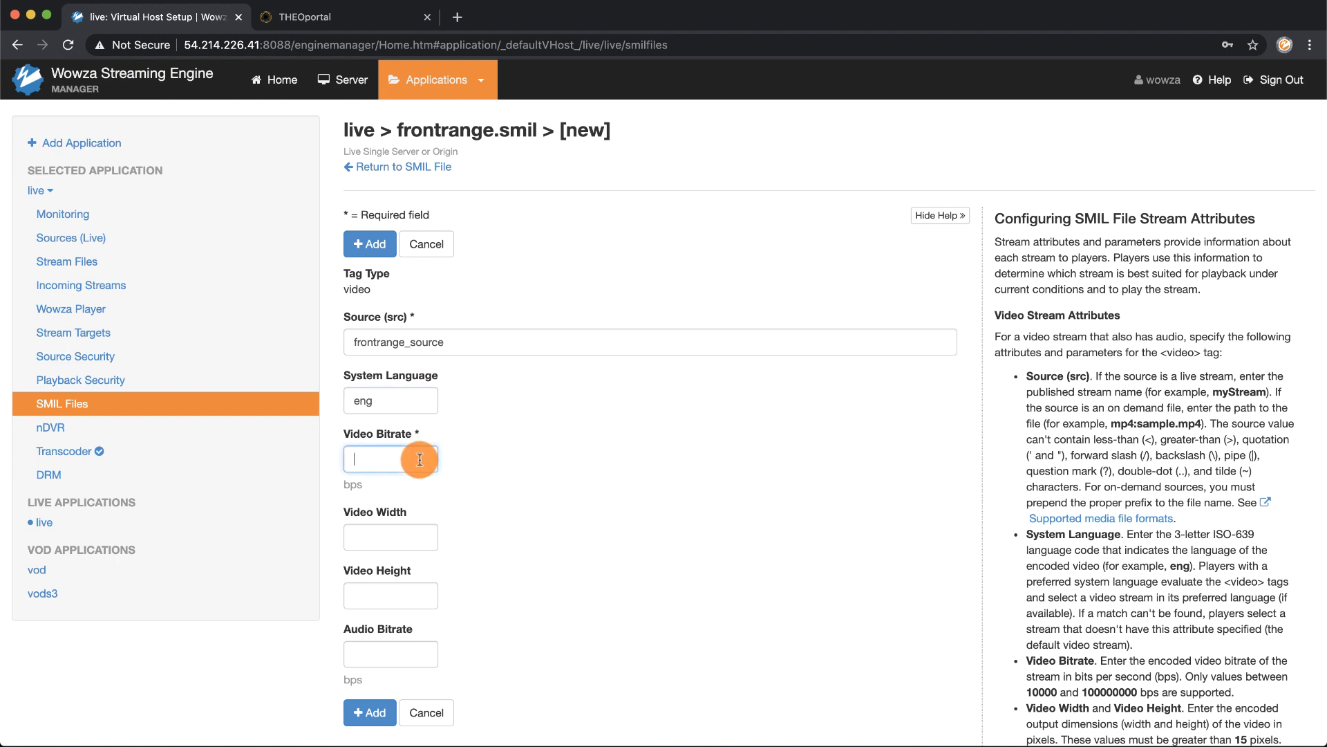
pyautogui.write('5000000')
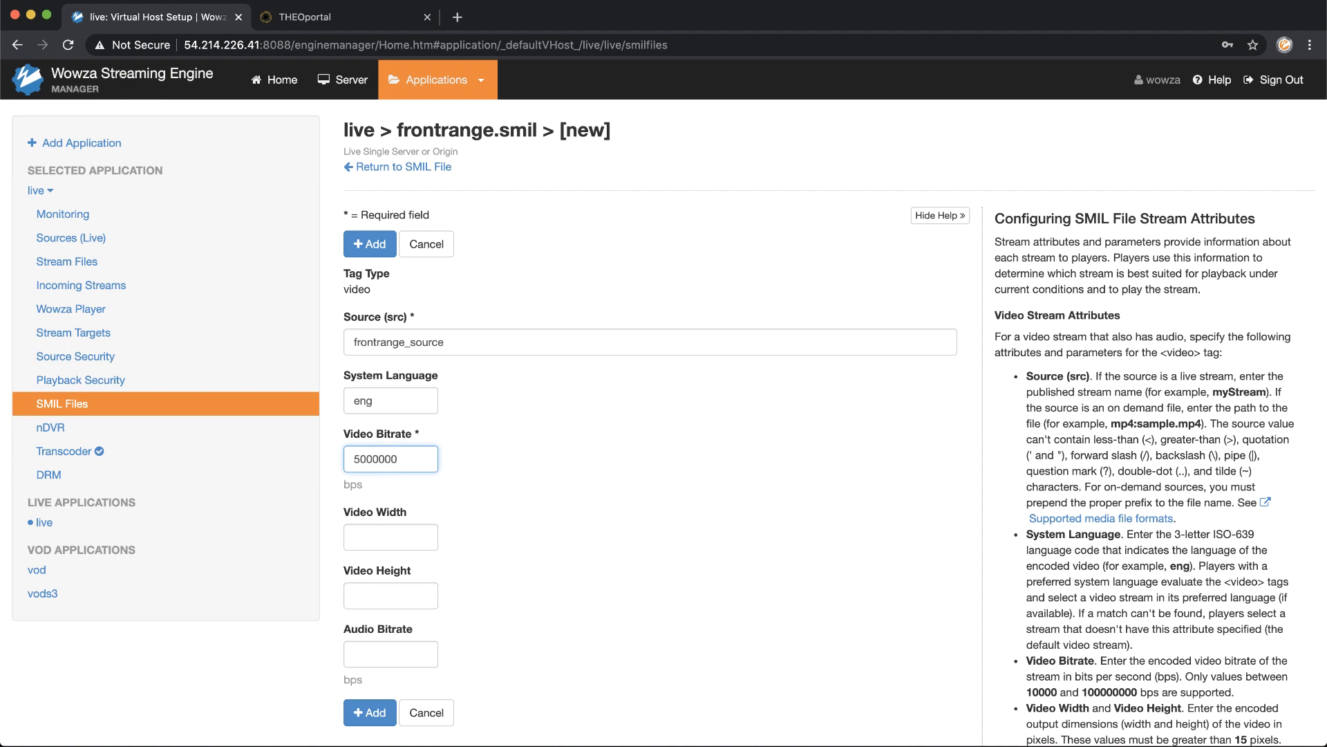
pyautogui.click(390, 536)
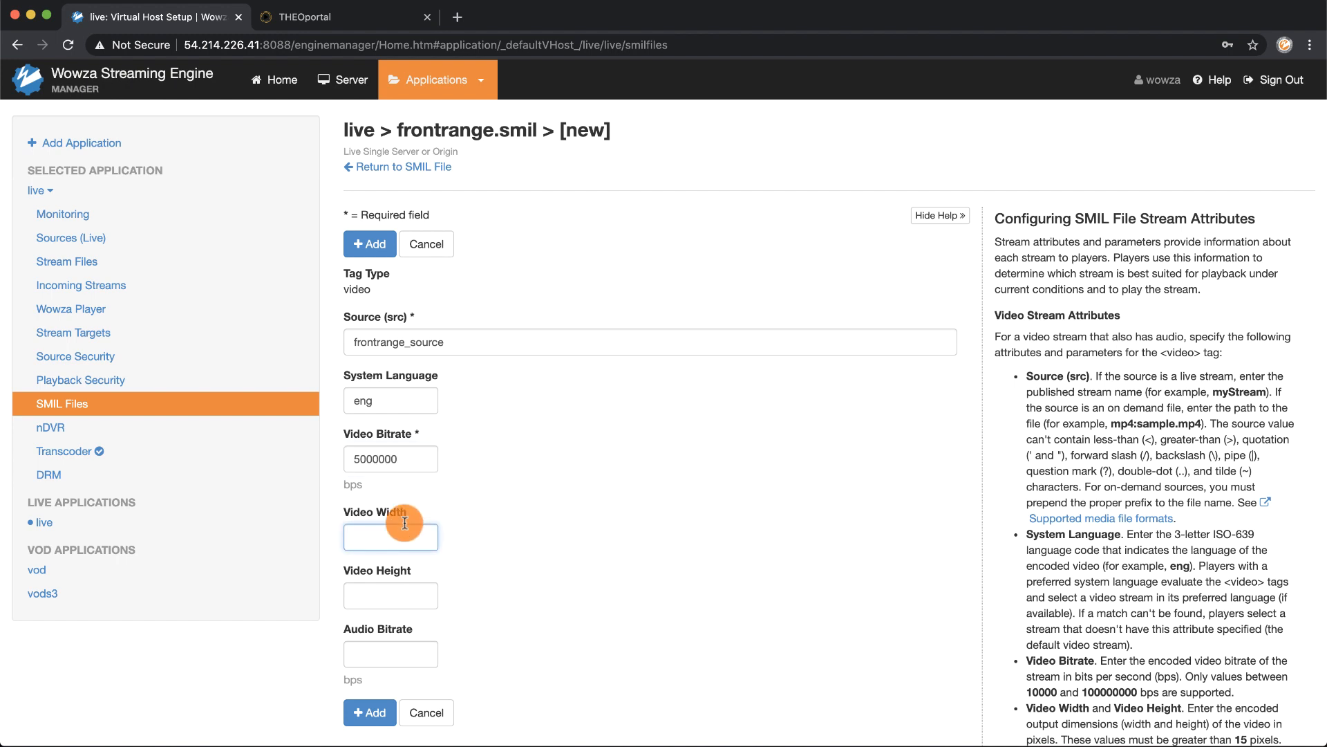
pyautogui.write('1280')
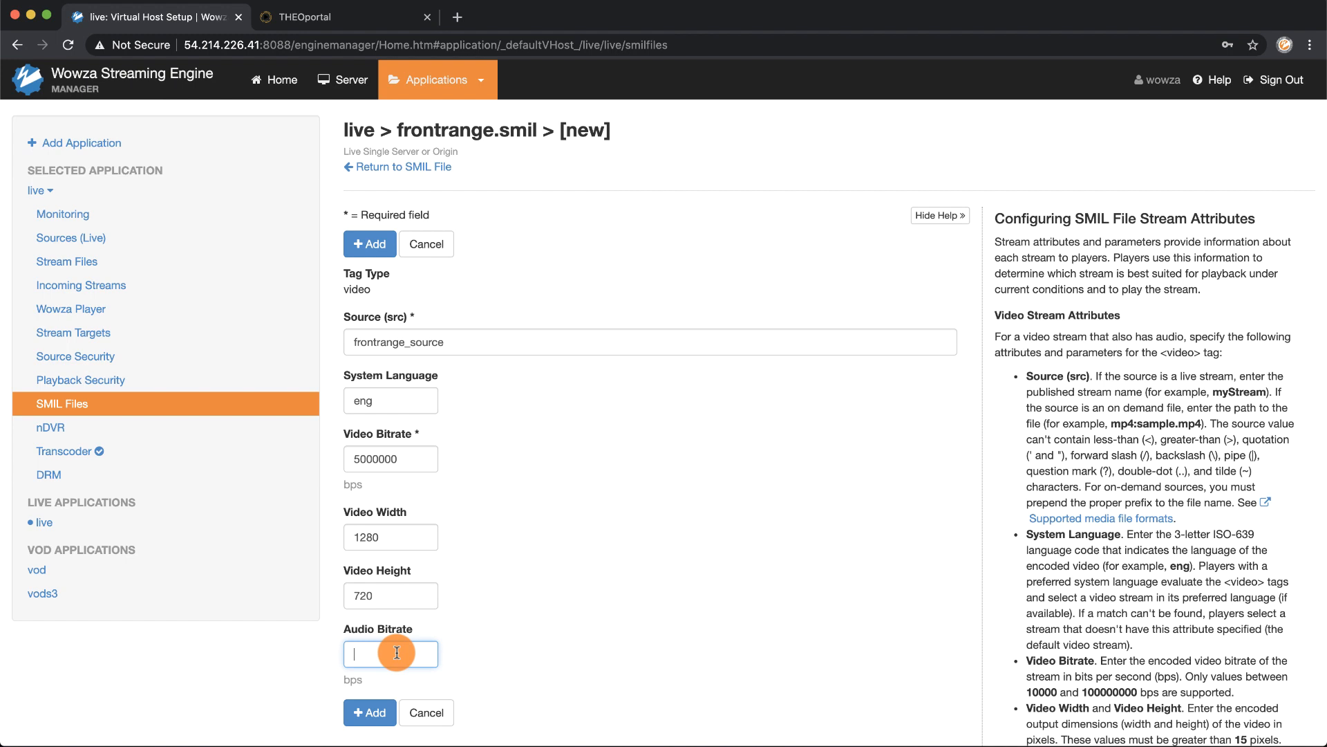
pyautogui.write('1600000')
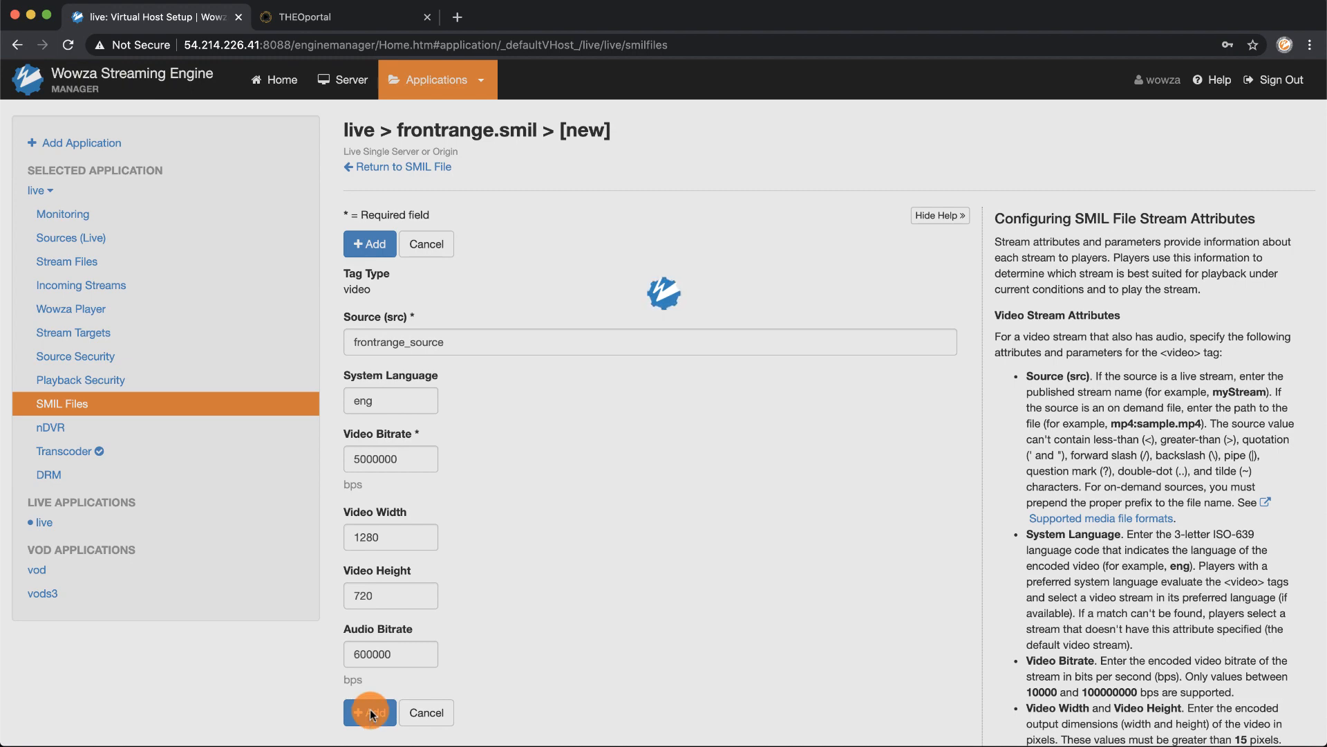
pyautogui.click(369, 712)
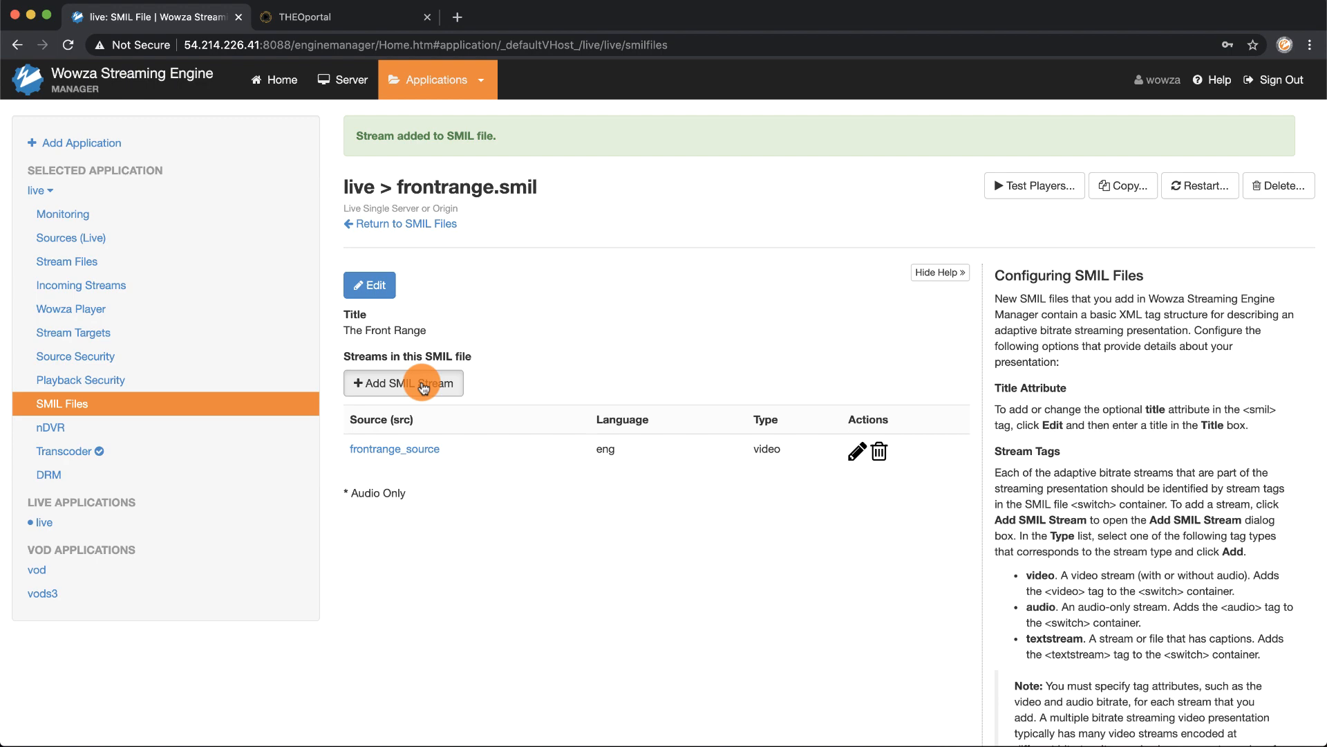
pyautogui.click(403, 382)
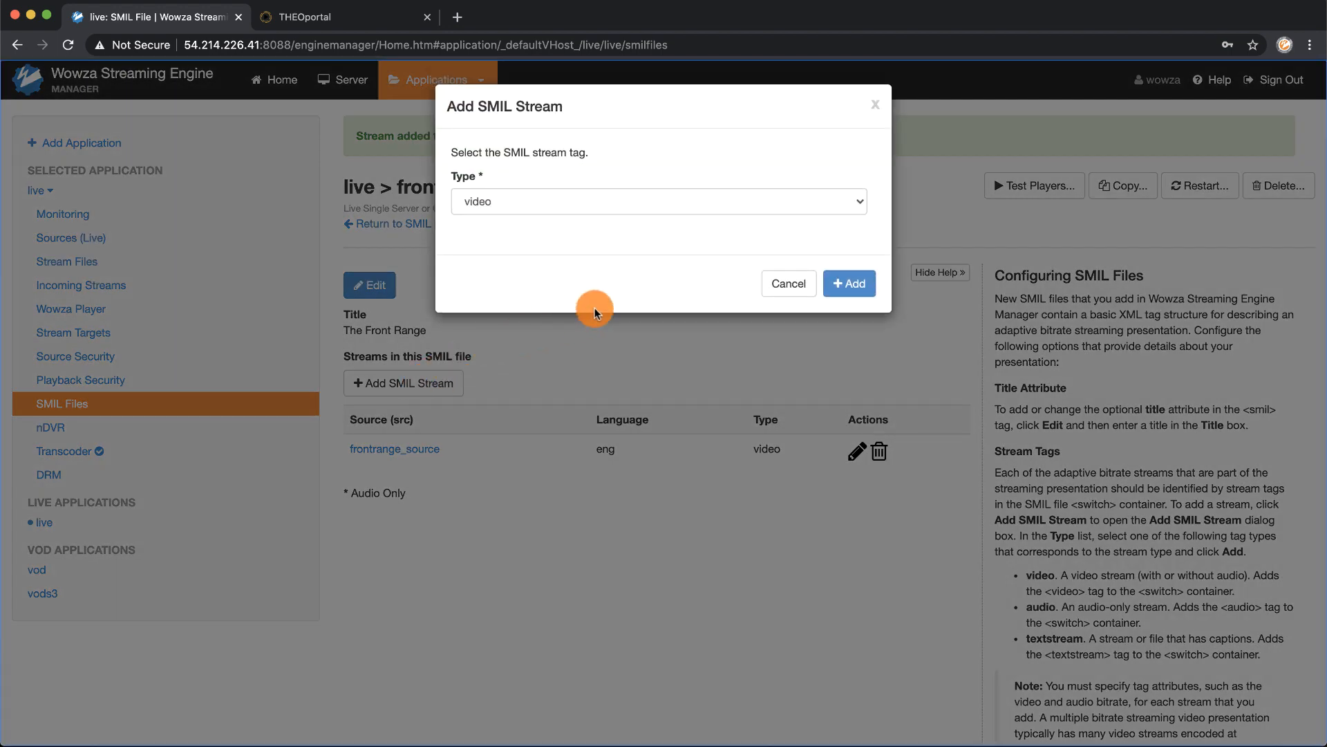
# Begin a new video stream entry in frontrange.smil with source frontrange_360p
pyautogui.click(849, 283)
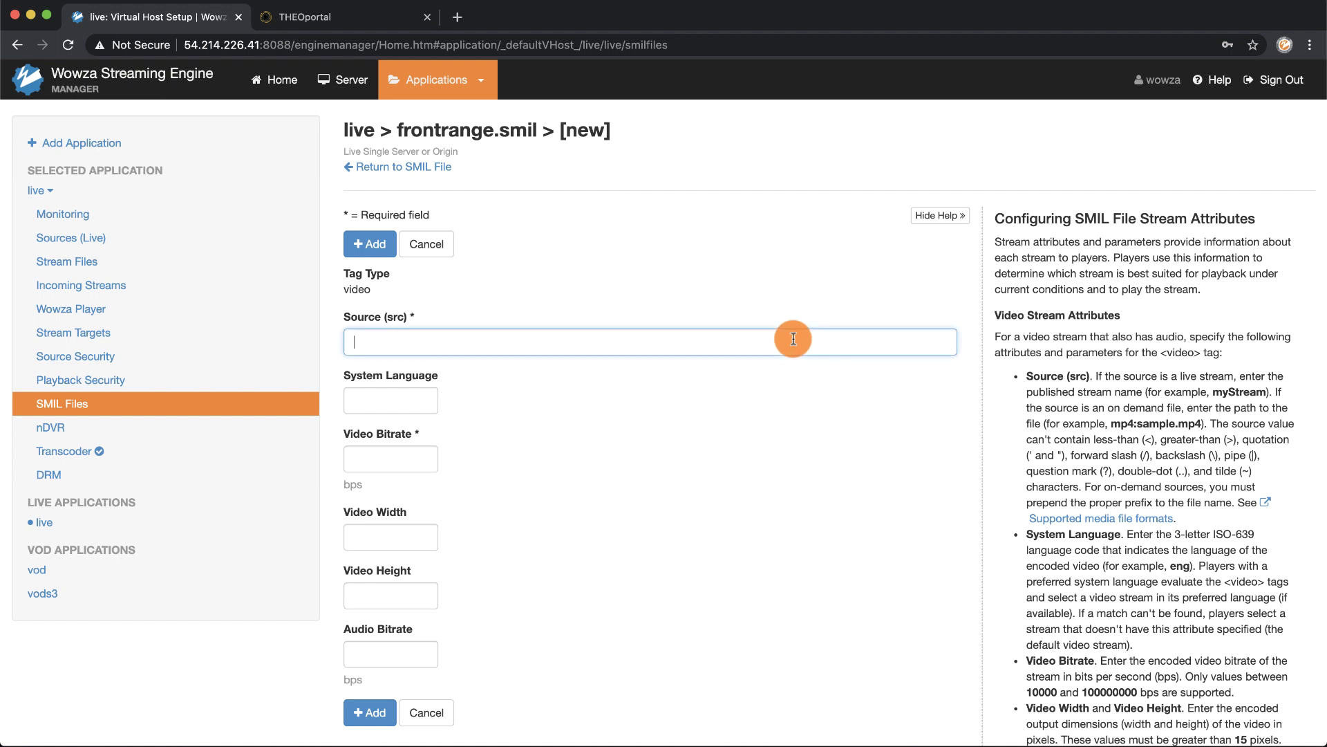
pyautogui.write('frontrange_sou')
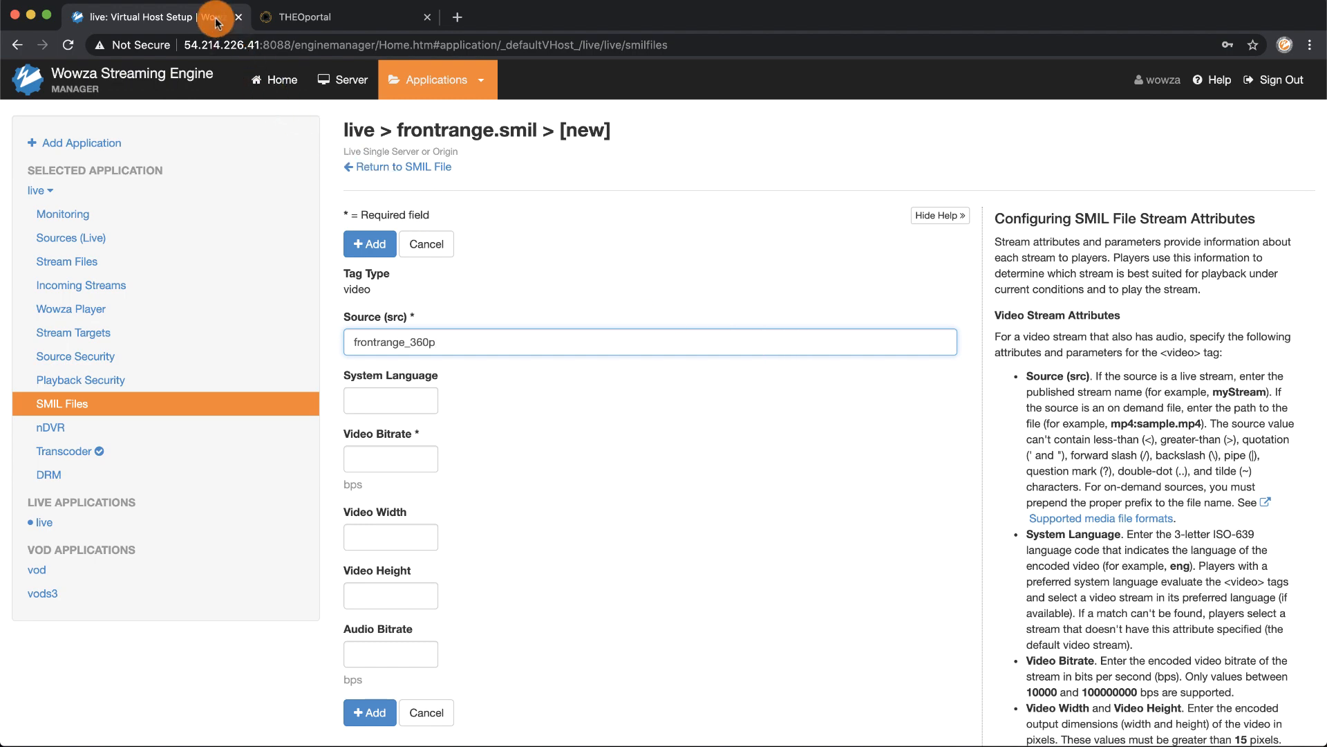
pyautogui.rightClick(144, 16)
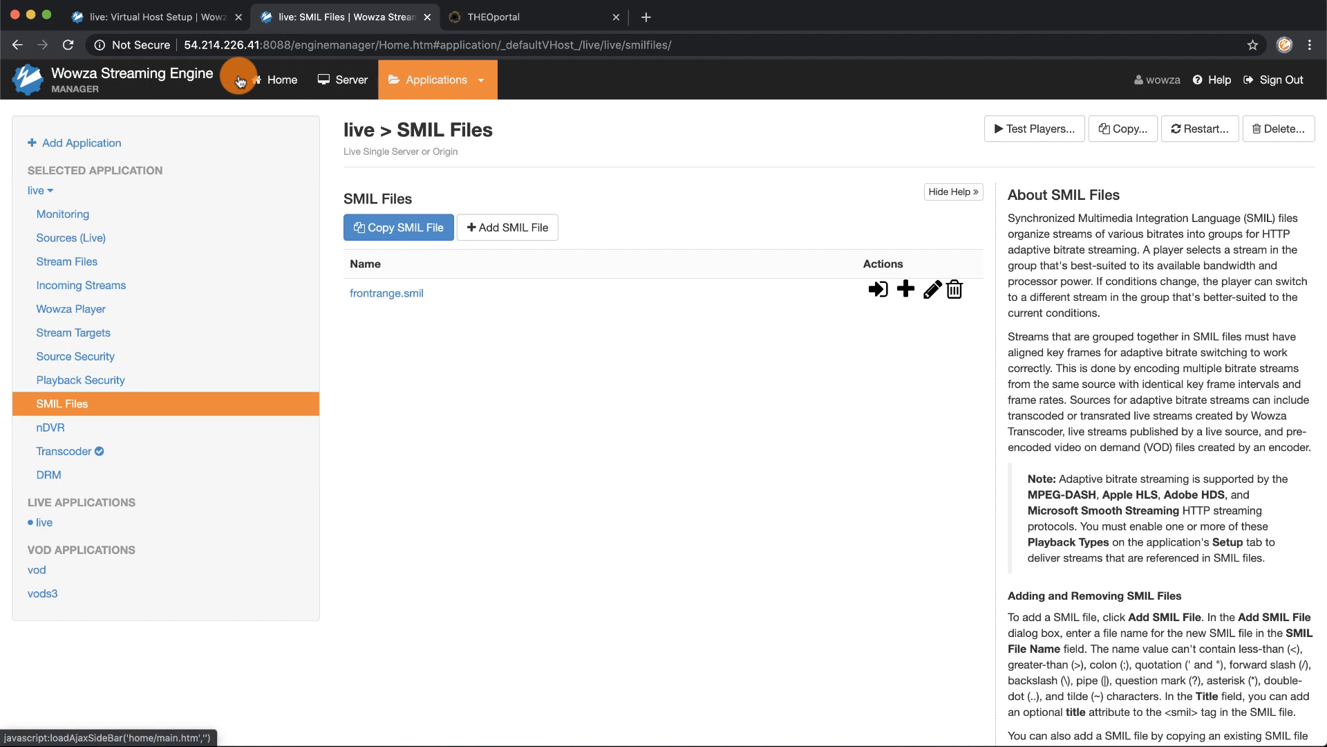
pyautogui.moveTo(150, 364)
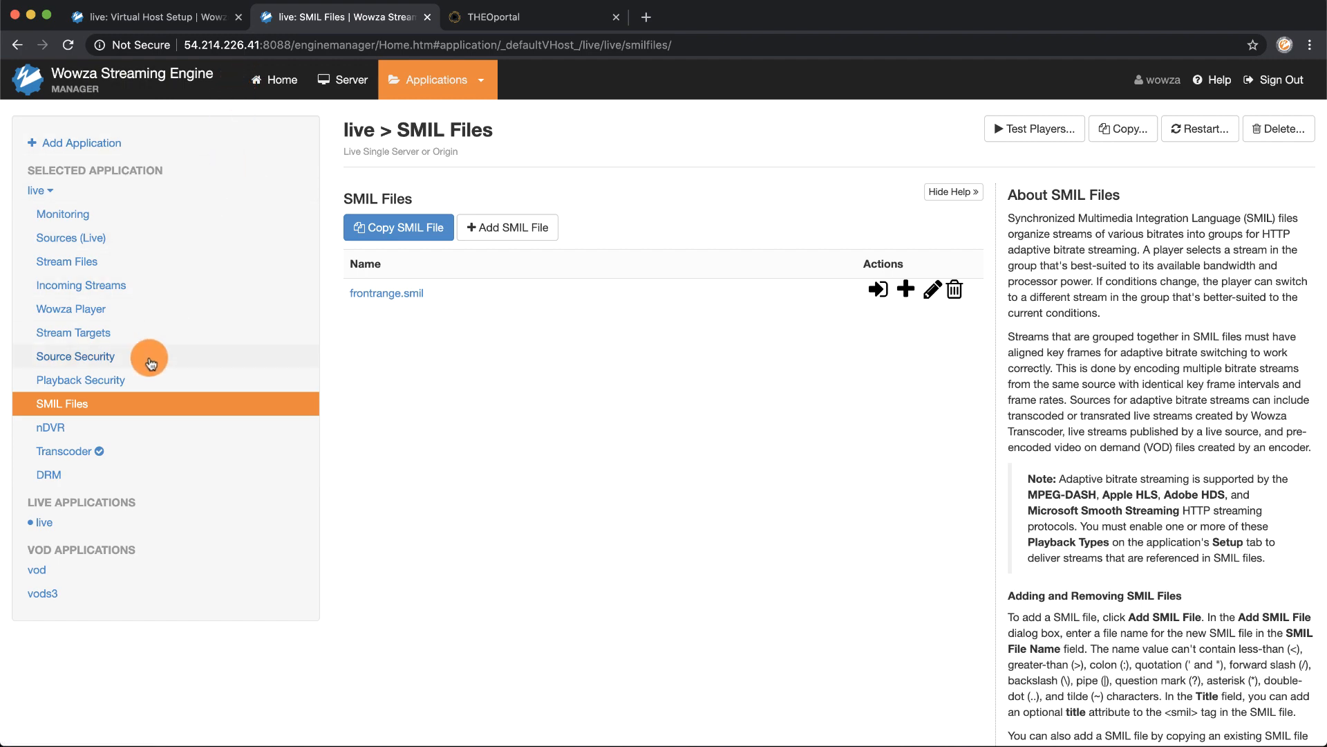
# In a second tab, check the Transrate 360p preset: 850000 bps bitrate, 640x360 frame
pyautogui.click(63, 450)
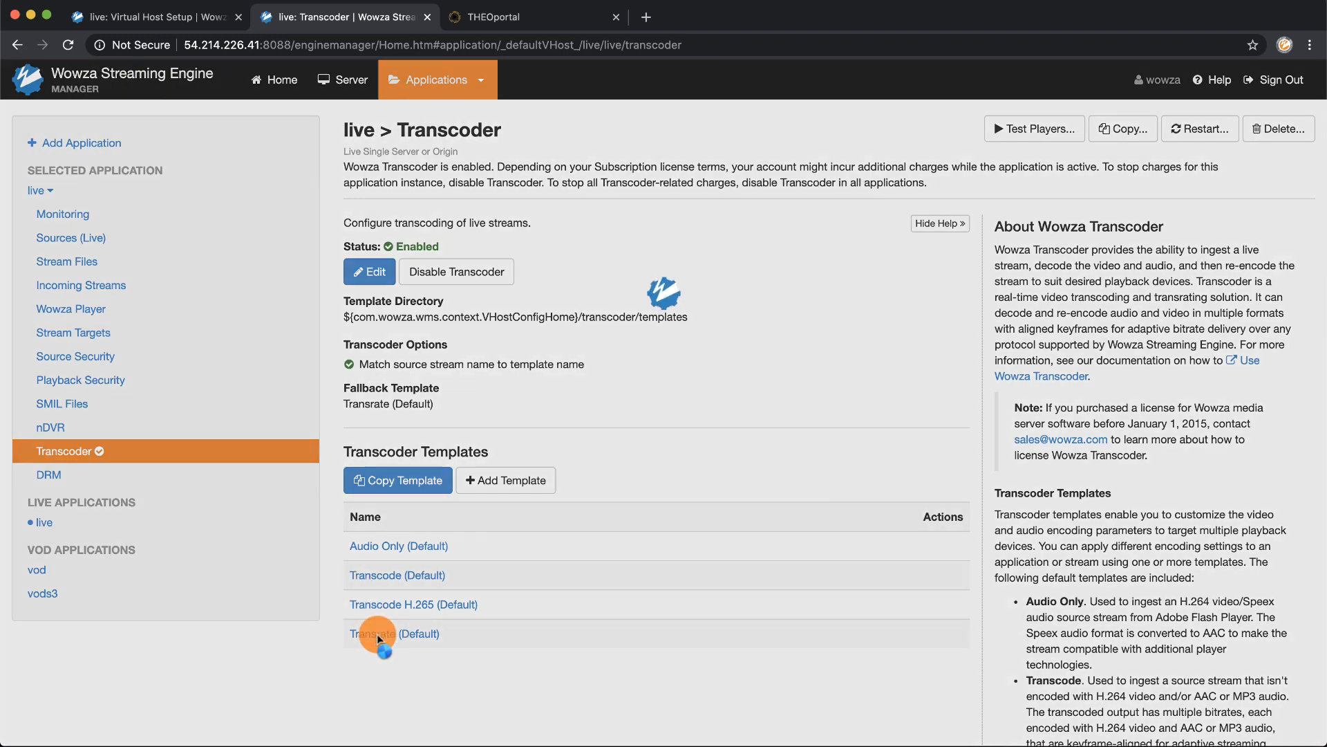
pyautogui.click(395, 633)
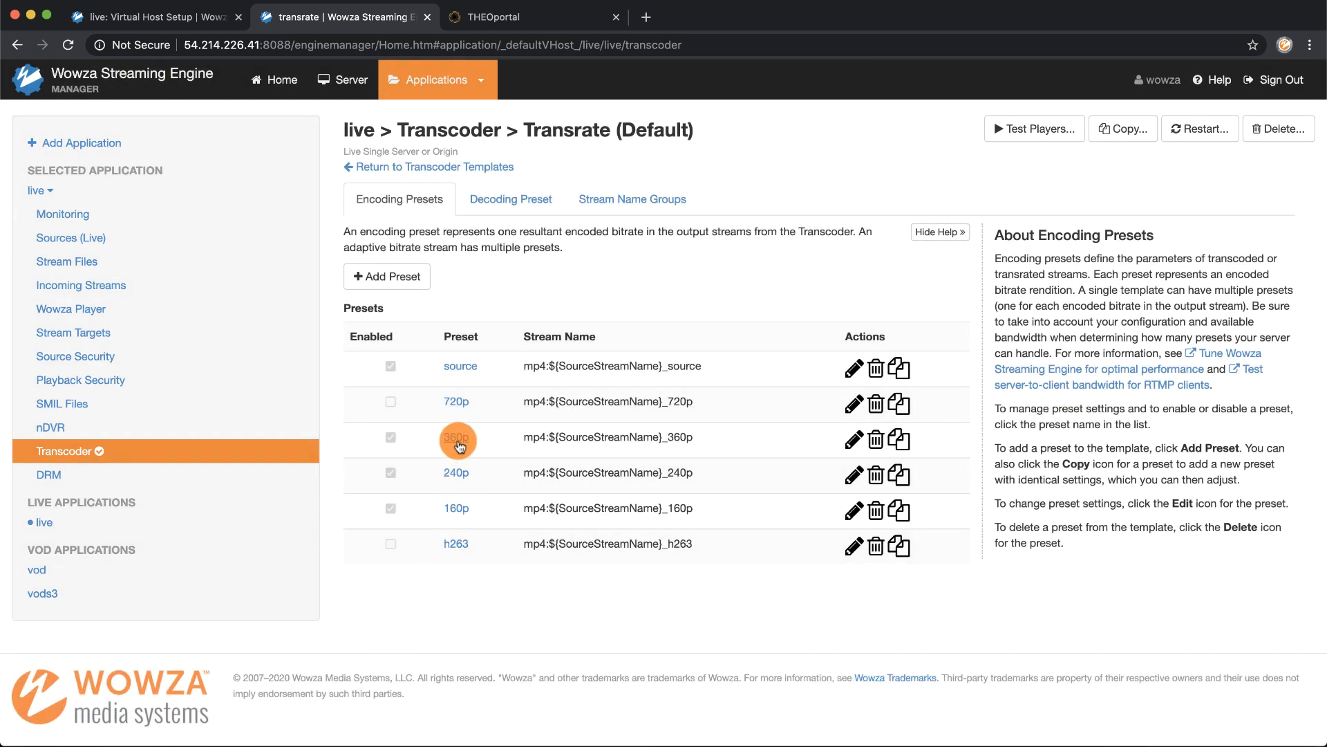
pyautogui.click(457, 436)
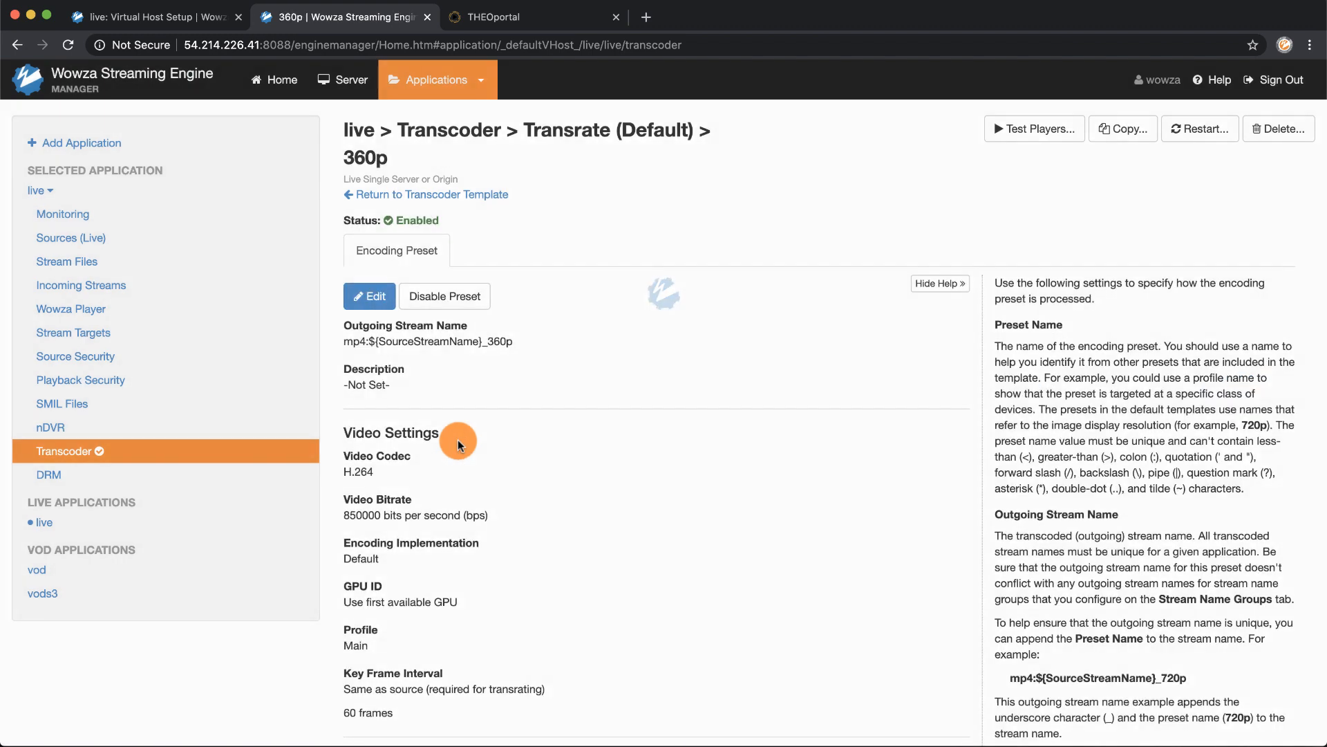
pyautogui.scroll(-3)
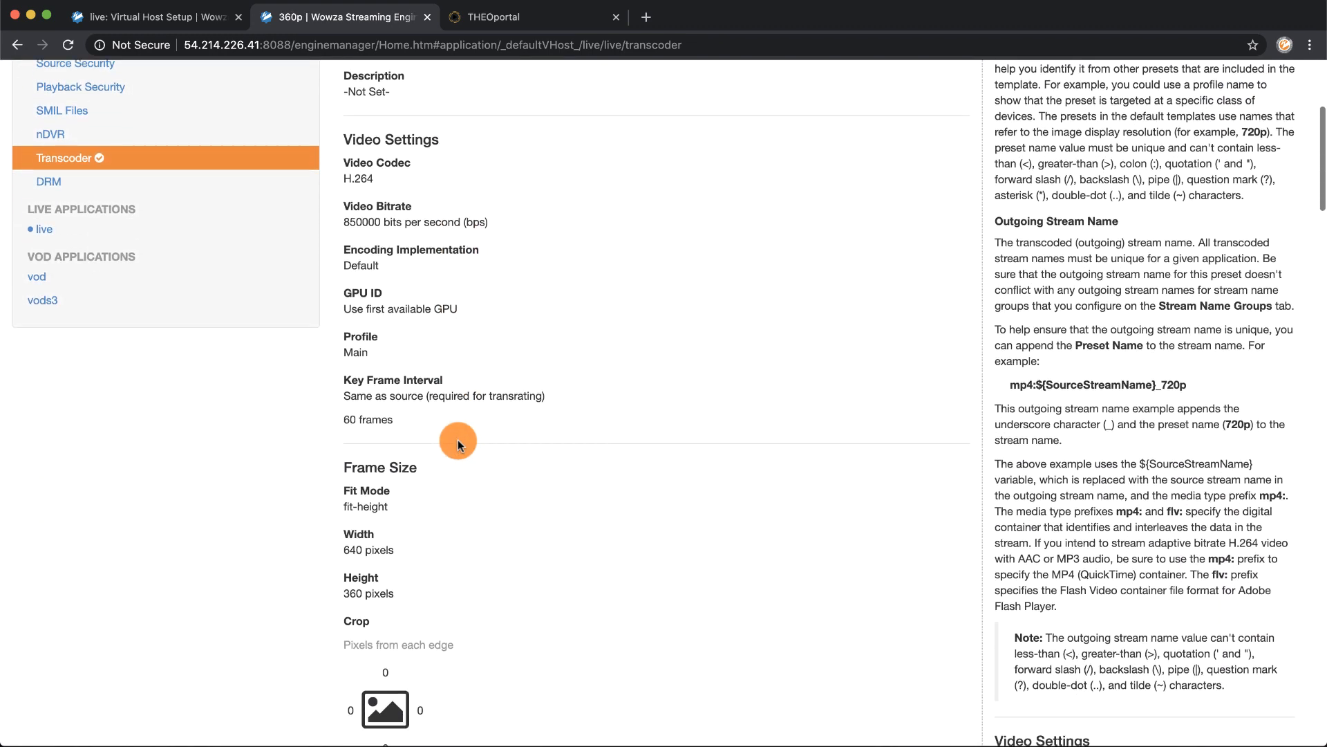
pyautogui.scroll(-3)
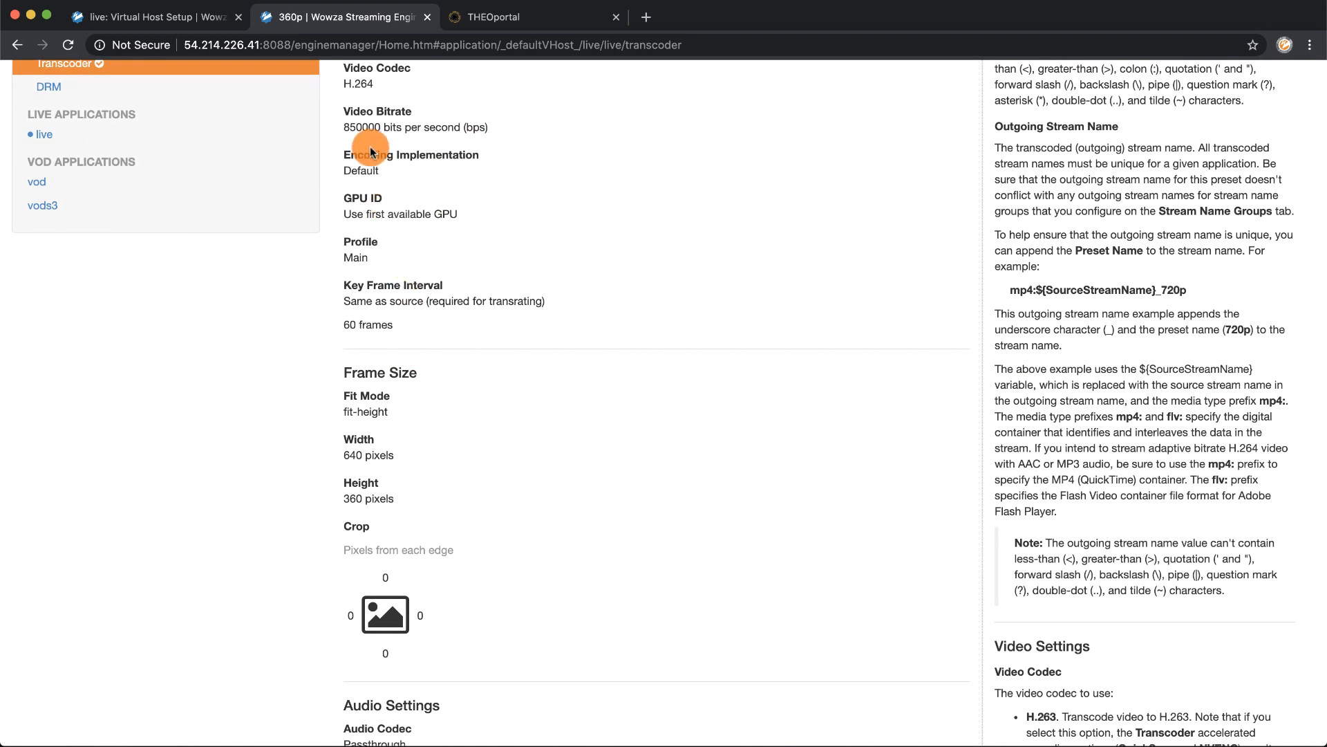
pyautogui.moveTo(356, 127)
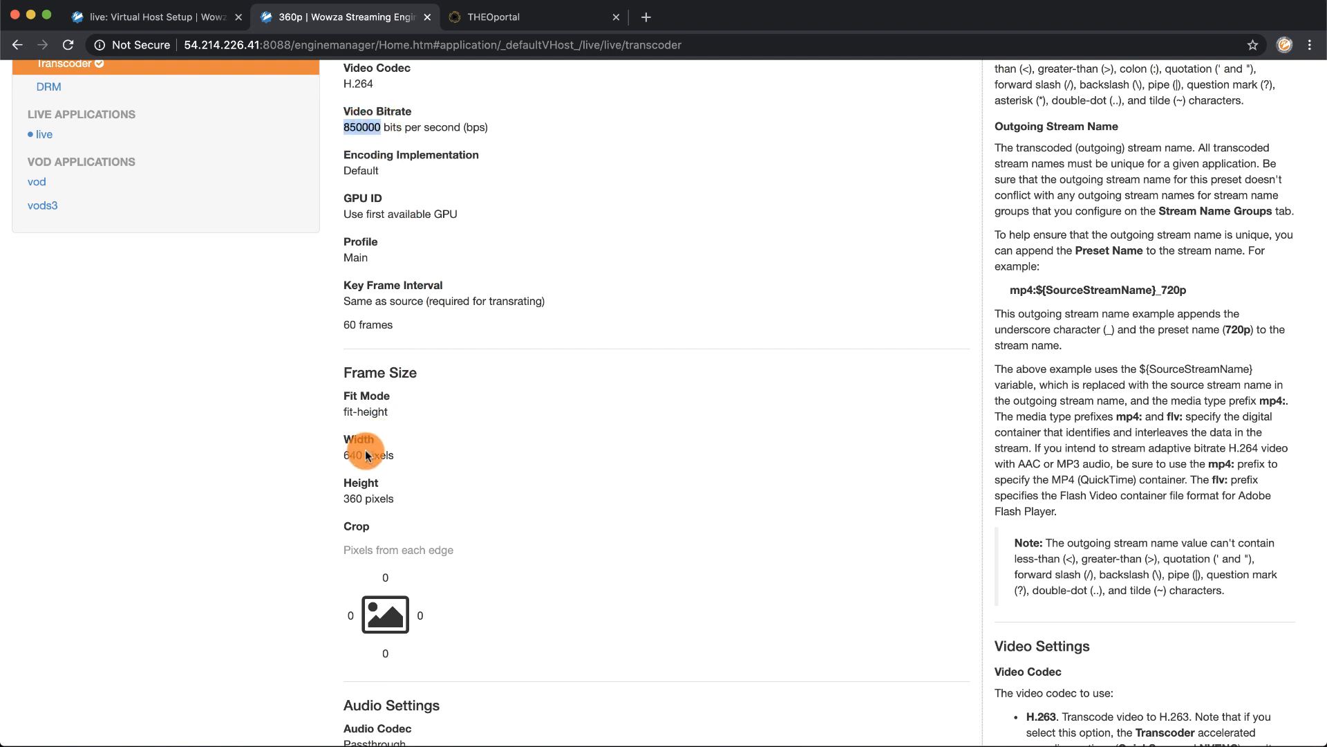
pyautogui.moveTo(365, 504)
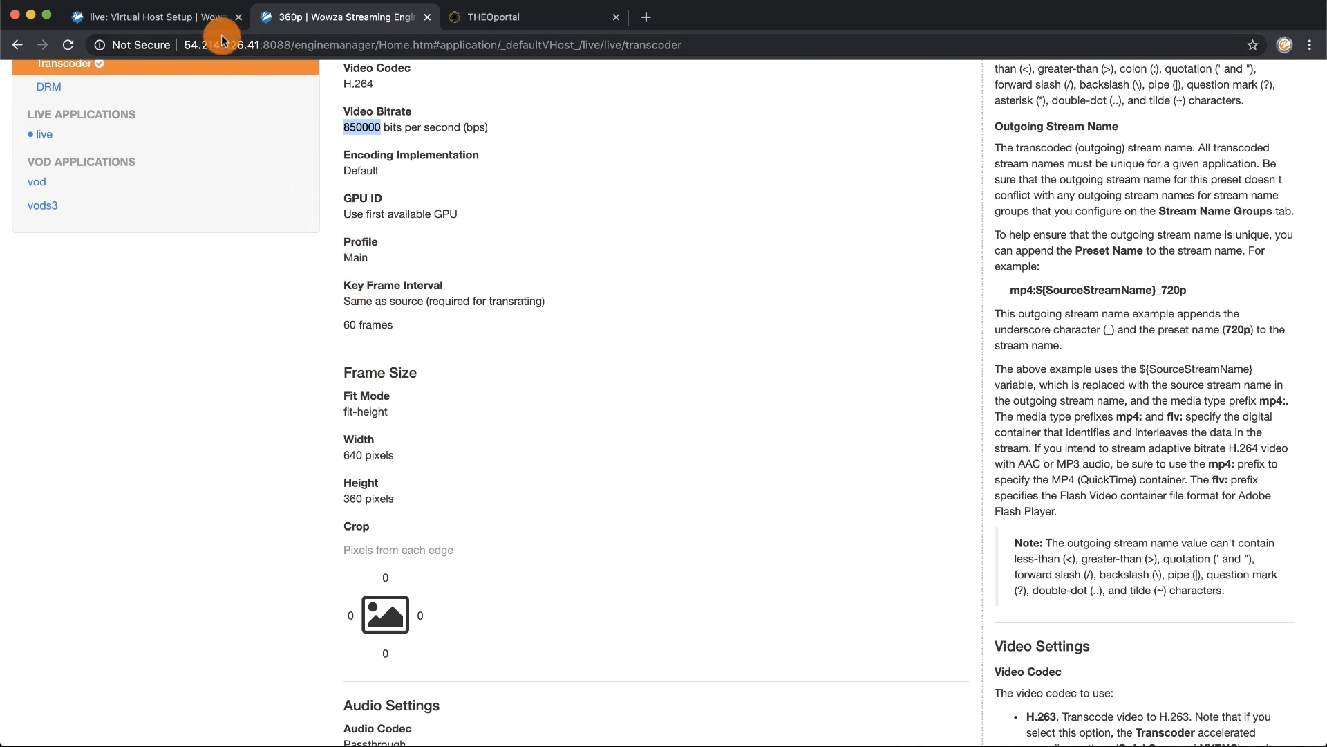
# Save frontrange_360p with language eng, 850000 bps, 640x360 and 160000 bps audio
pyautogui.click(152, 17)
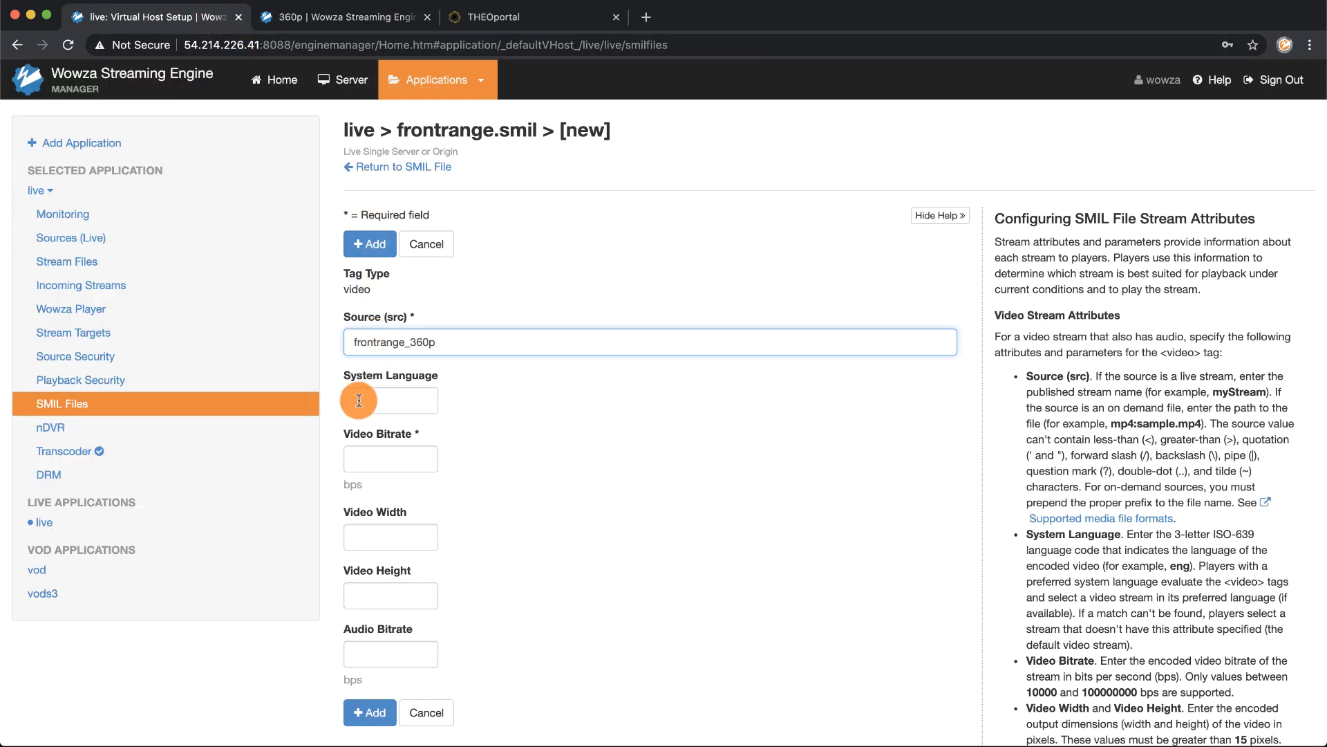
pyautogui.write('eng')
pyautogui.click(390, 596)
pyautogui.write('360')
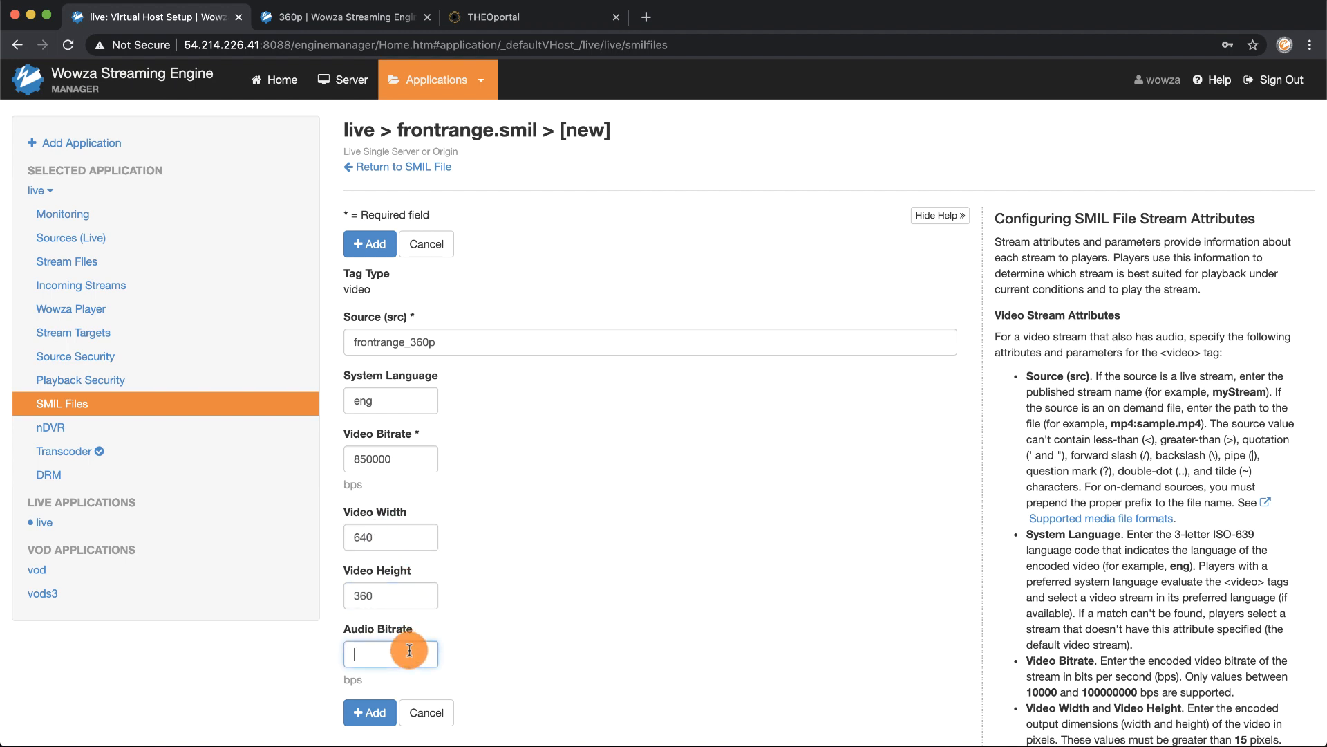
pyautogui.write('160000')
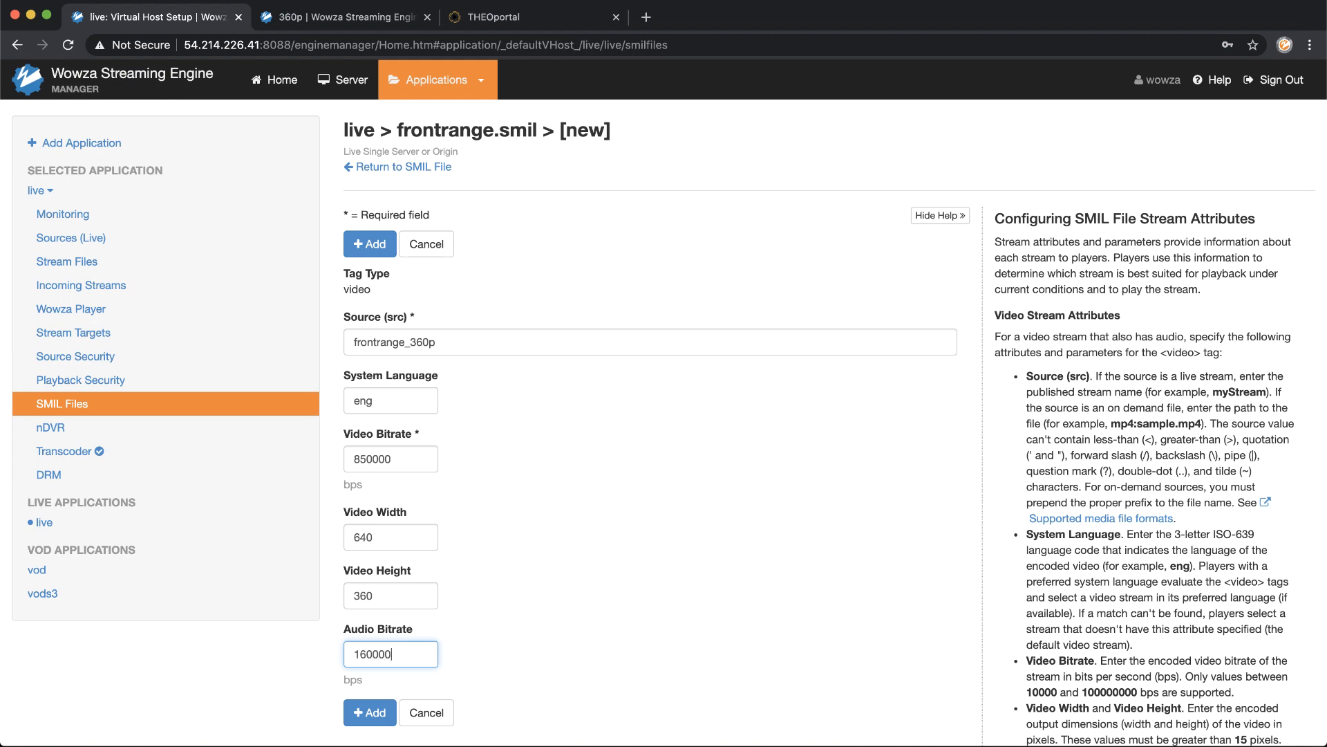
pyautogui.click(369, 713)
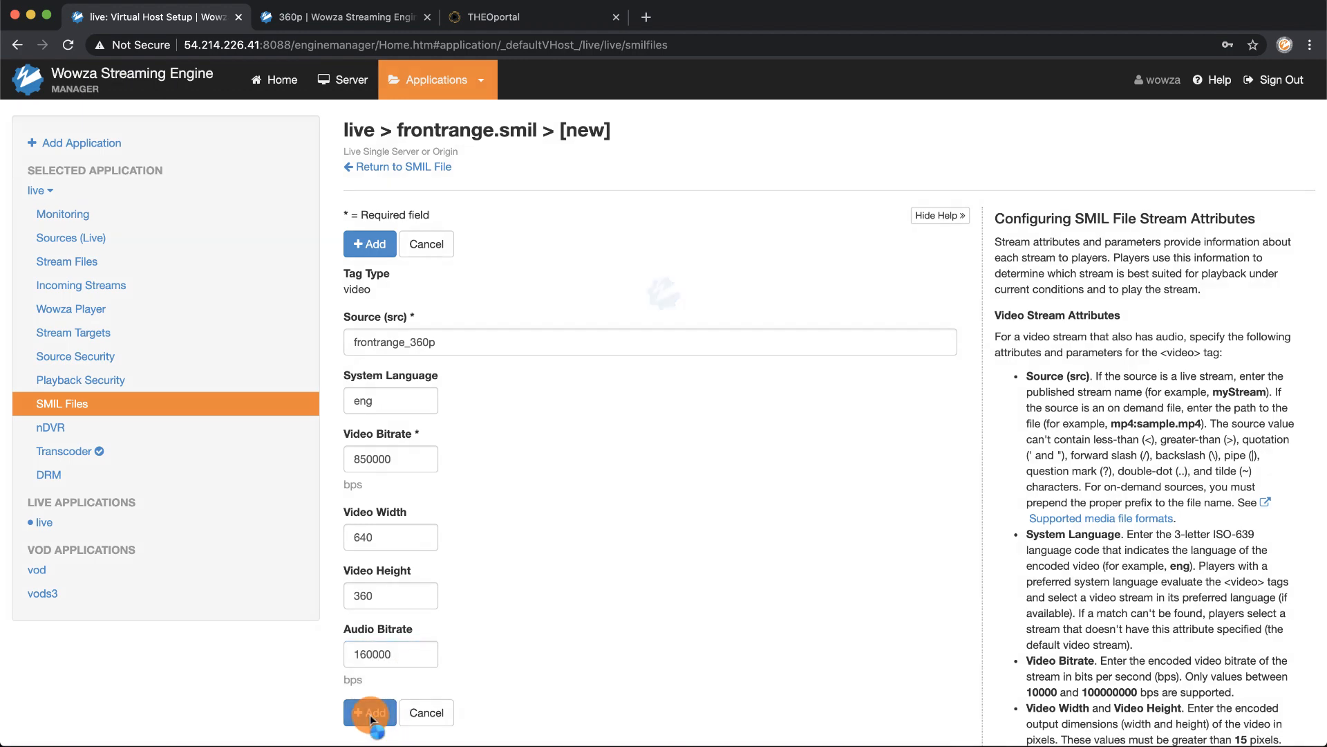
pyautogui.click(370, 712)
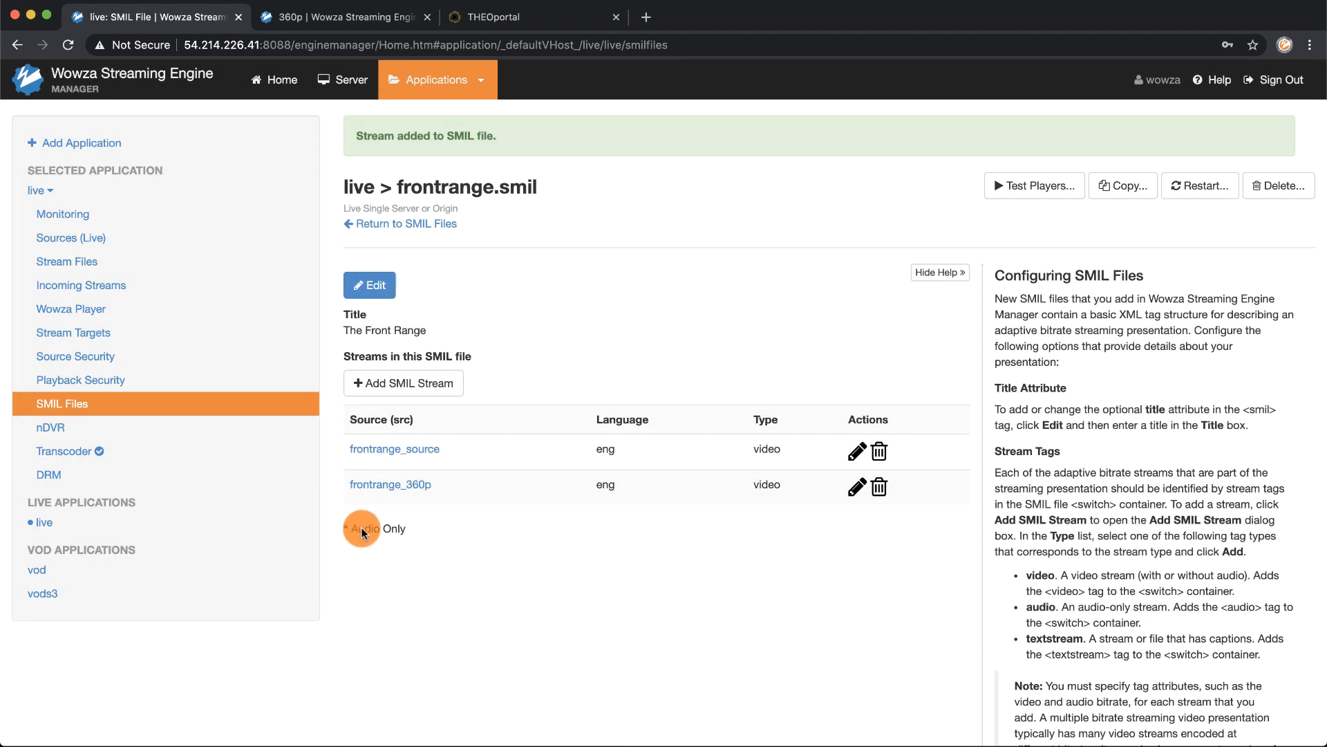
# Add frontrange_240p as a video stream to frontrange.smil using the 240p preset's values
pyautogui.click(403, 382)
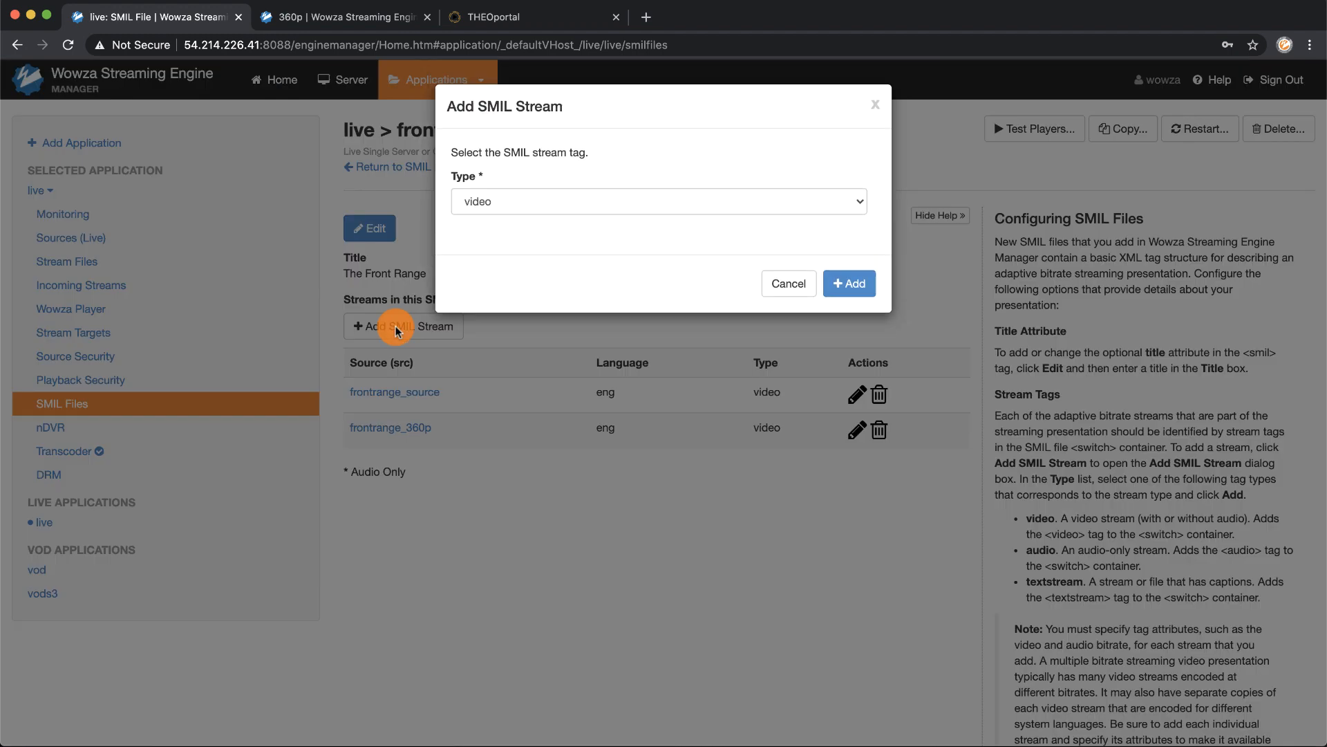
pyautogui.click(848, 282)
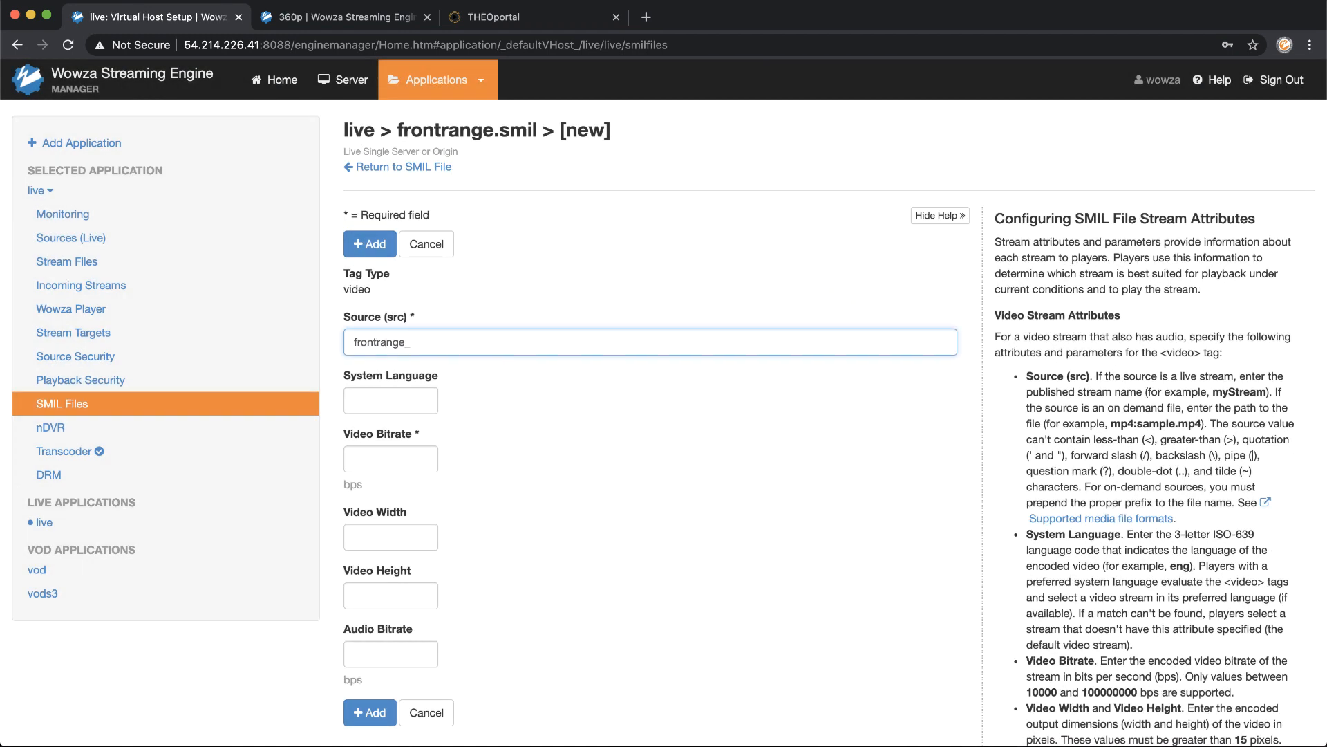
pyautogui.click(343, 16)
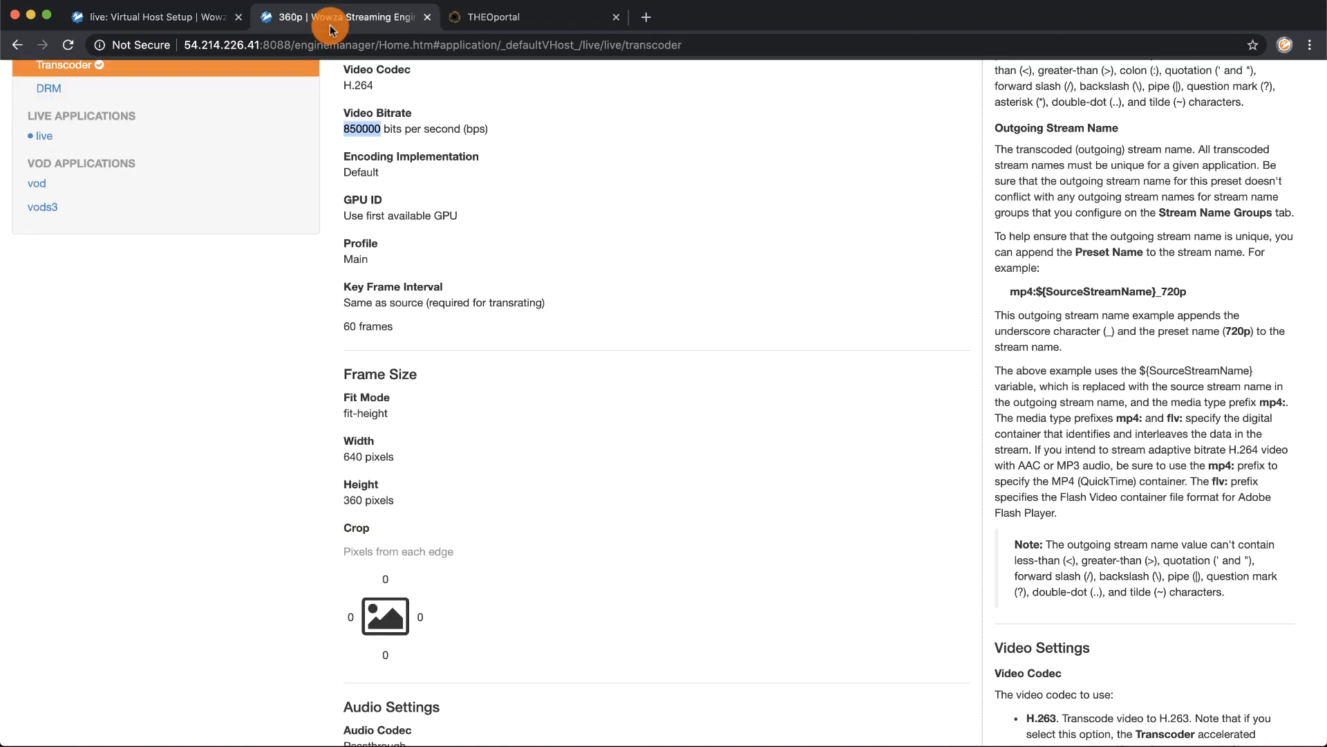
pyautogui.scroll(3)
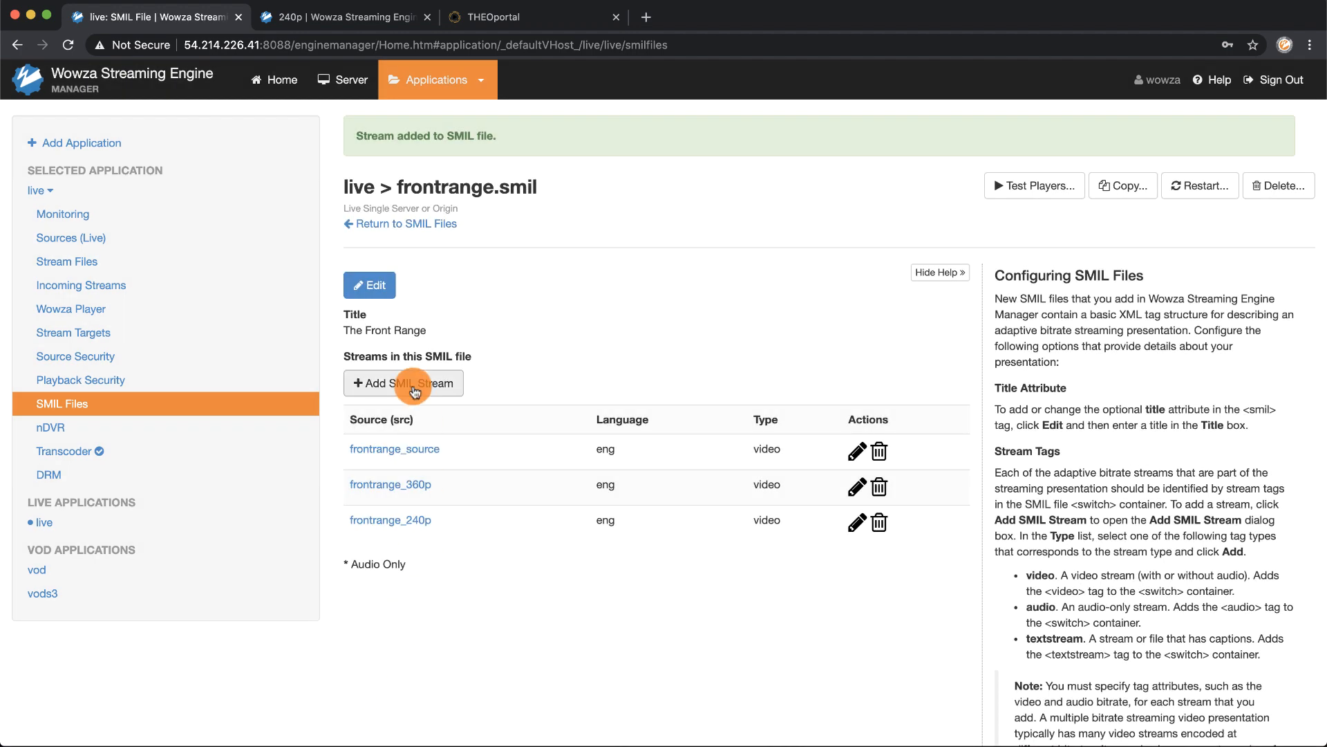
pyautogui.click(403, 382)
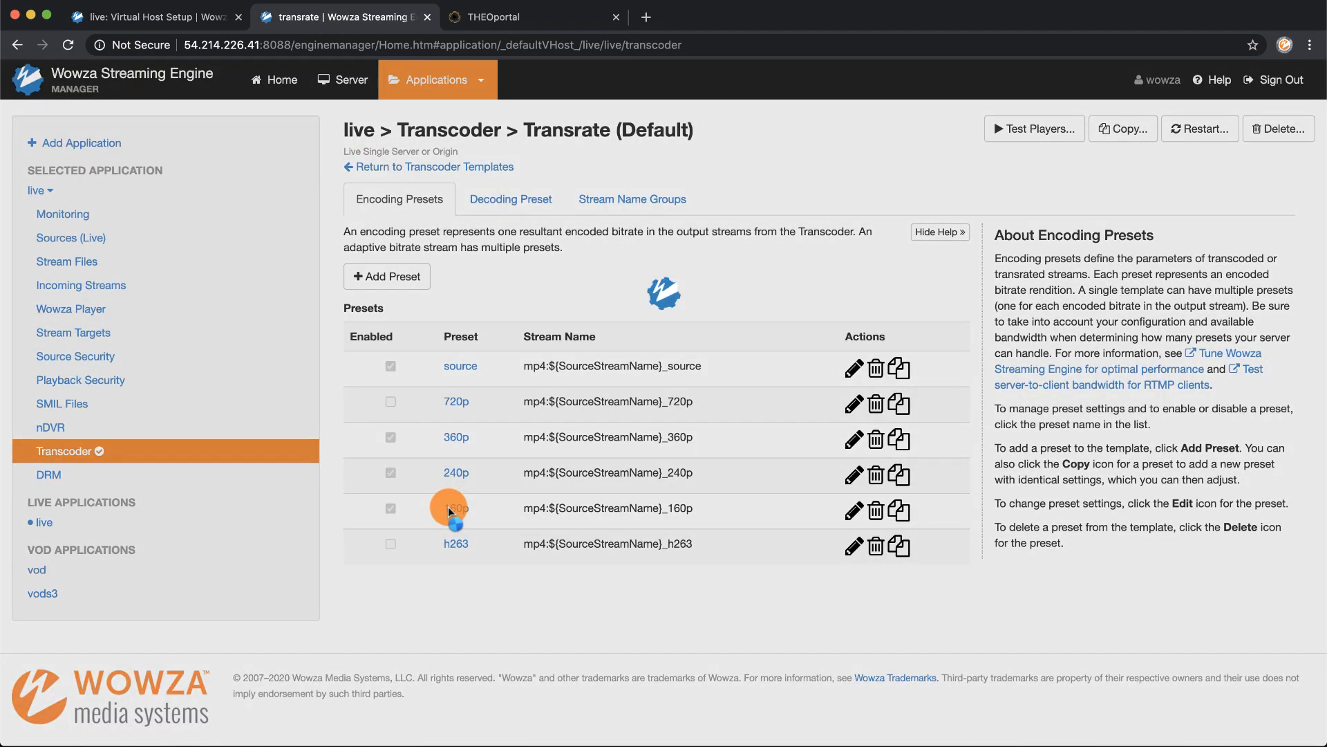
# Add frontrange_160p (eng, 200000 bps, 284×160) to frontrange.smil from the 160p preset
pyautogui.click(455, 509)
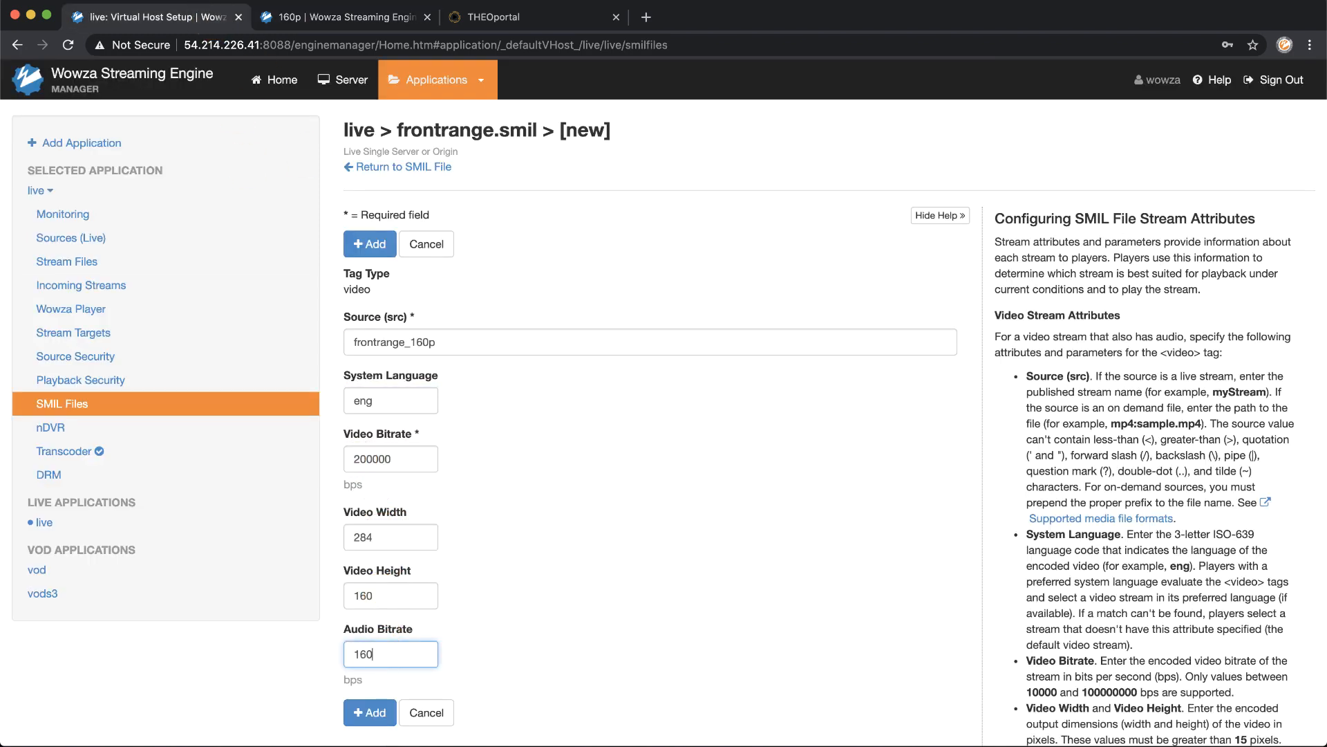
pyautogui.click(369, 712)
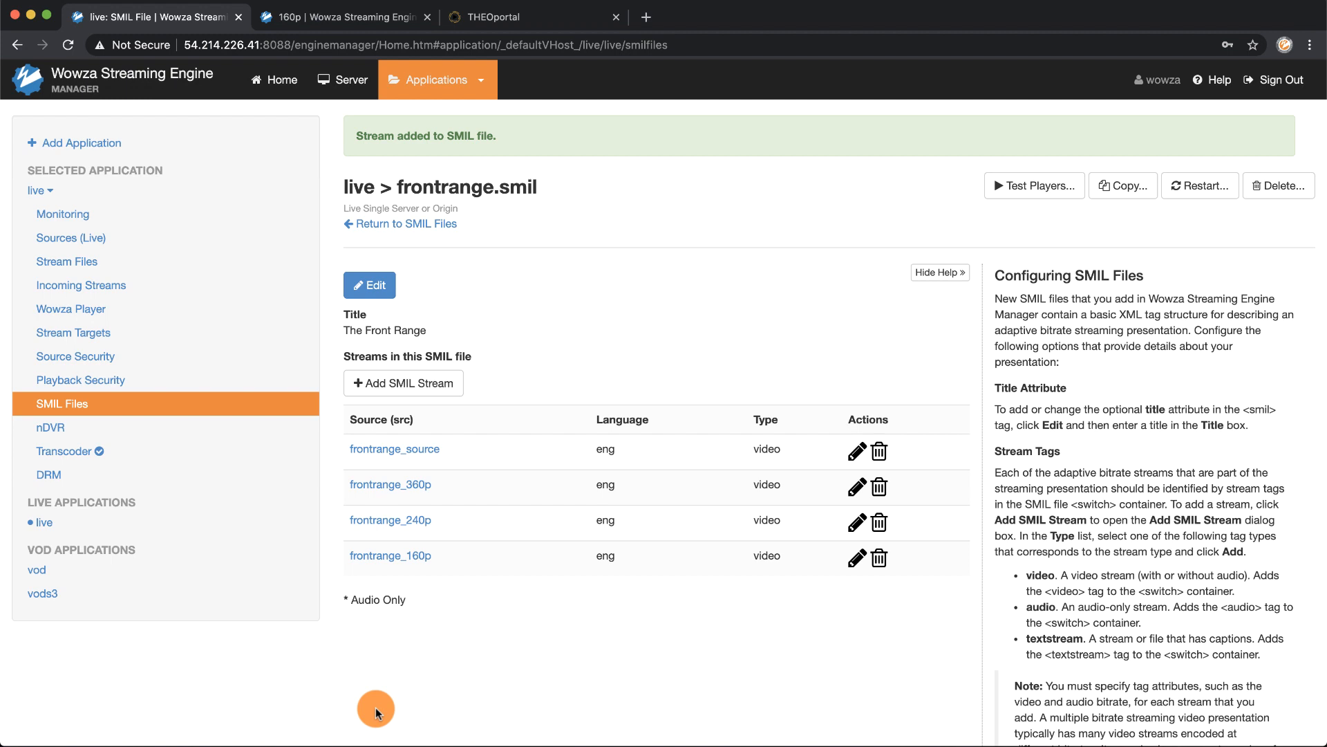
pyautogui.moveTo(429, 599)
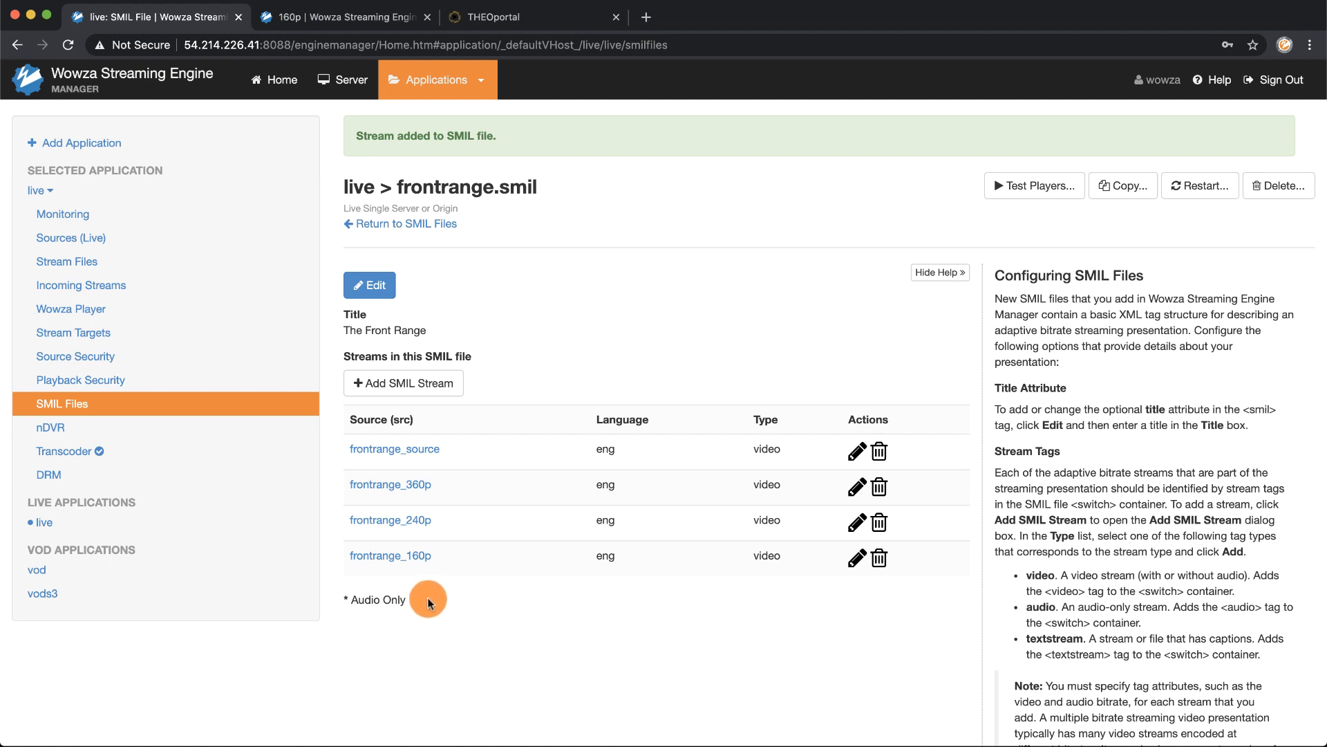
pyautogui.moveTo(389, 520)
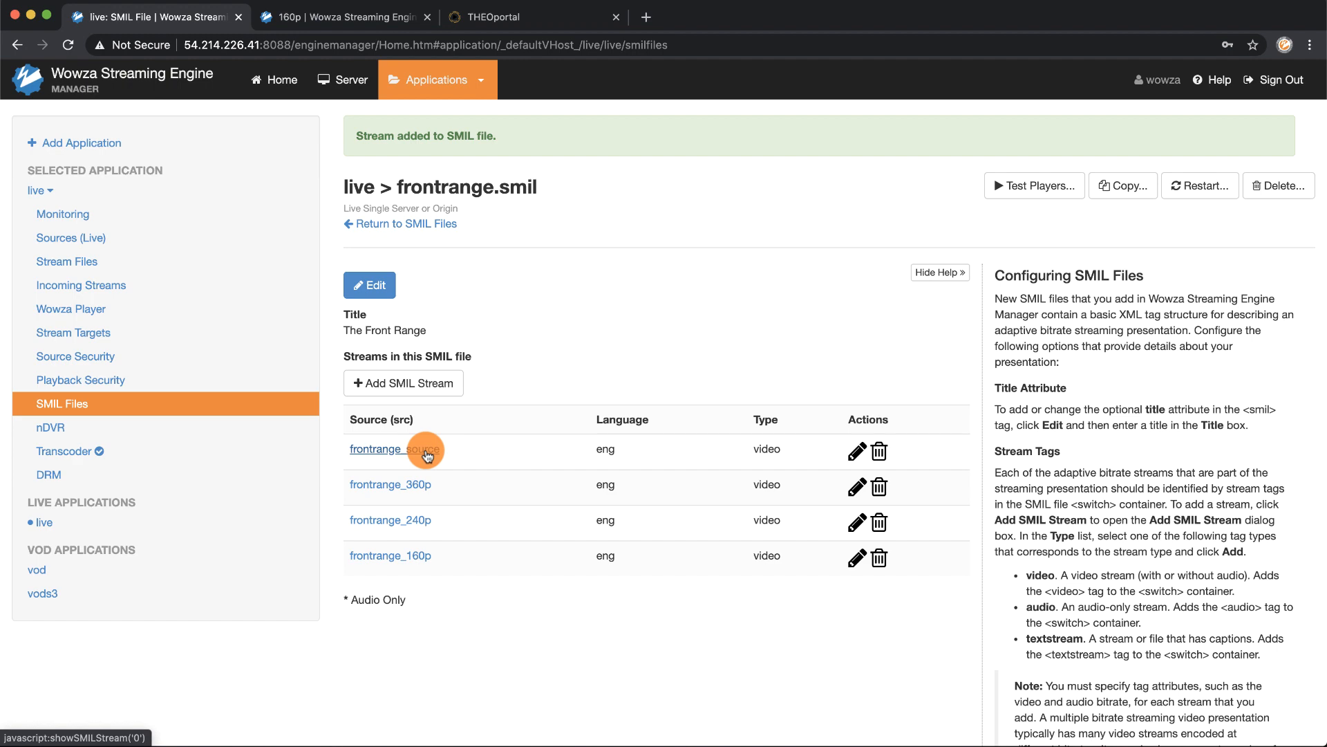
pyautogui.moveTo(1011, 212)
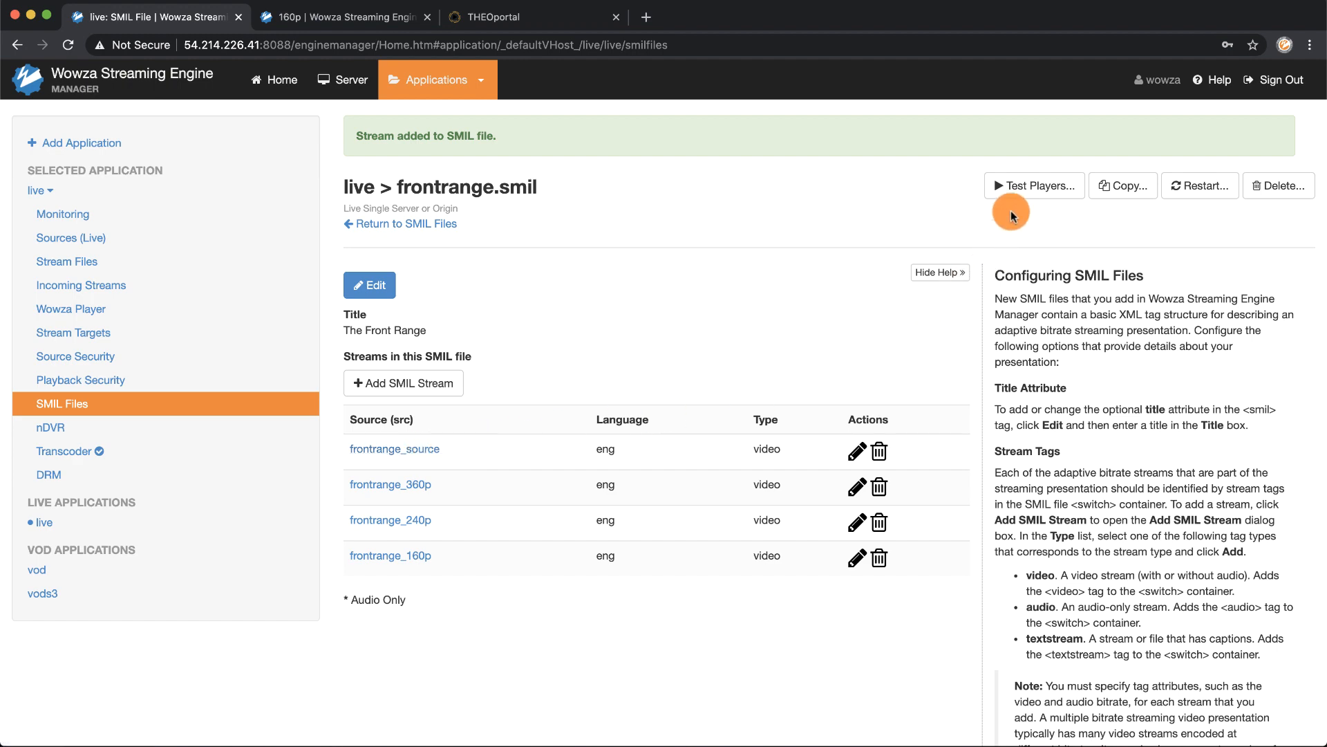
# Find the iOS playlist.m3u8 URL for smil:frontrange.smil in the Test Players Mobile tab
pyautogui.click(1033, 185)
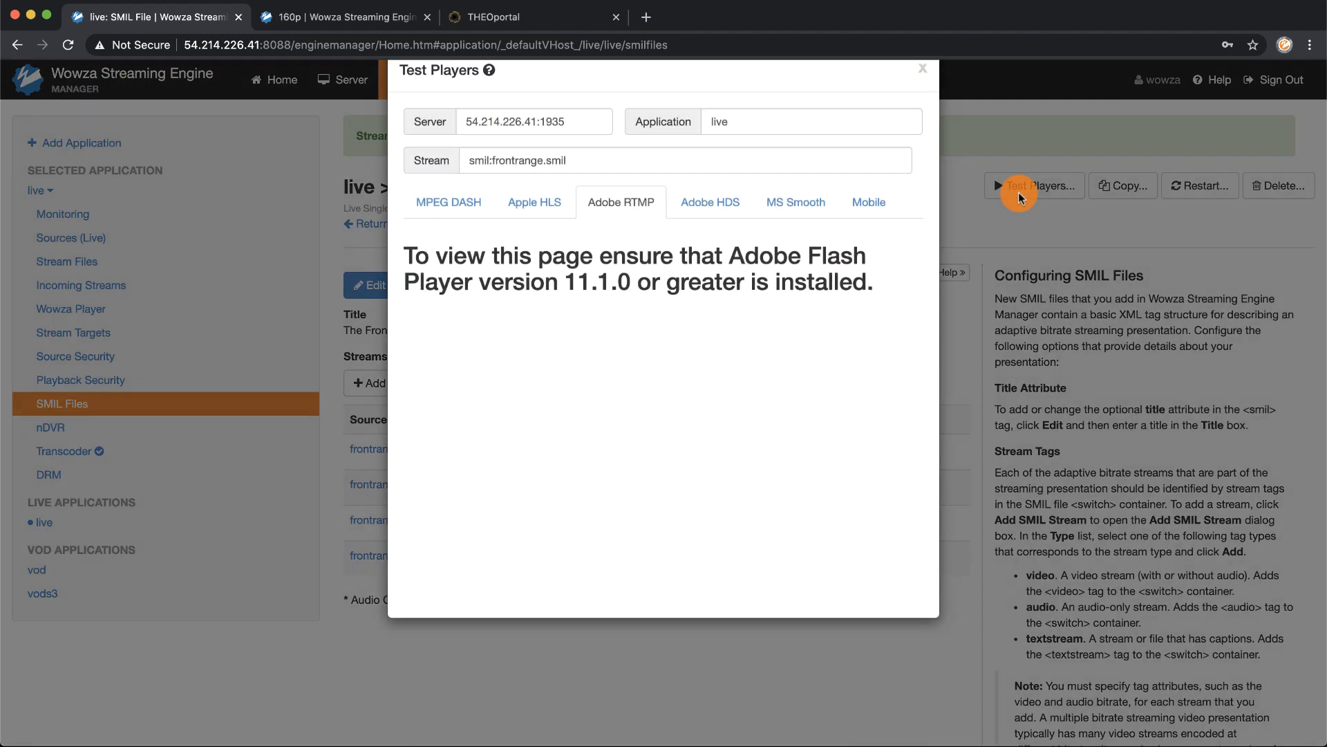
pyautogui.click(867, 226)
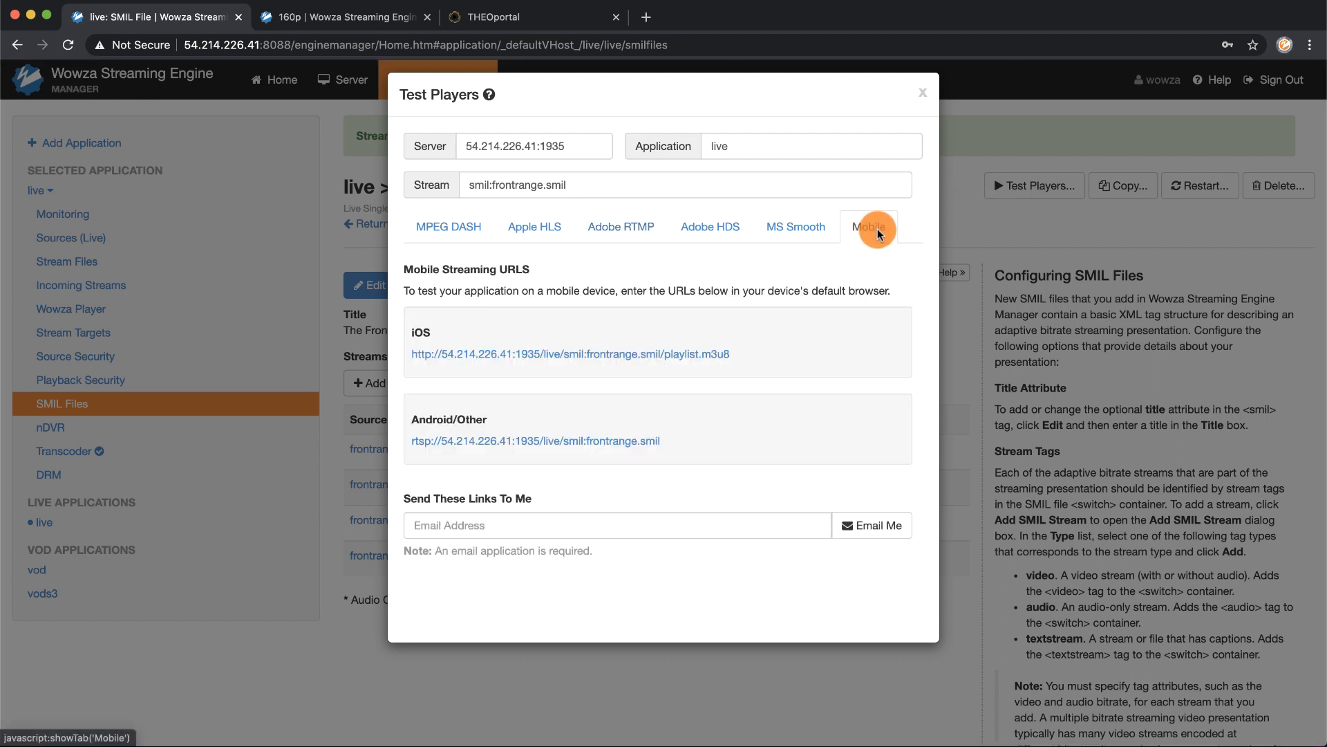
pyautogui.moveTo(734, 355)
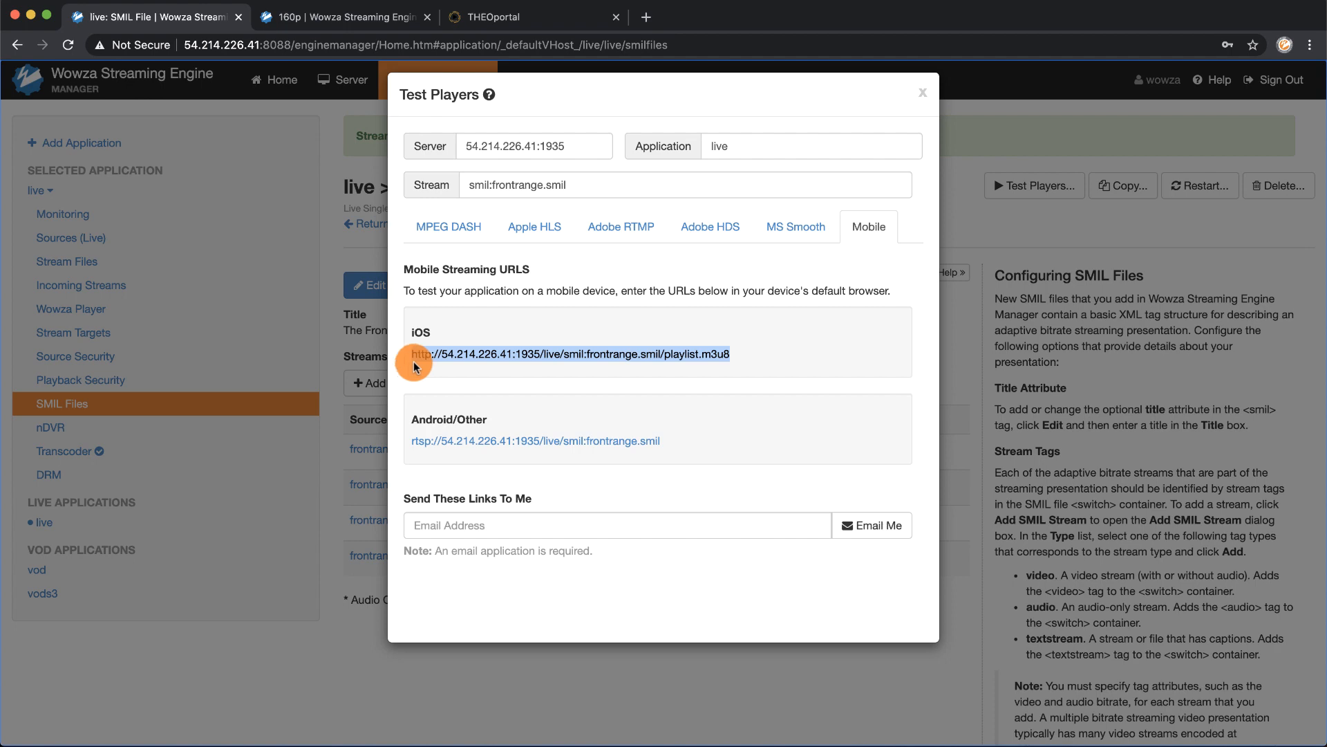
pyautogui.click(508, 17)
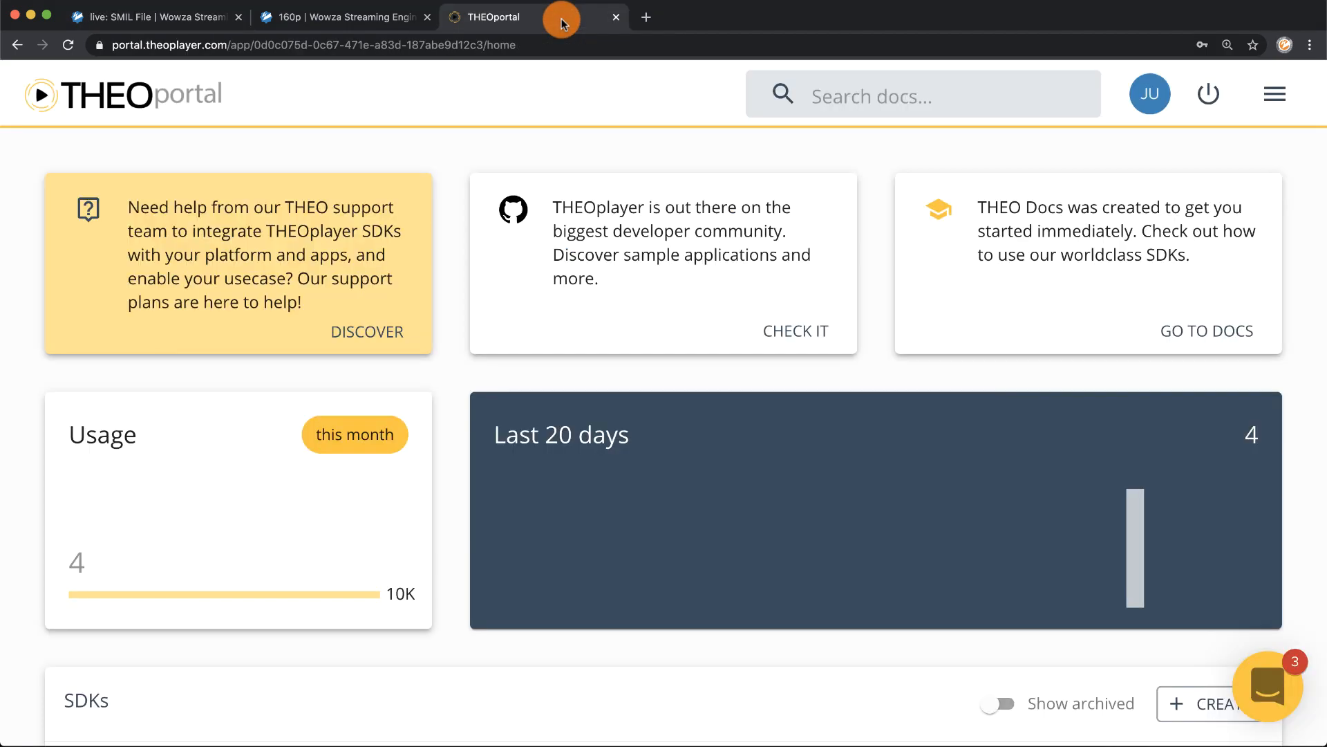
pyautogui.moveTo(163, 121)
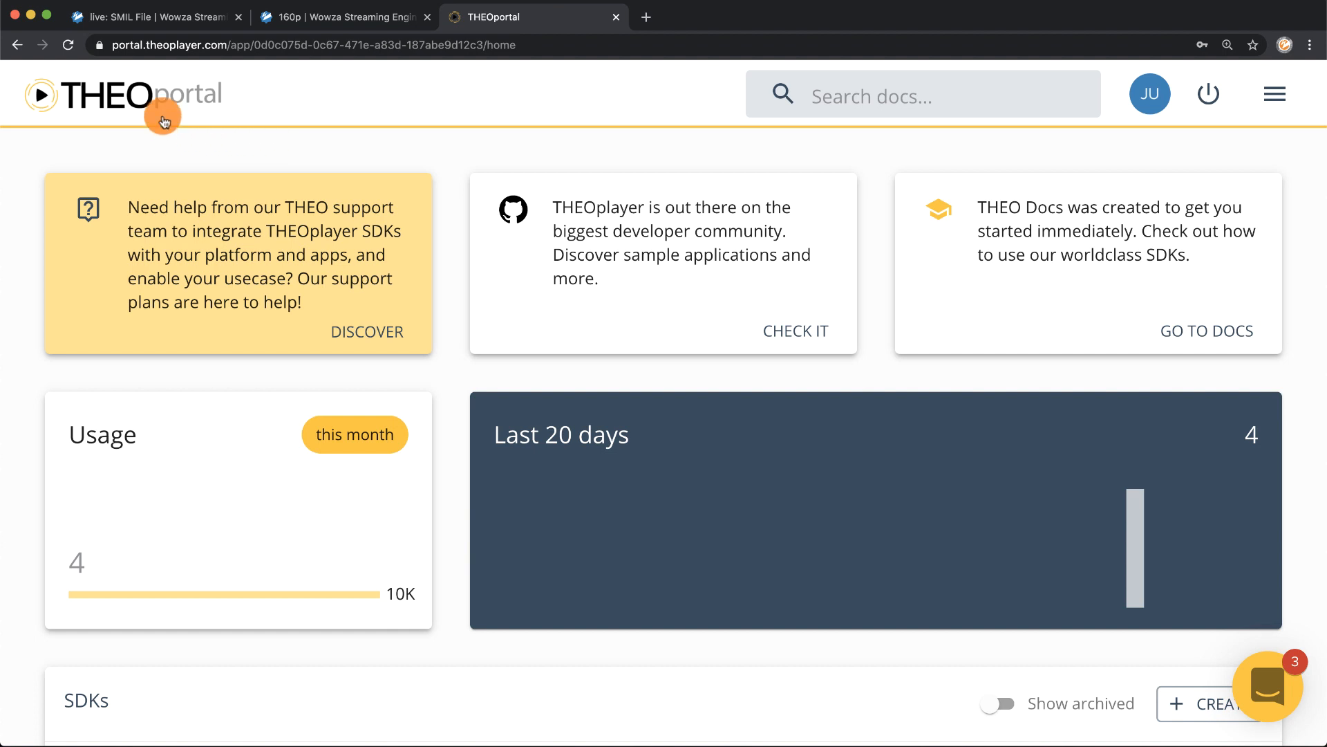
pyautogui.moveTo(157, 114)
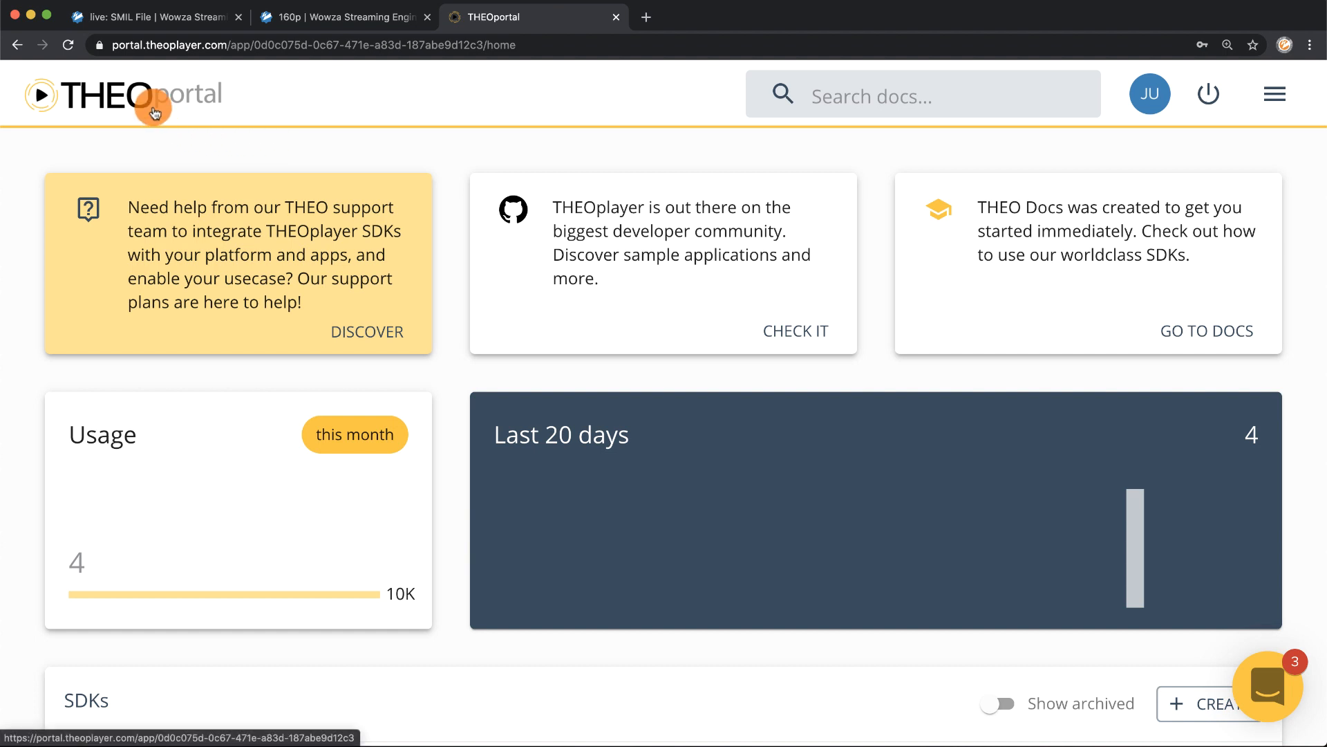
# Create an HTML5 SDK named 'Front Range' in THEOportal and continue to features
pyautogui.scroll(-3)
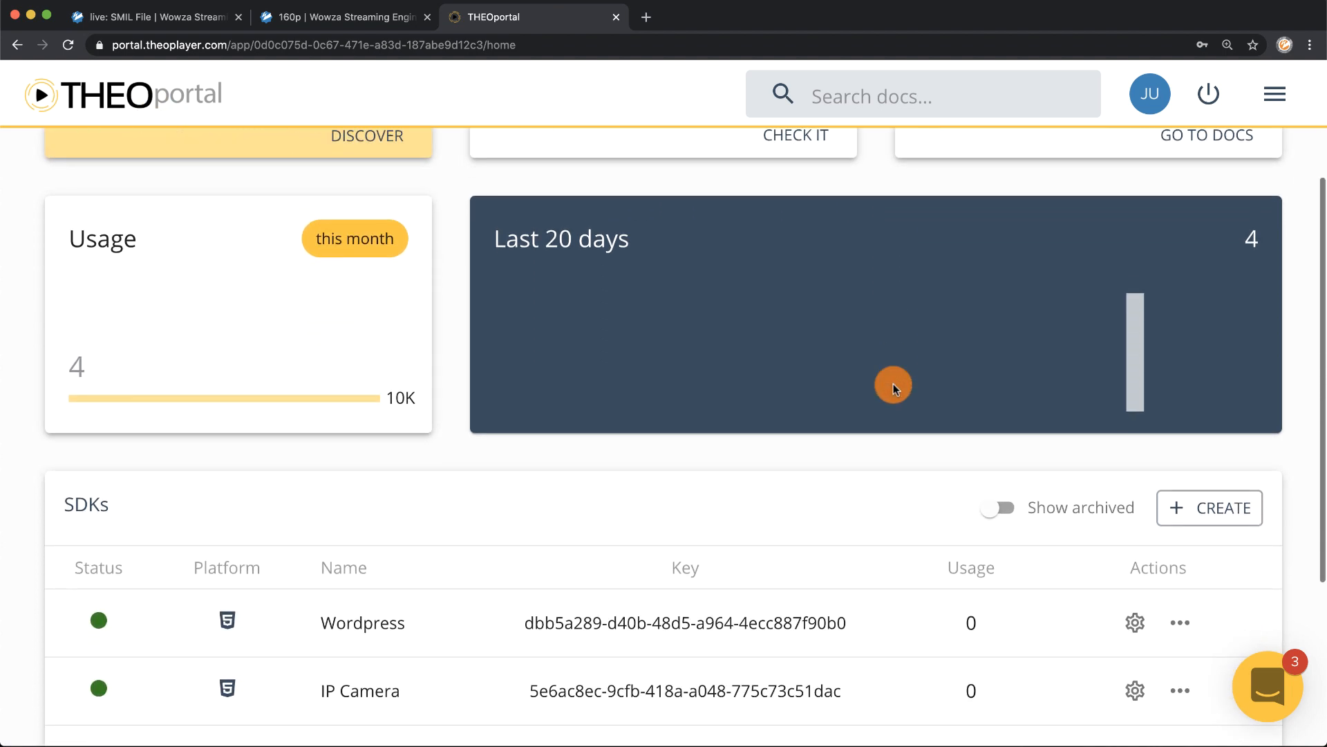
pyautogui.scroll(-3)
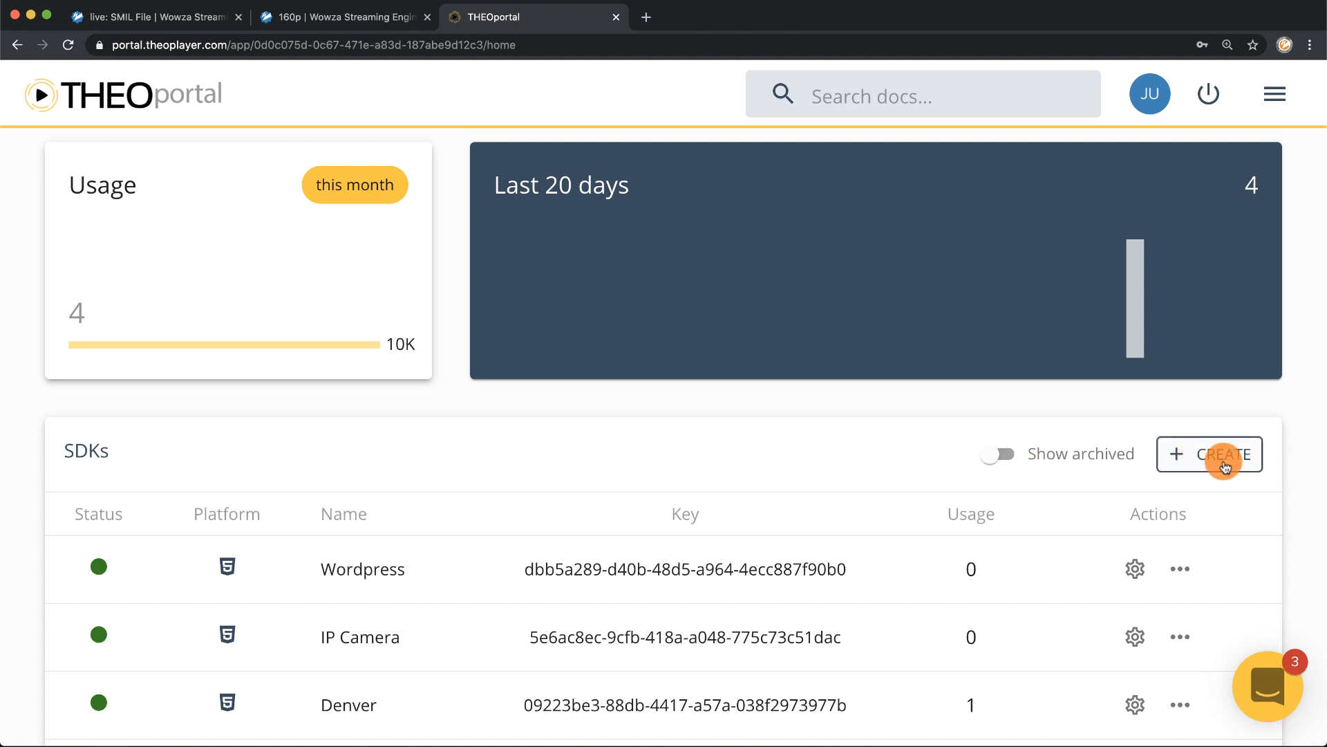
pyautogui.click(1209, 455)
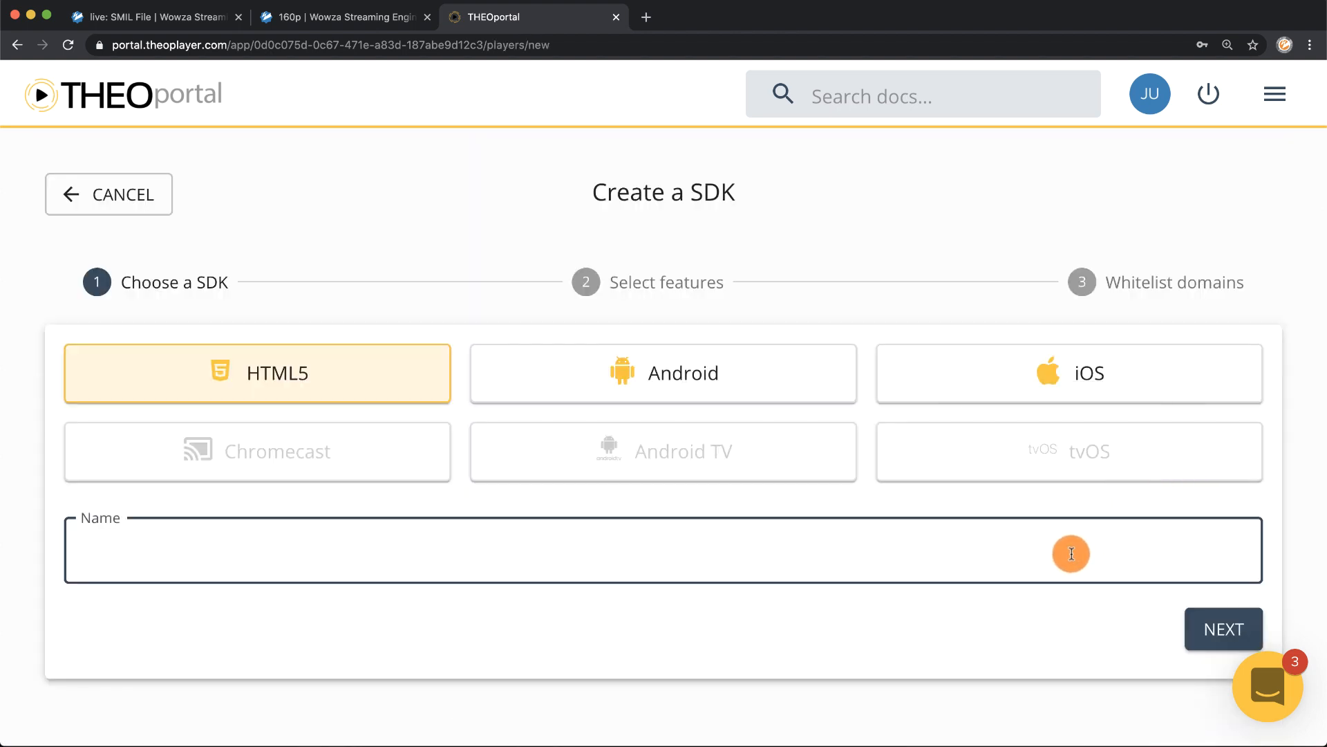
pyautogui.write('Front')
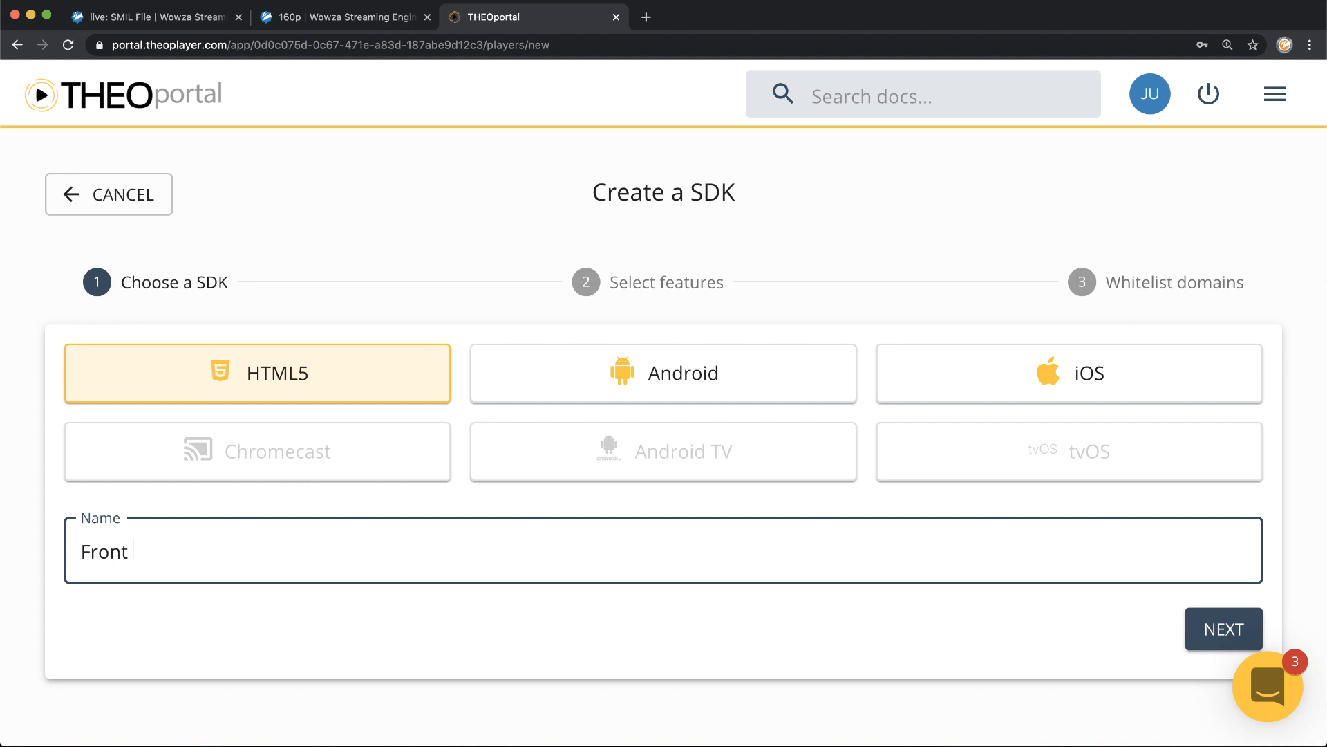
pyautogui.write('Range')
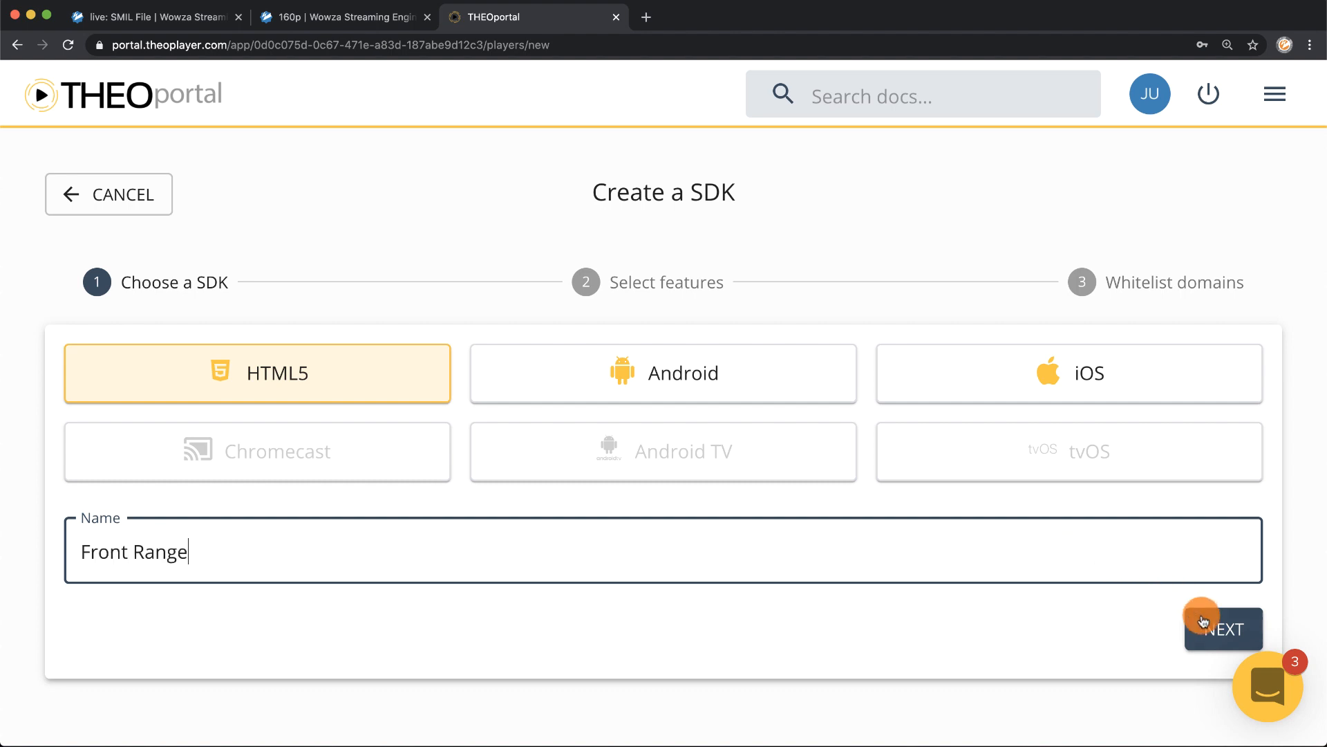
pyautogui.click(1223, 629)
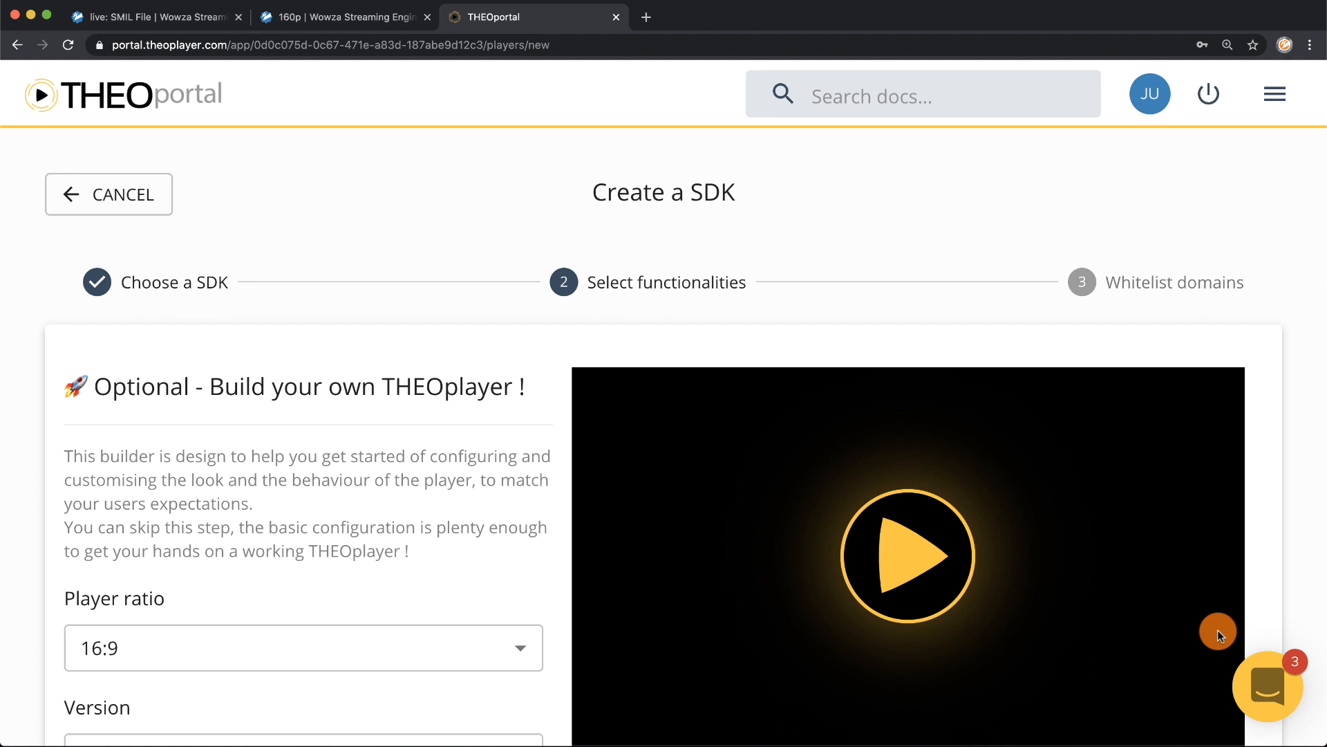
# Set the SDK's test media to HLS with the frontrange.smil playlist.m3u8 URL
pyautogui.scroll(-3)
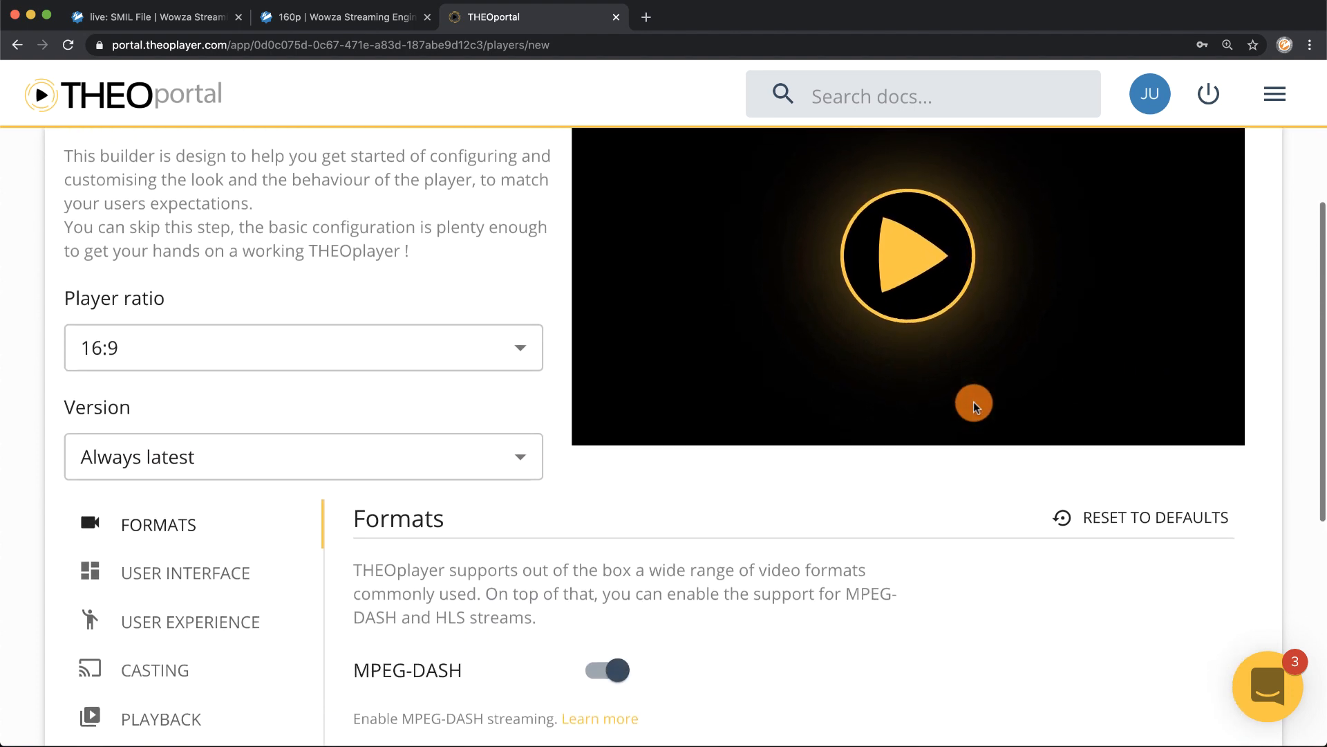
pyautogui.scroll(-3)
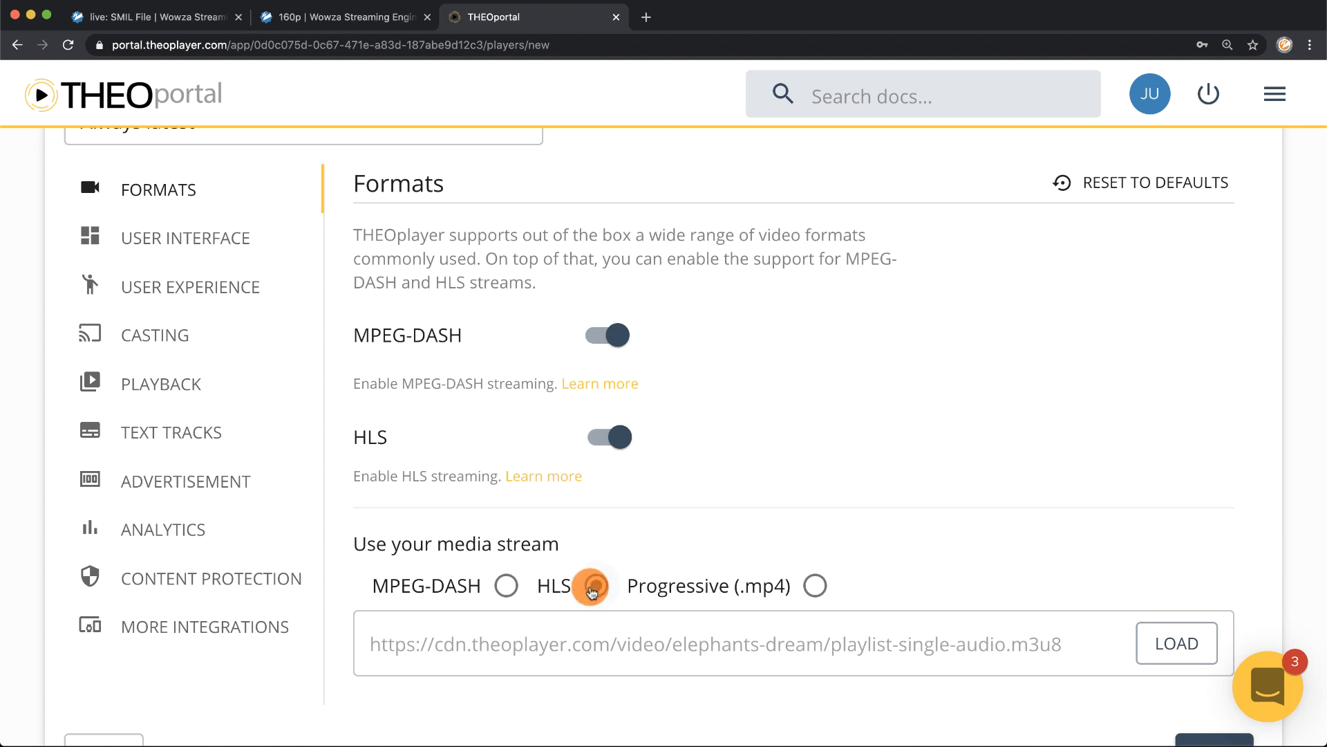
pyautogui.click(596, 585)
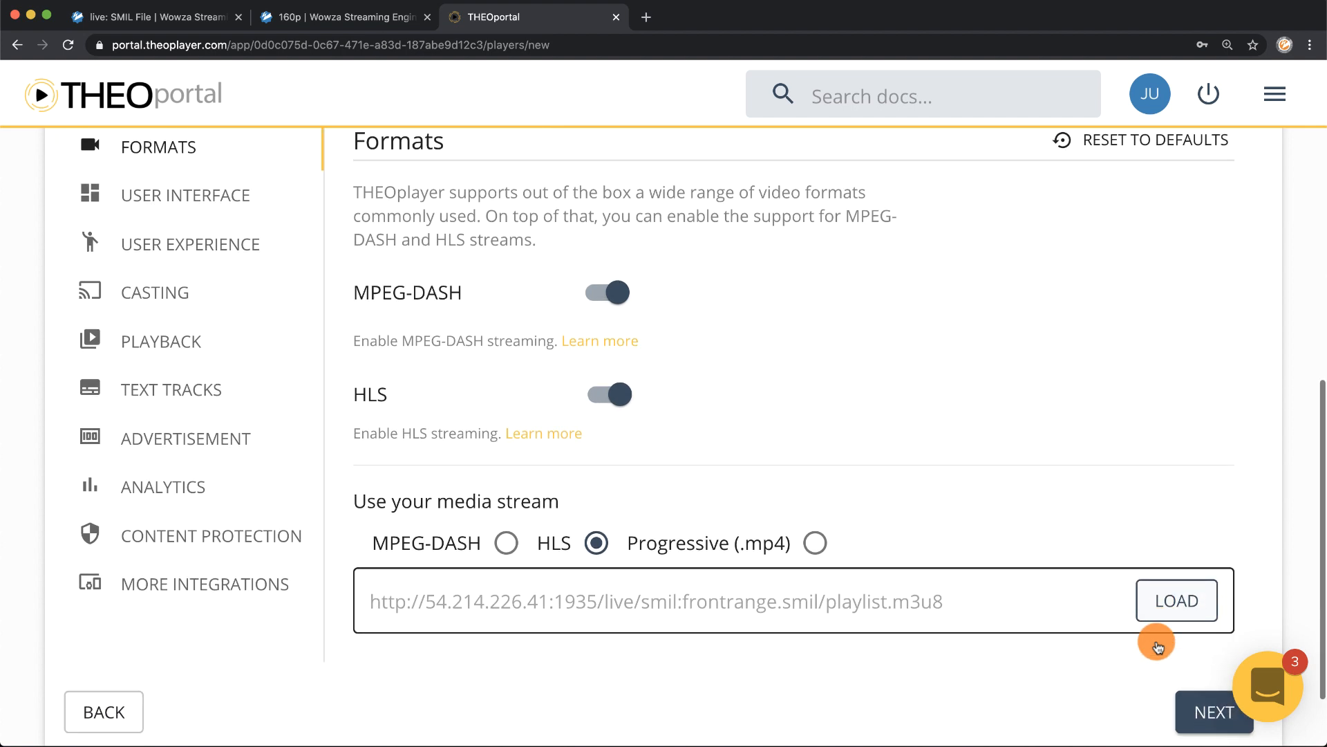
pyautogui.click(1214, 712)
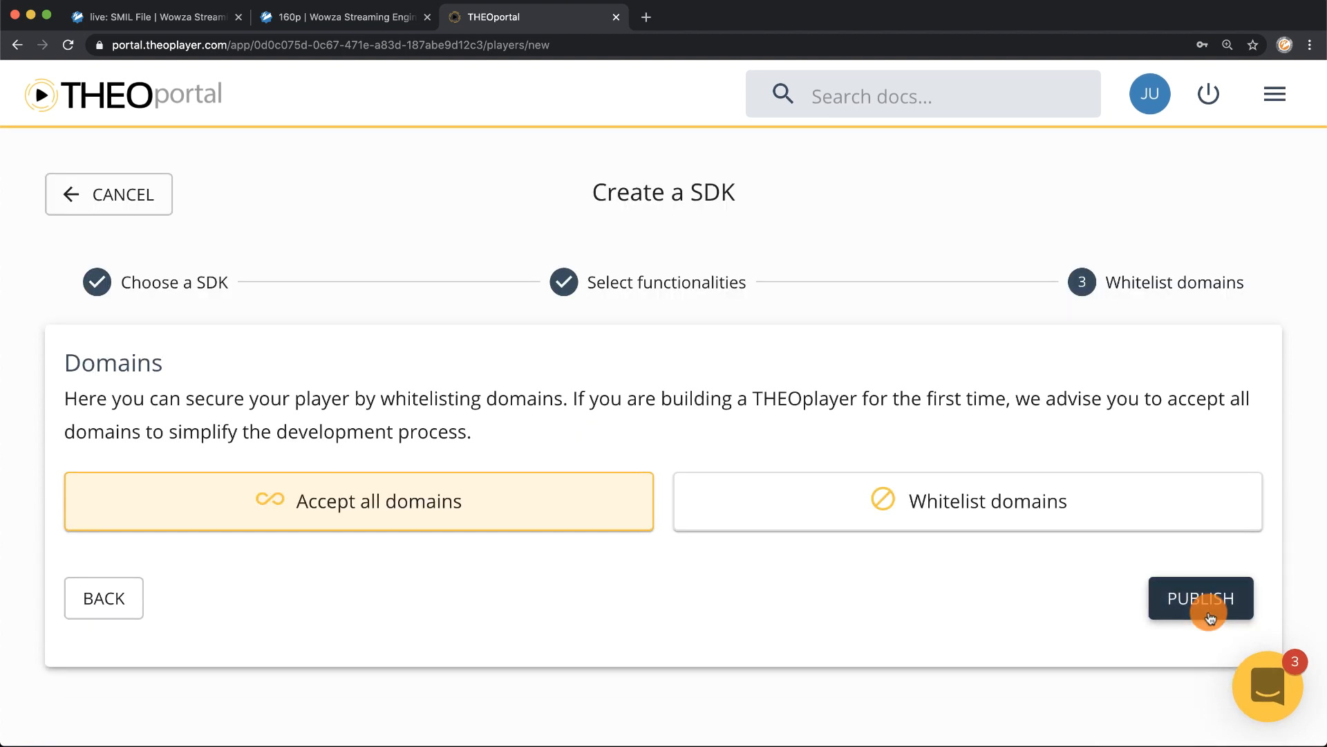
# Publish Front Range for all domains and download the FULL SAMPLE PAGE HTML file
pyautogui.click(1200, 597)
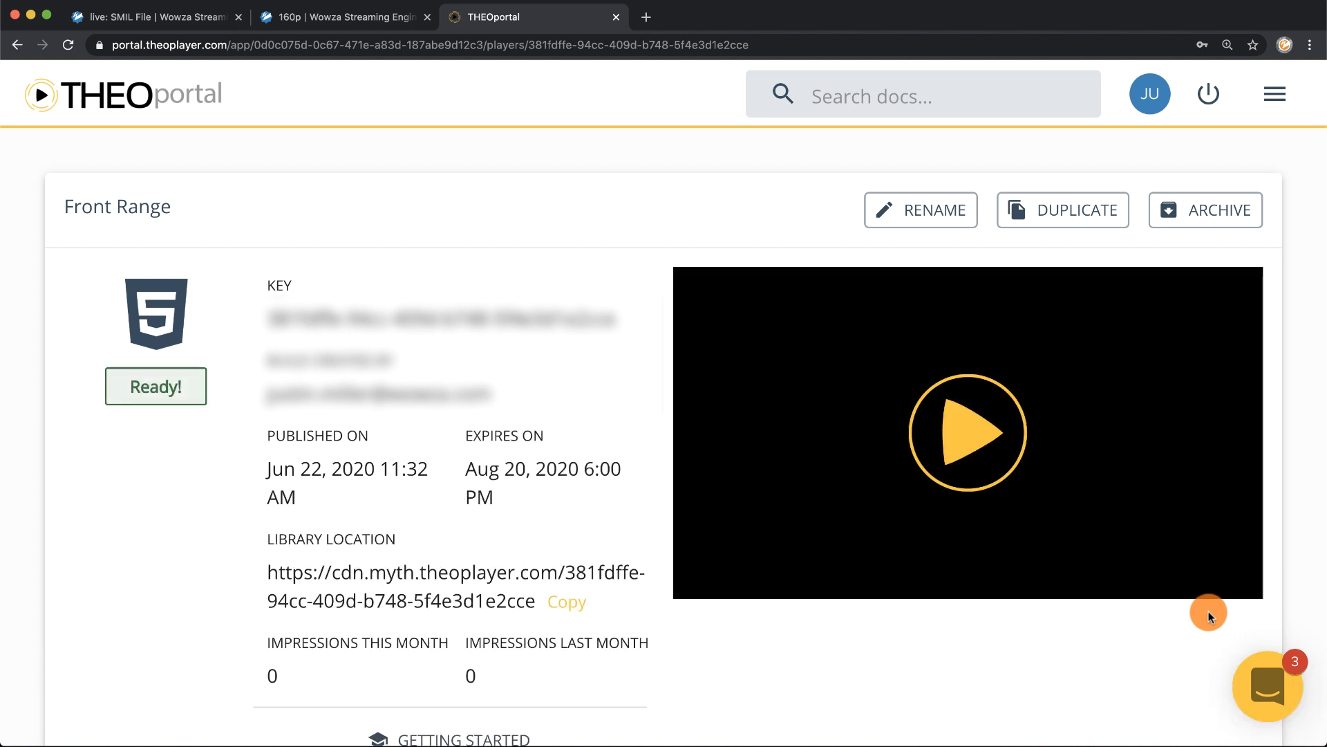
pyautogui.scroll(-3)
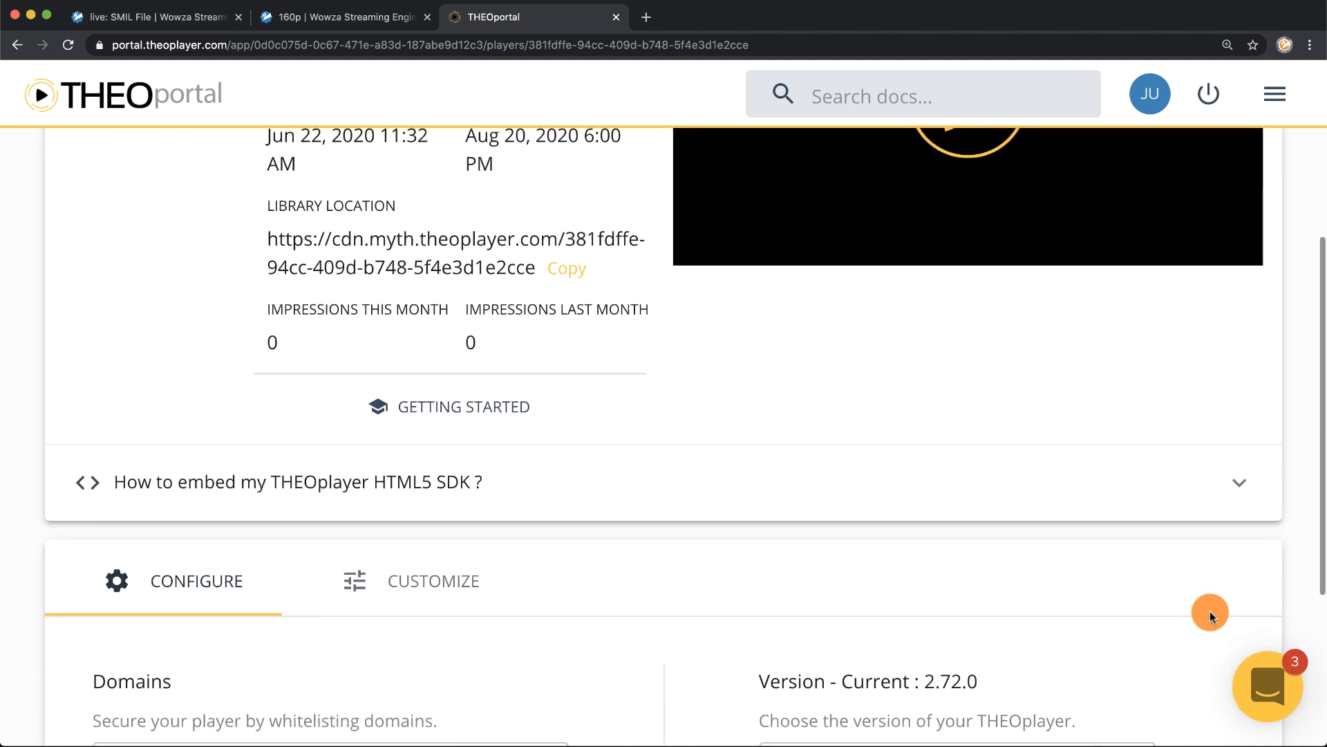
pyautogui.moveTo(195, 482)
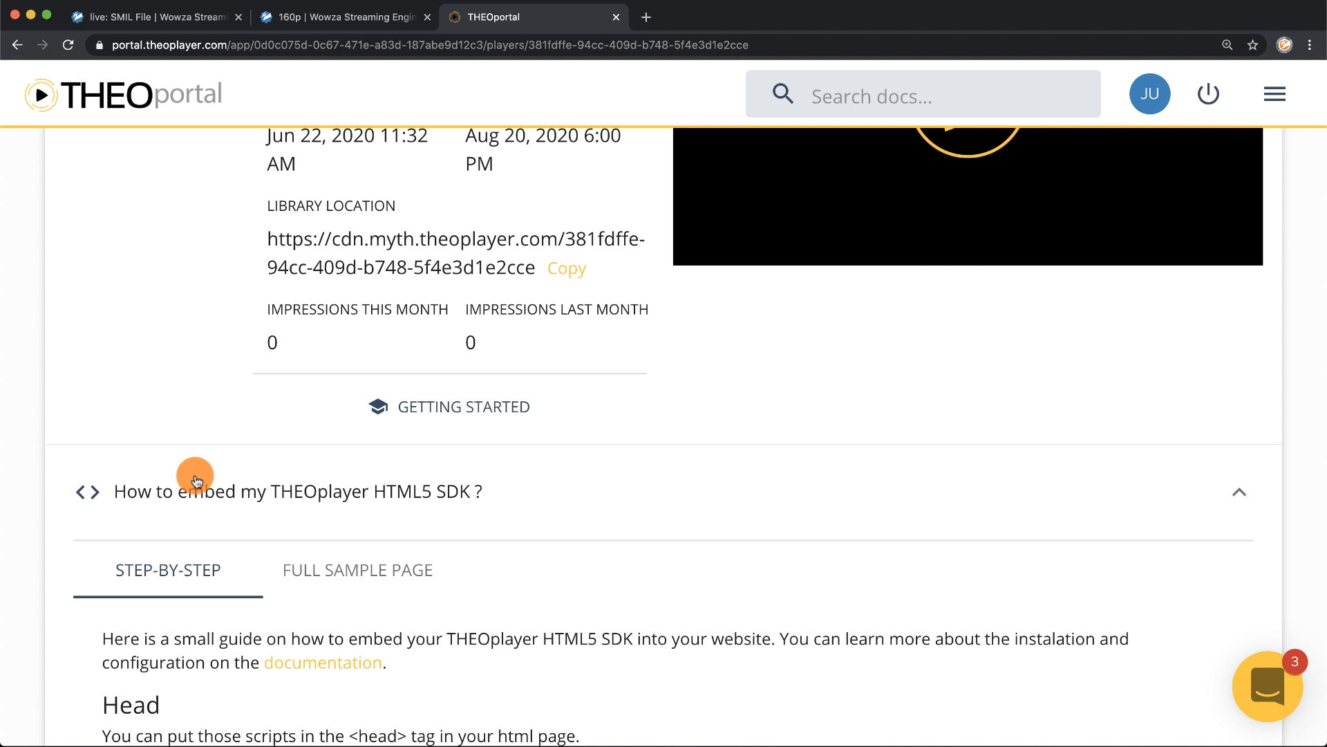
pyautogui.moveTo(333, 570)
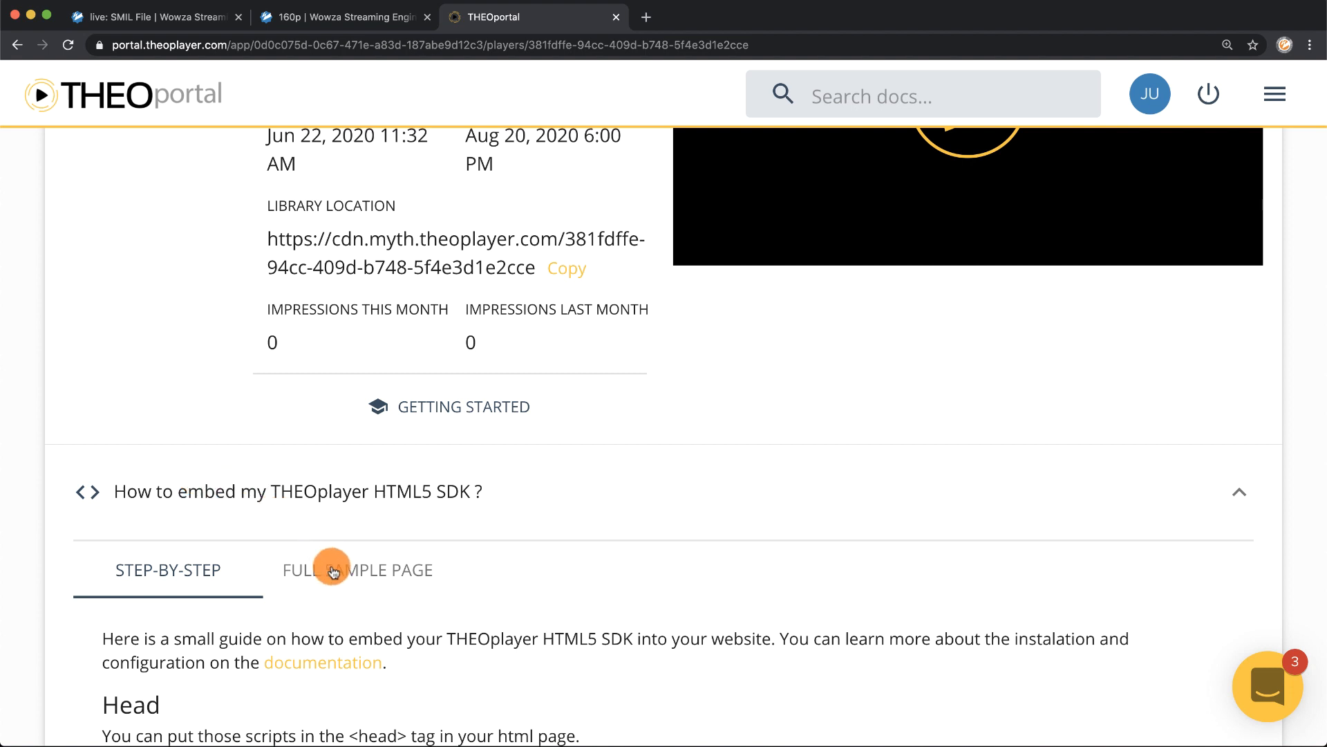
pyautogui.click(356, 570)
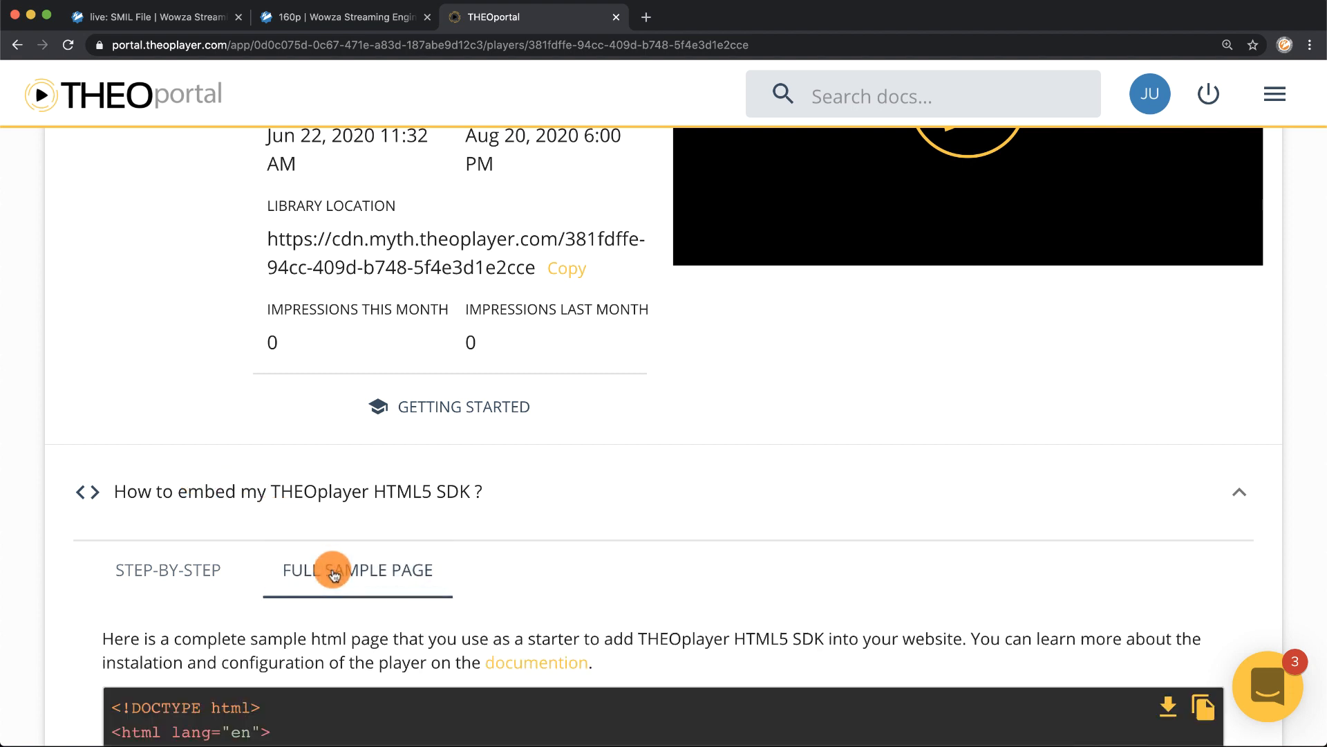
pyautogui.moveTo(1167, 706)
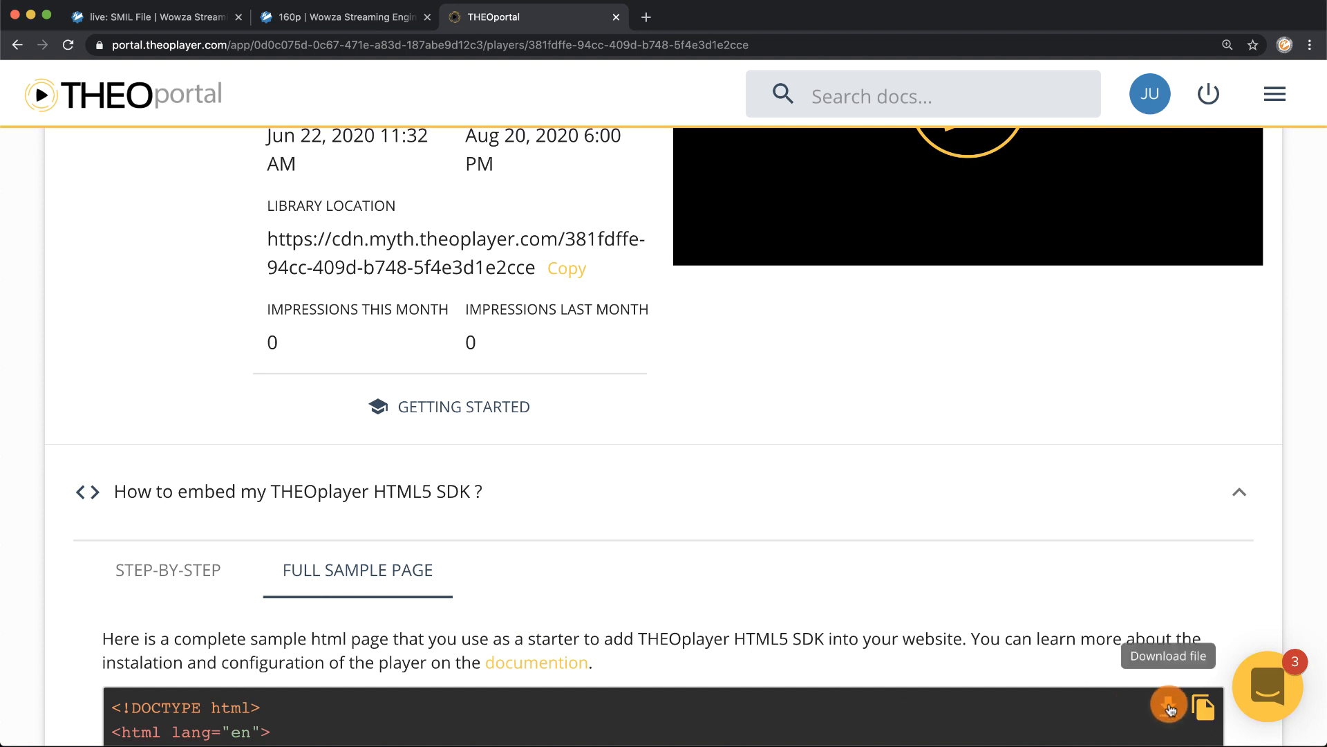
pyautogui.click(1168, 707)
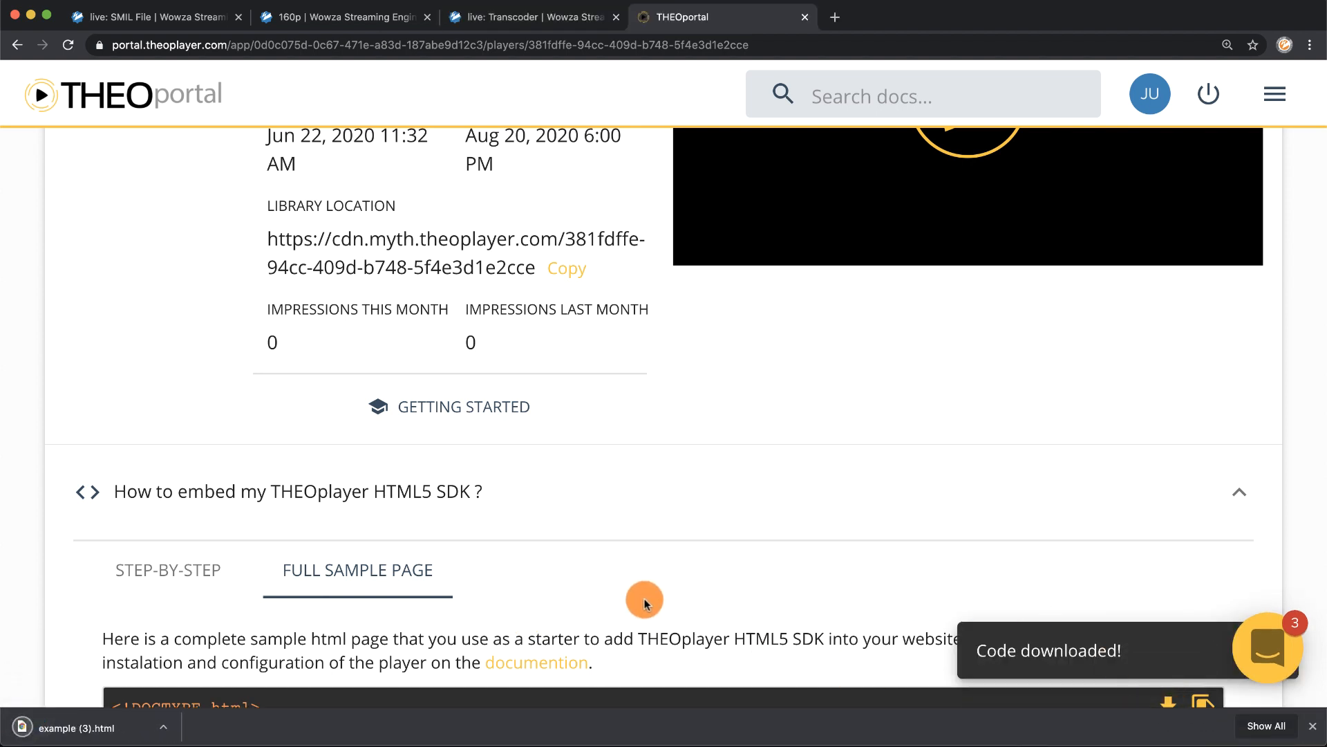
# Open example (3).html and switch the Front Range stream's quality from automatic to 720p
pyautogui.click(76, 727)
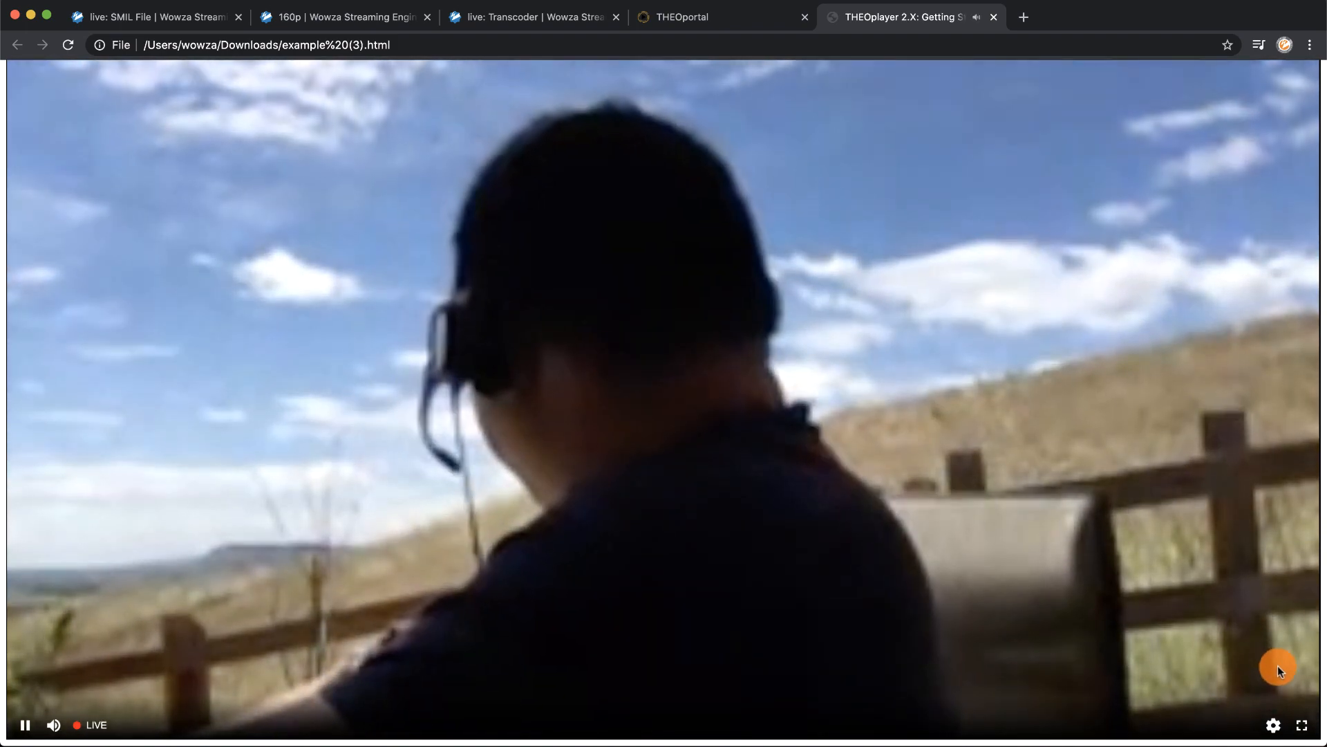
pyautogui.click(1275, 725)
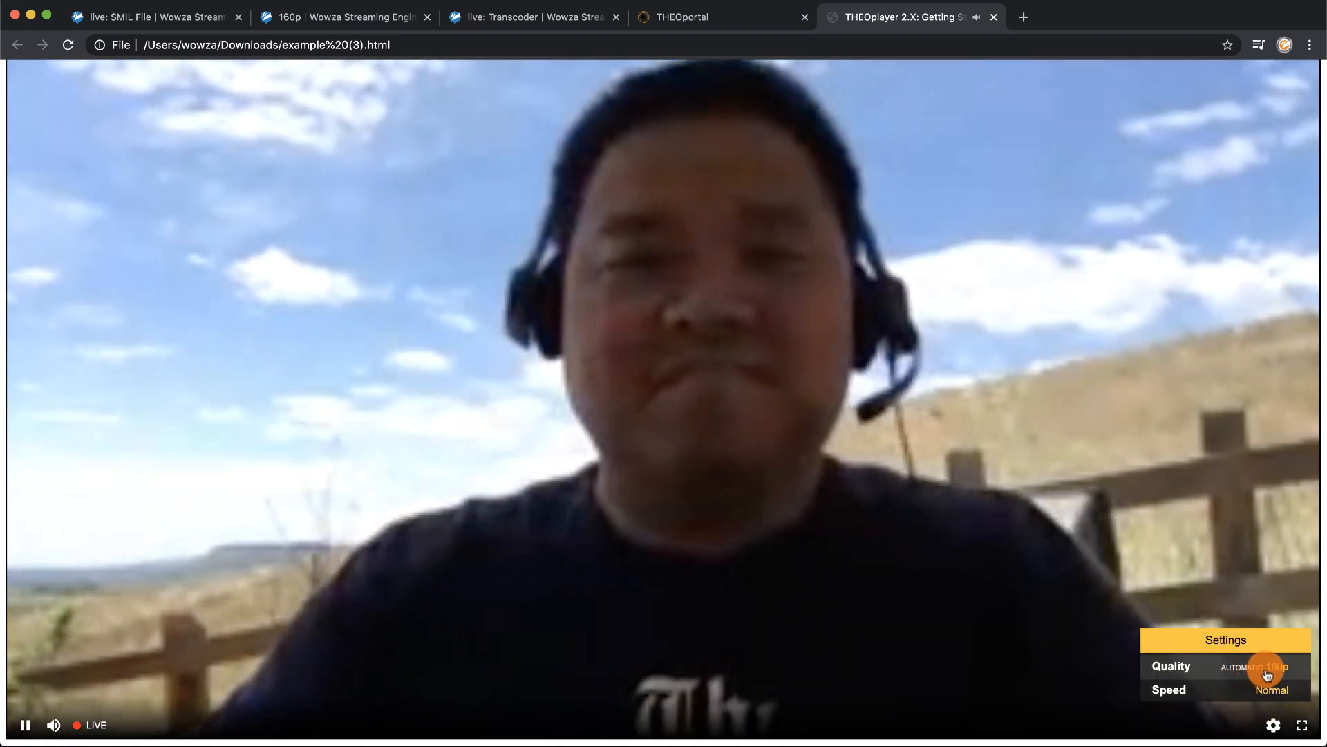
pyautogui.click(1267, 668)
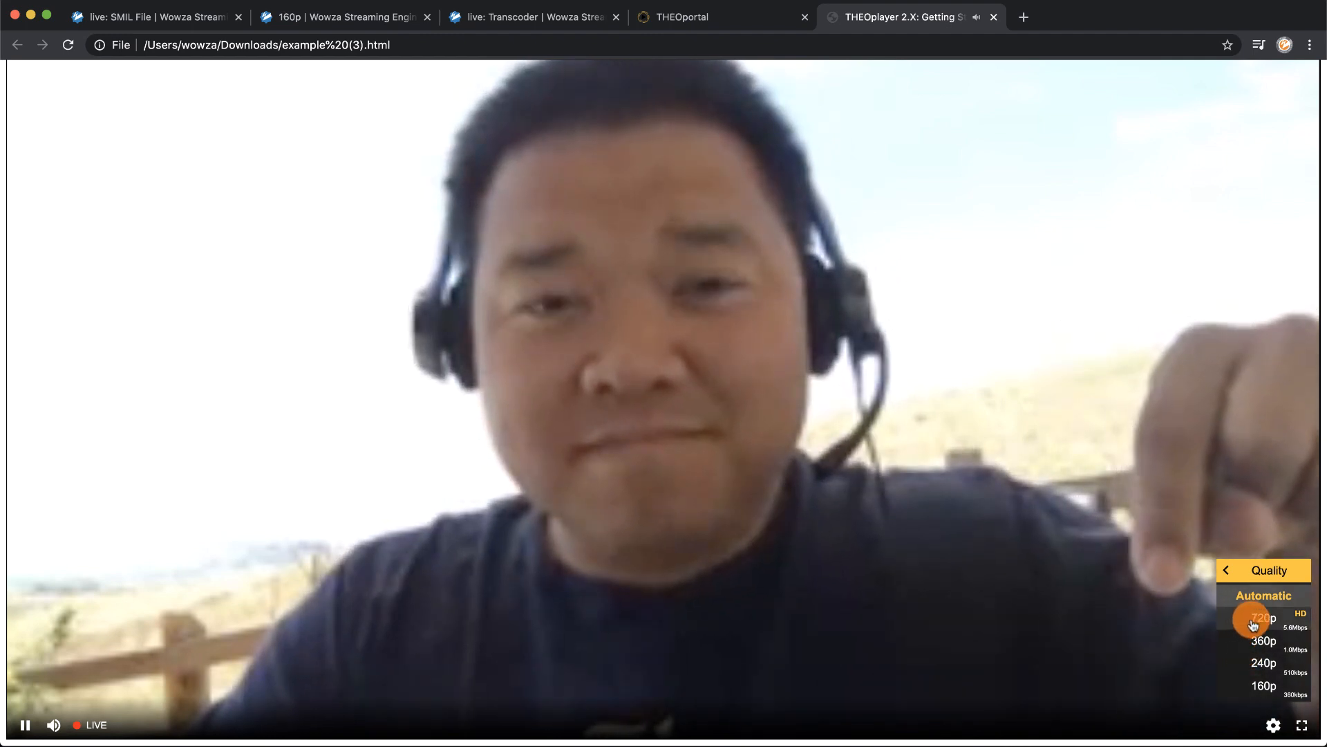
pyautogui.click(1261, 618)
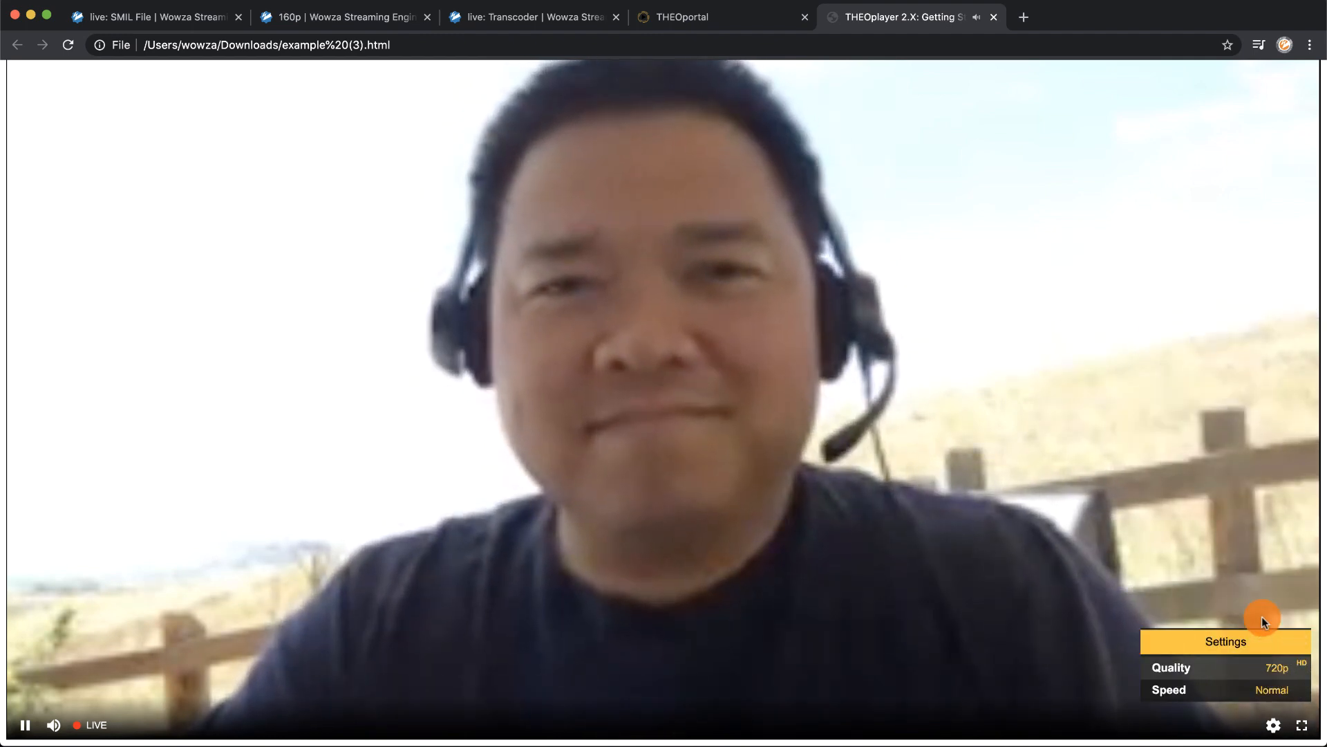